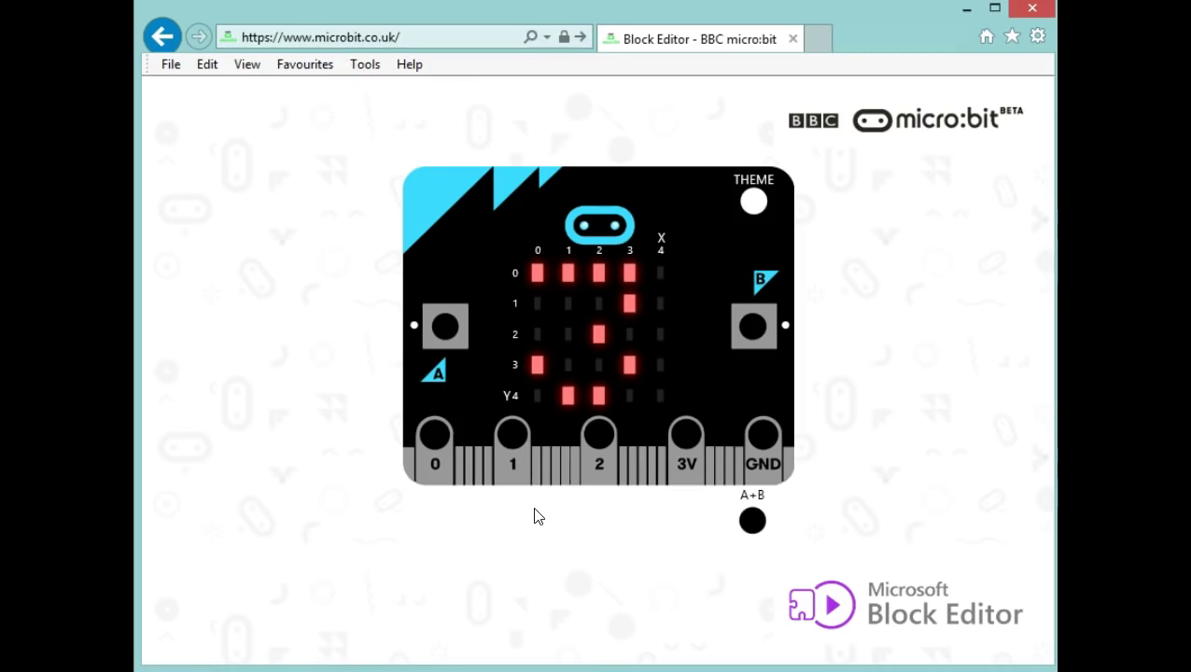
{"action": "mouse_move", "coordinate": [640, 427]}
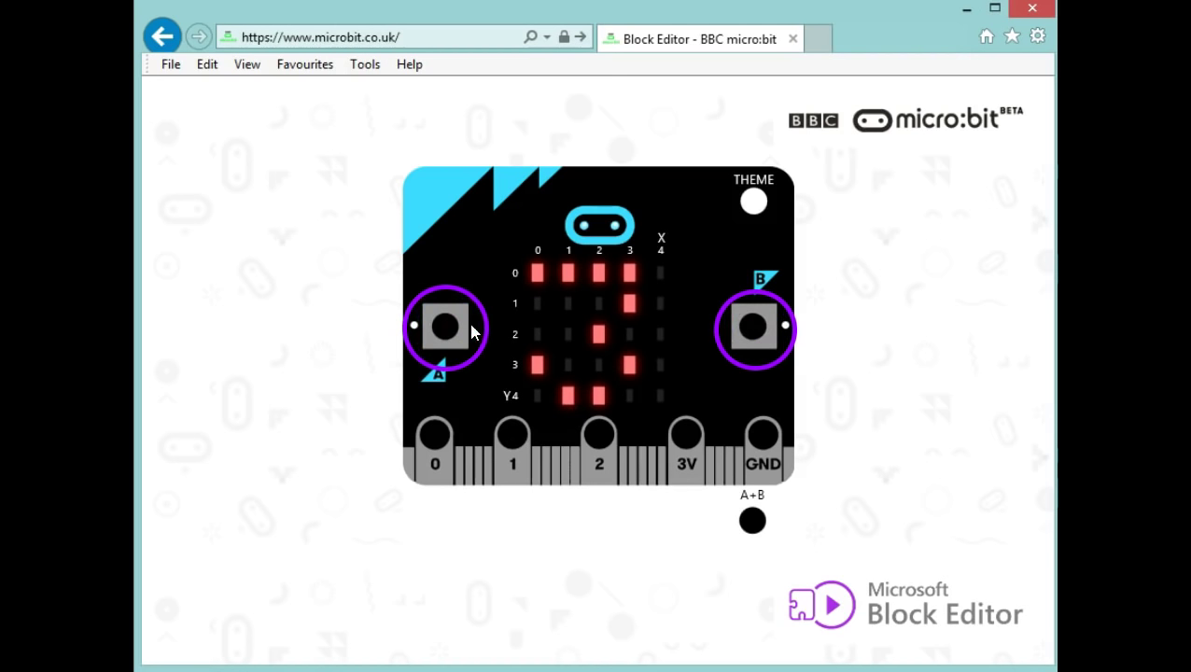
{"action": "mouse_move", "coordinate": [457, 364]}
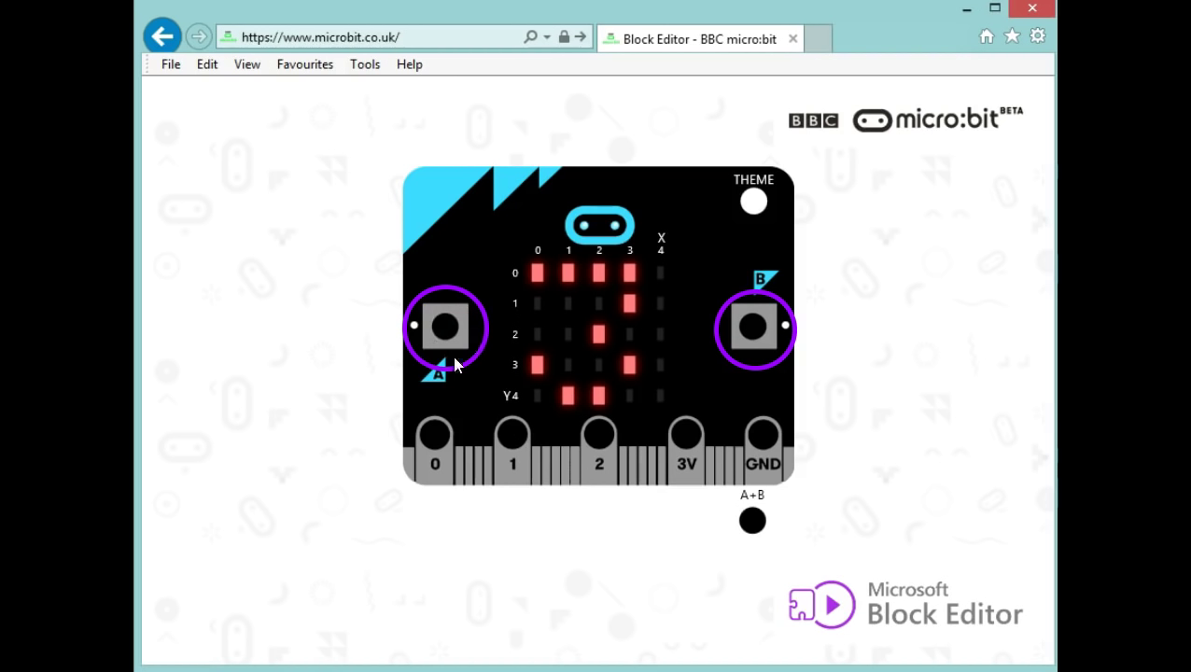
{"action": "mouse_move", "coordinate": [483, 341]}
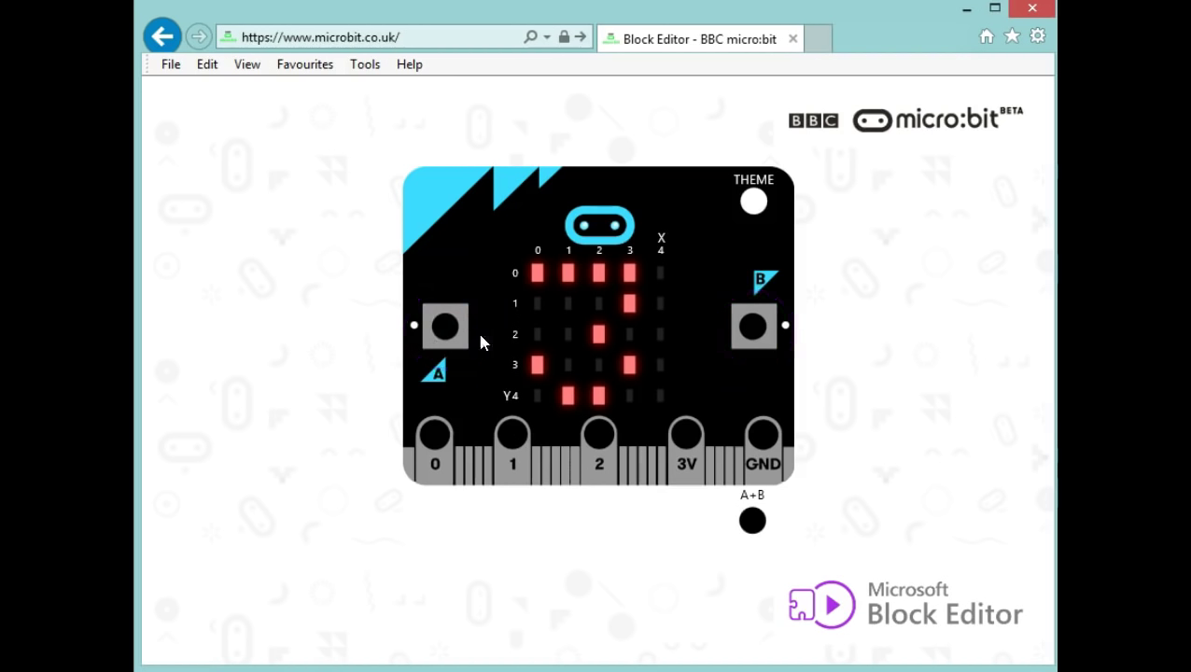
{"action": "mouse_move", "coordinate": [453, 335]}
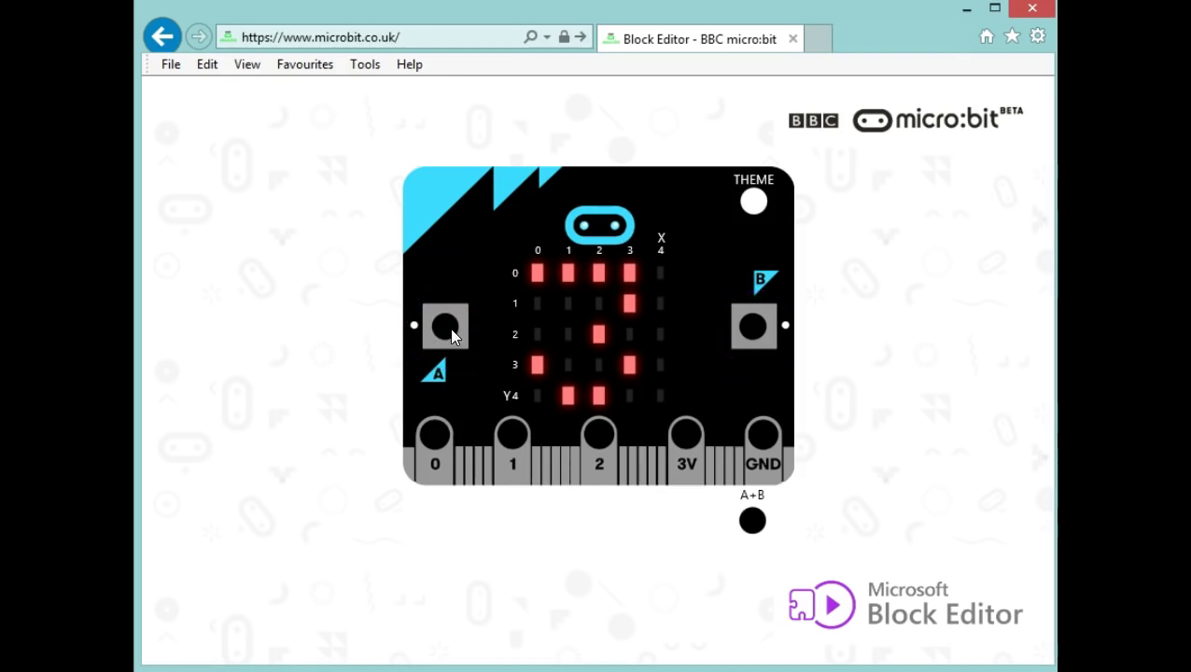
{"action": "mouse_move", "coordinate": [538, 306]}
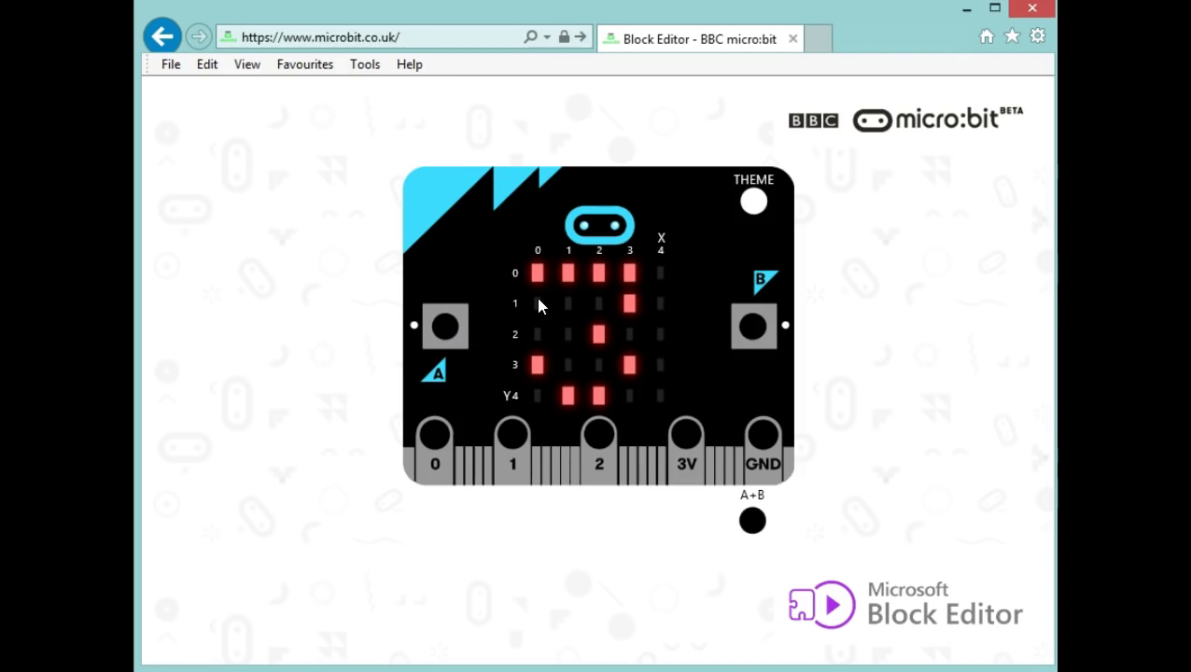
{"action": "mouse_move", "coordinate": [624, 310]}
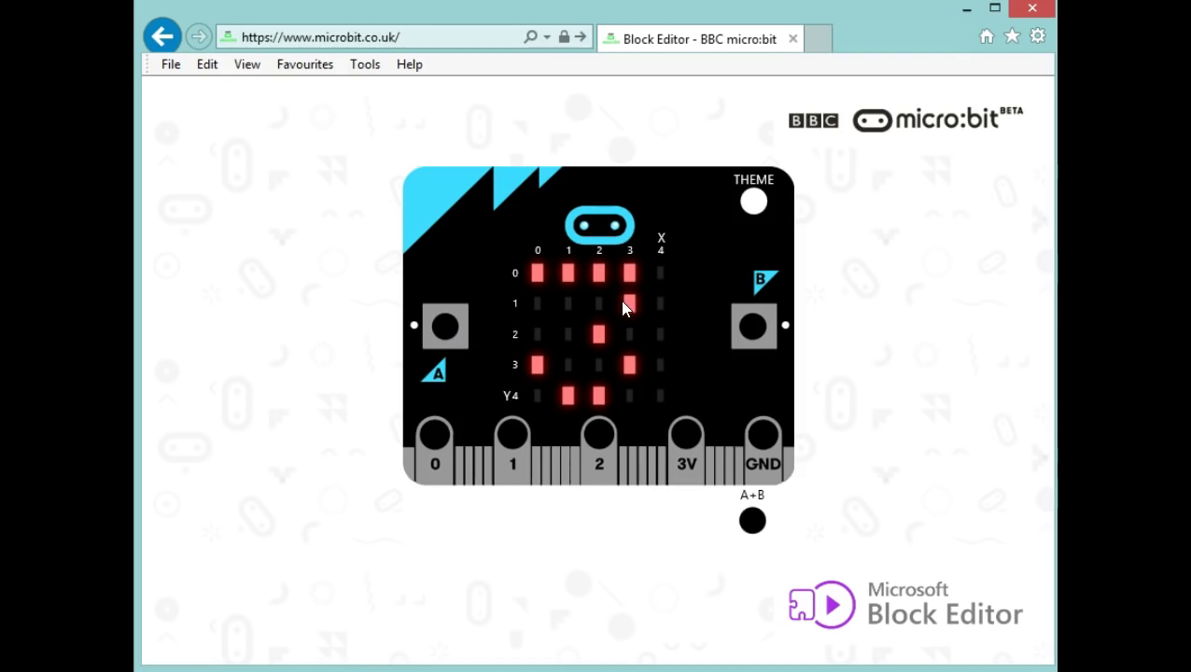
Step: Raise the simulator's starting number to 5 with button A, then start the countdown with B
{"action": "left_click", "coordinate": [445, 325]}
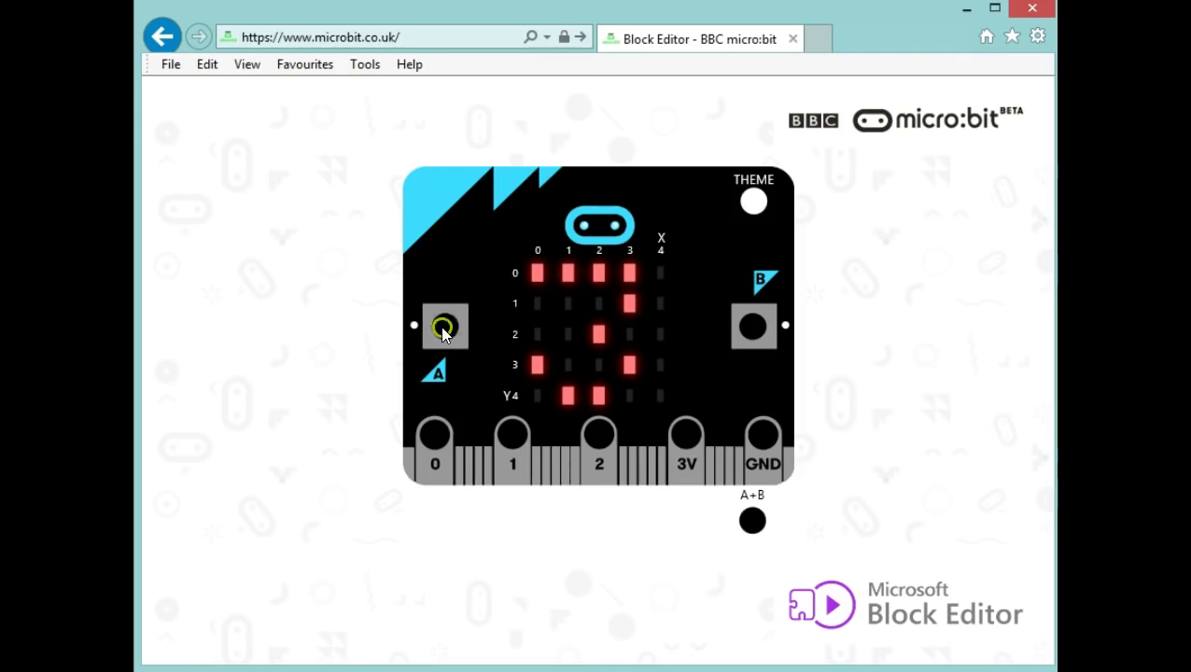
{"action": "left_click", "coordinate": [445, 326]}
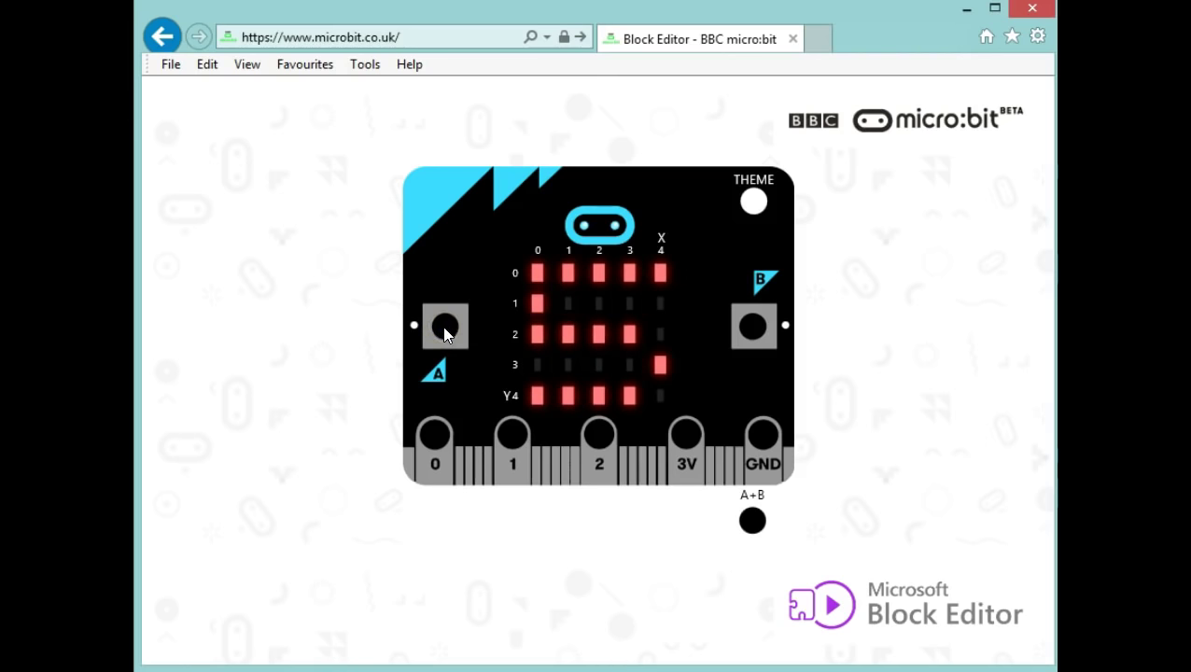
{"action": "mouse_move", "coordinate": [457, 337]}
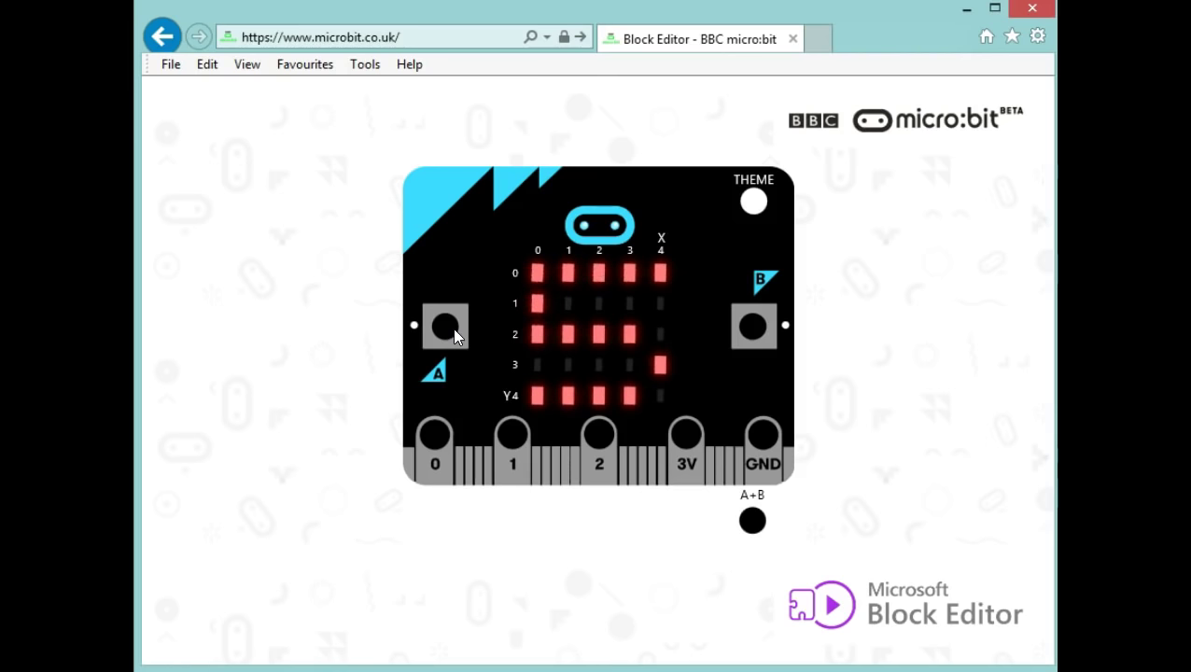
{"action": "mouse_move", "coordinate": [467, 352]}
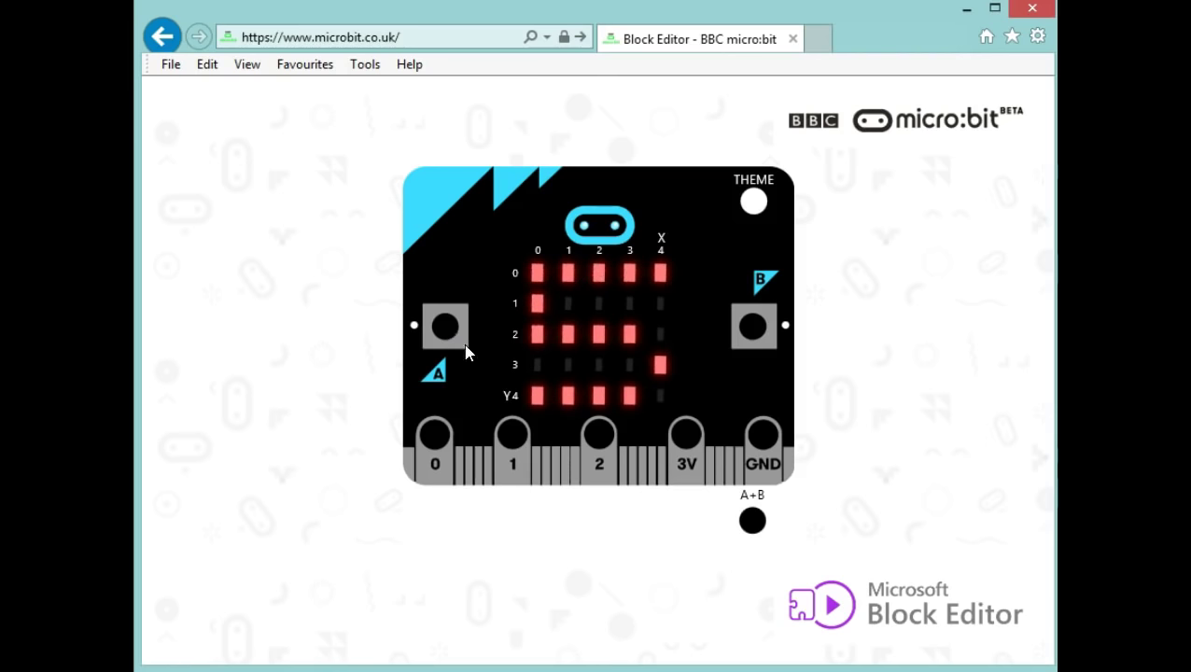
{"action": "mouse_move", "coordinate": [754, 327]}
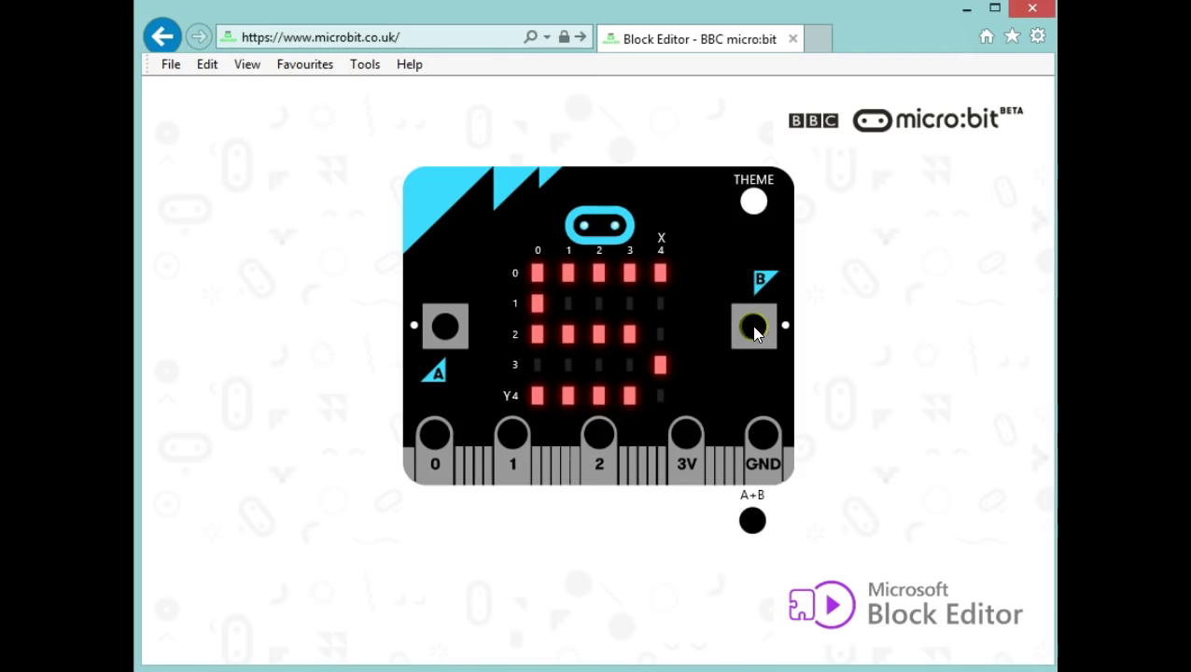
{"action": "left_click", "coordinate": [753, 327]}
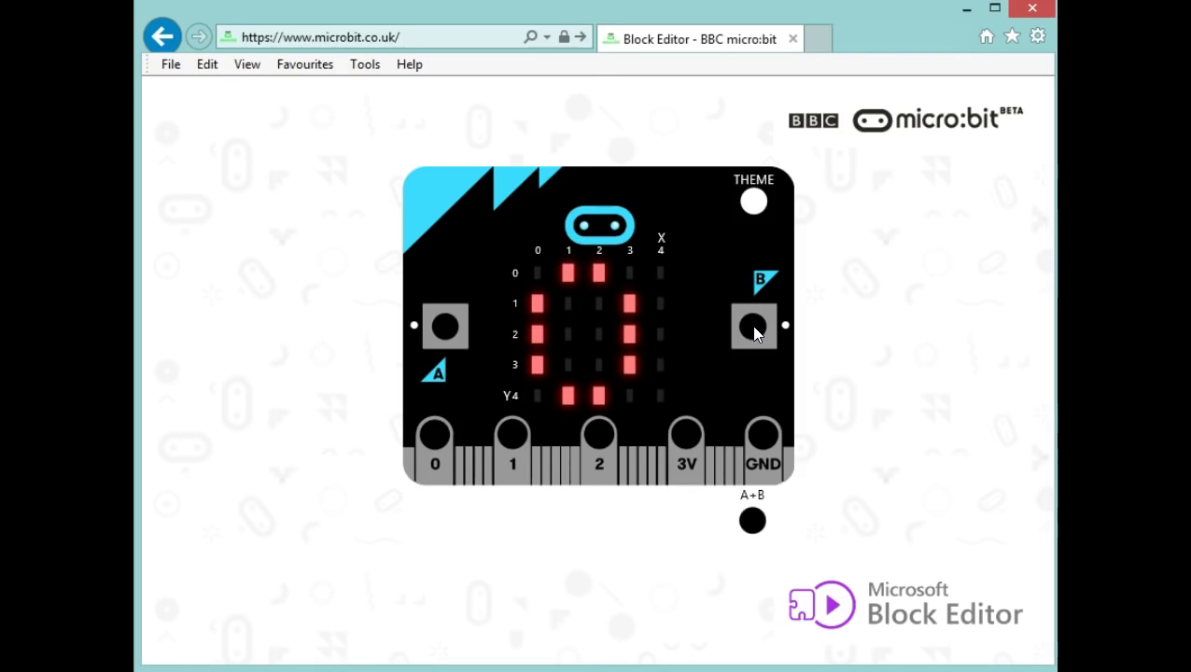
{"action": "mouse_move", "coordinate": [574, 596]}
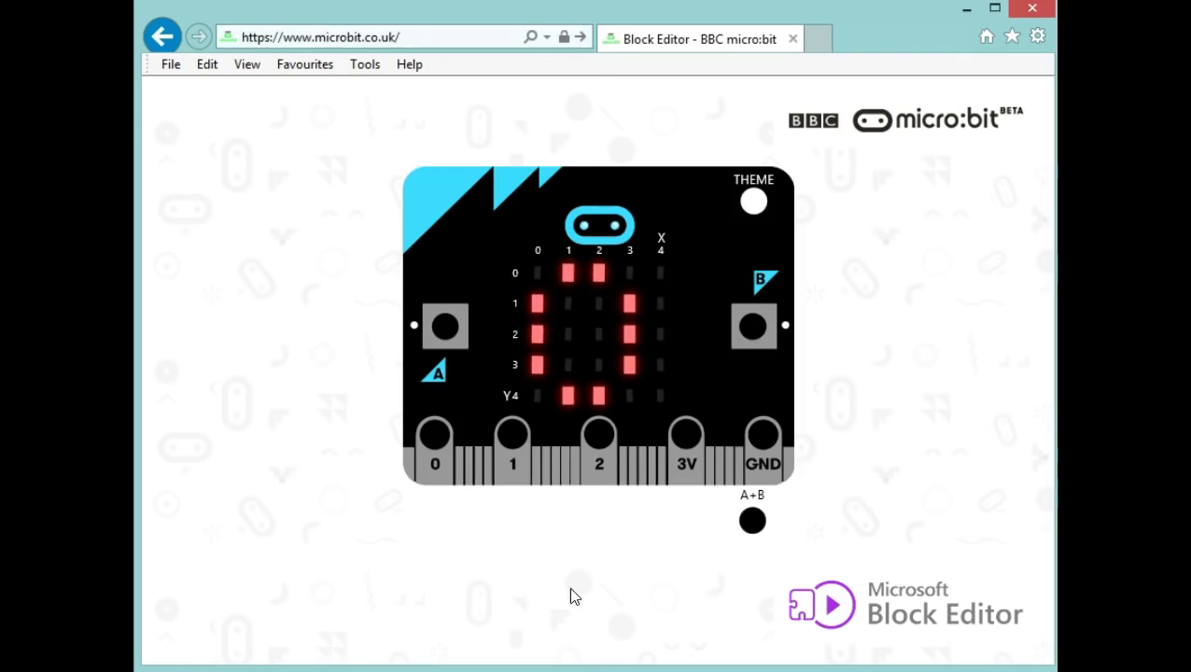
{"action": "mouse_move", "coordinate": [589, 531]}
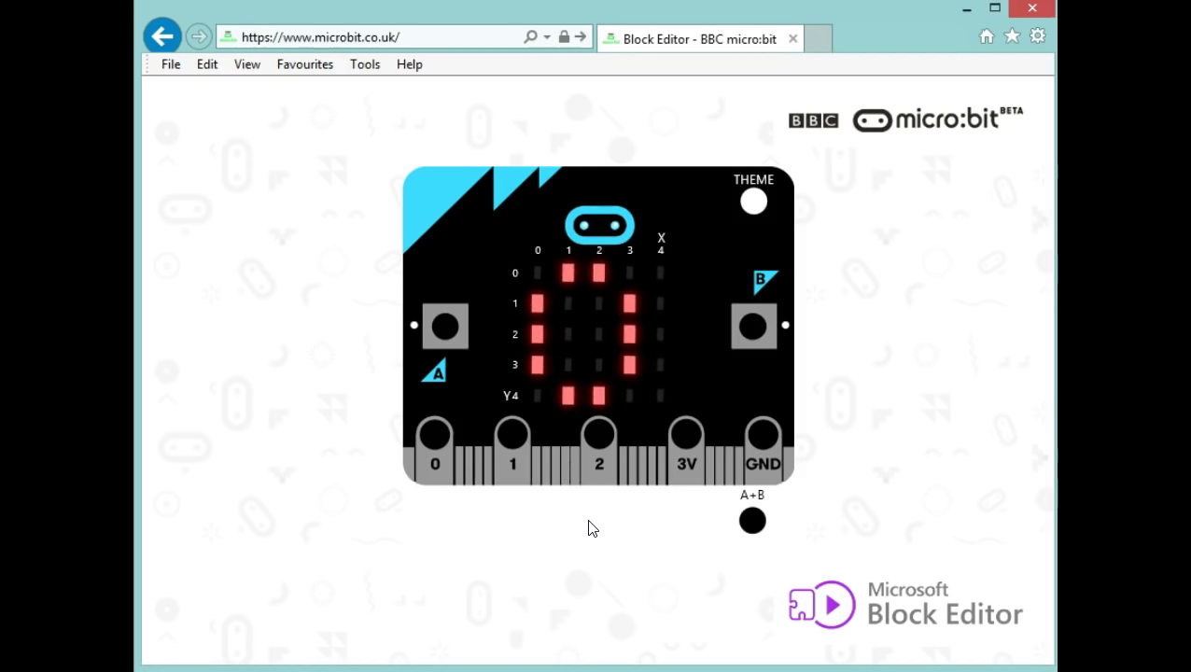
{"action": "mouse_move", "coordinate": [625, 534]}
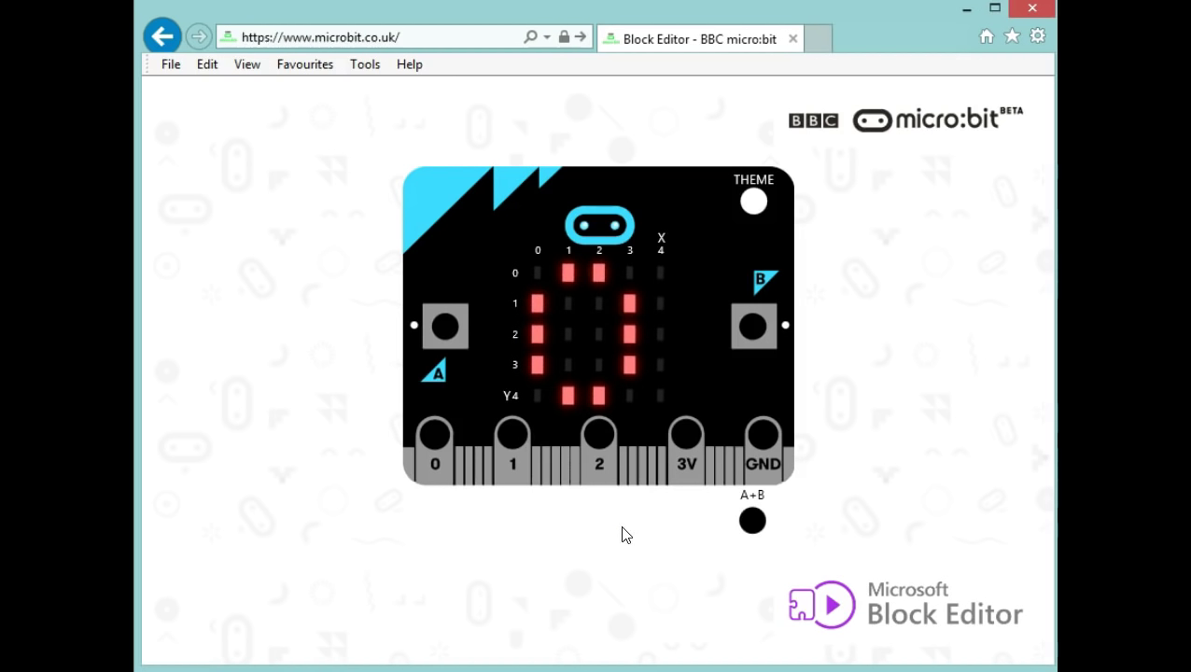
{"action": "mouse_move", "coordinate": [365, 64]}
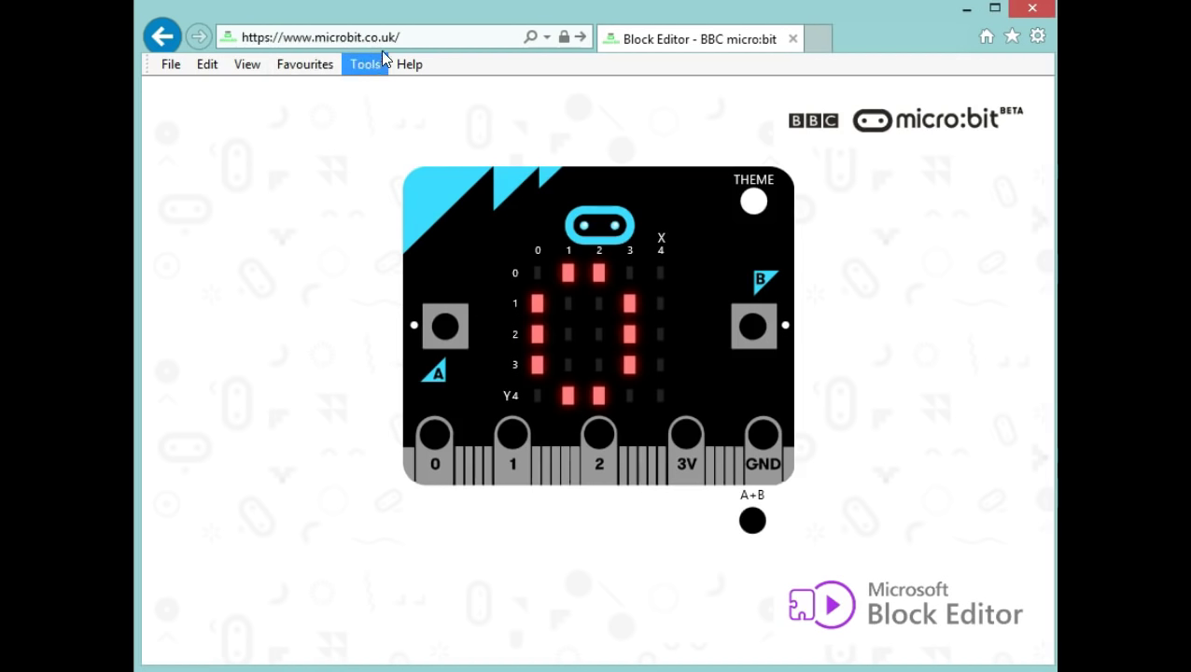
{"action": "mouse_move", "coordinate": [365, 63]}
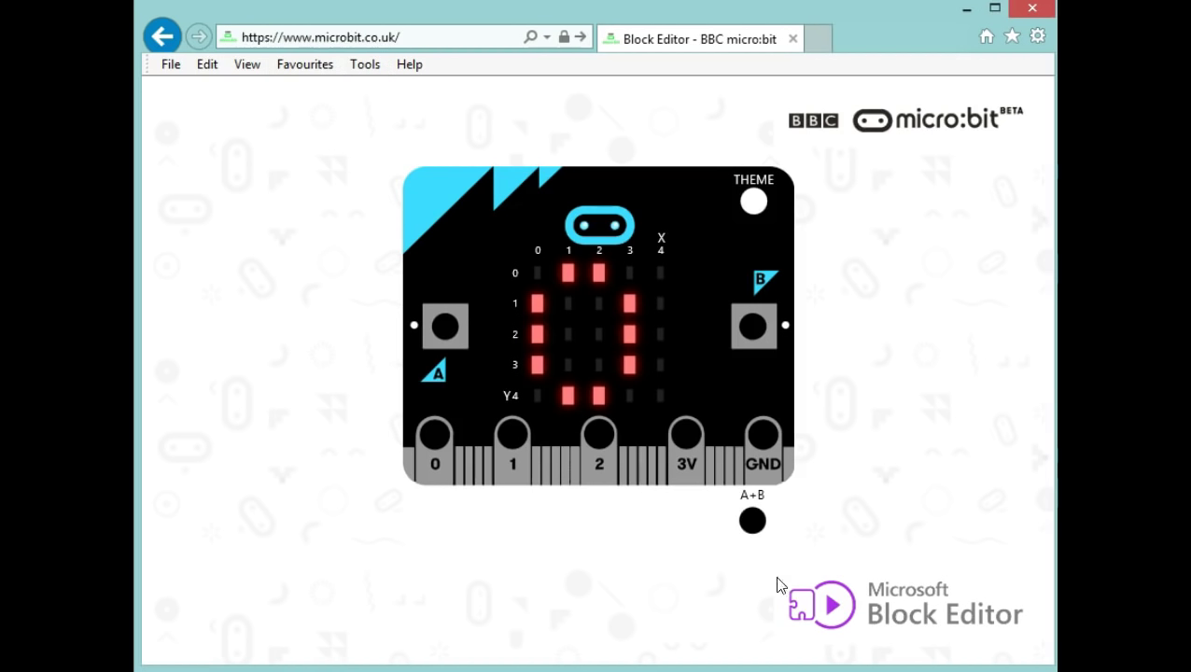
{"action": "mouse_move", "coordinate": [1023, 640]}
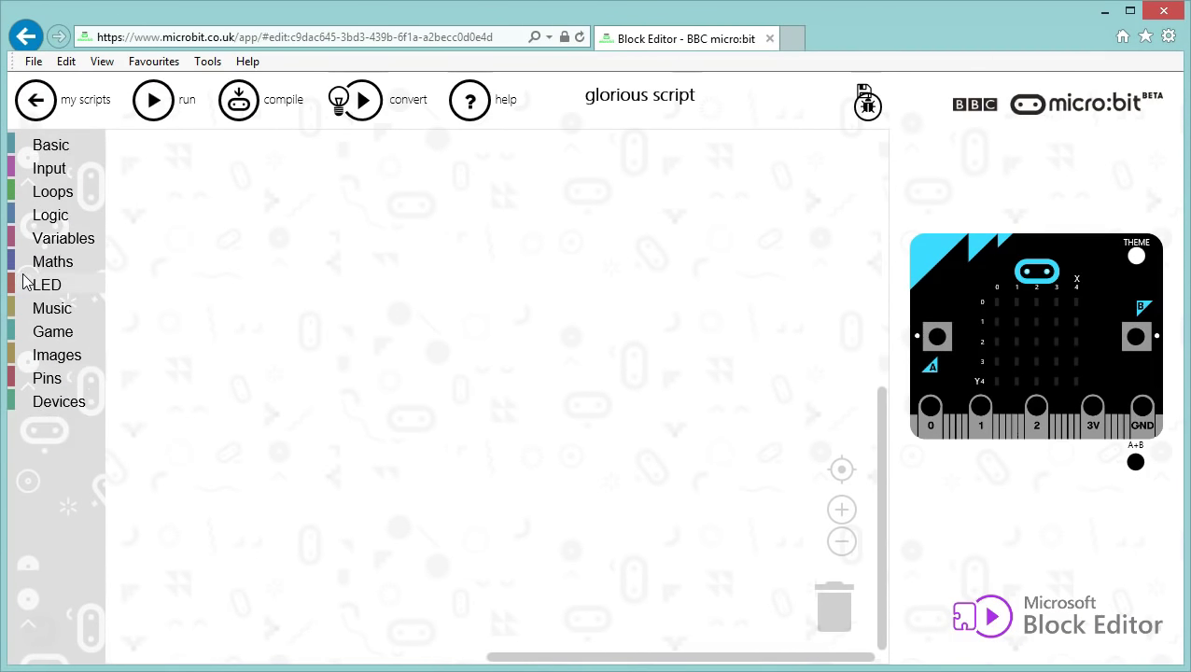
{"action": "mouse_move", "coordinate": [391, 323]}
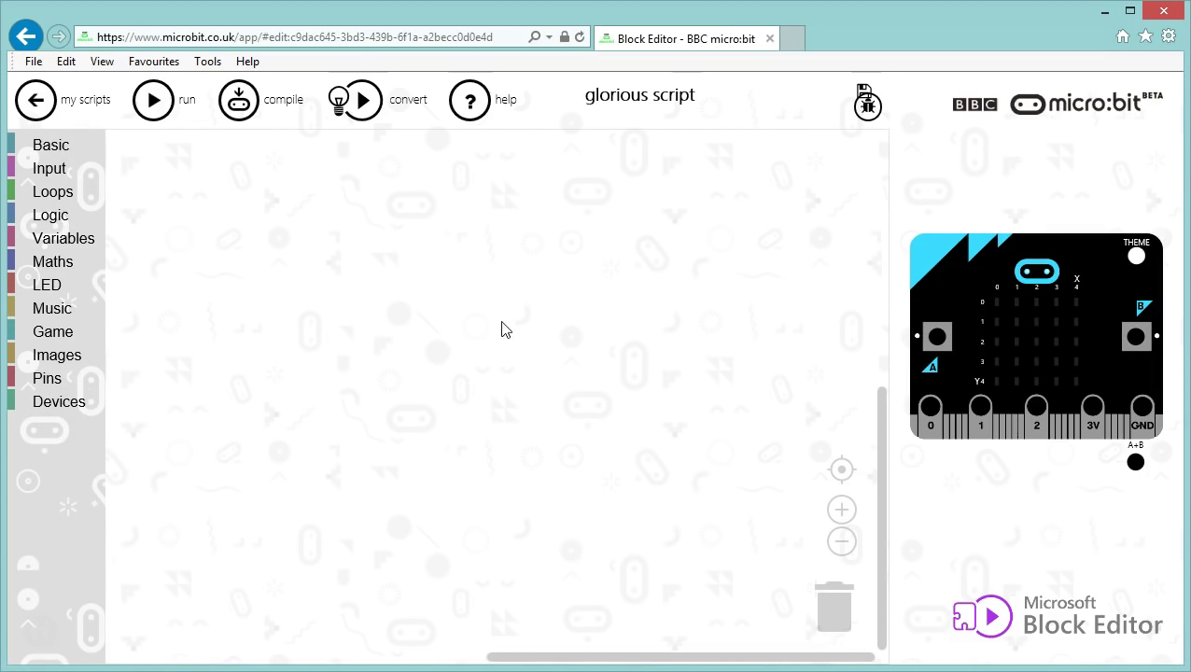
{"action": "mouse_move", "coordinate": [292, 357]}
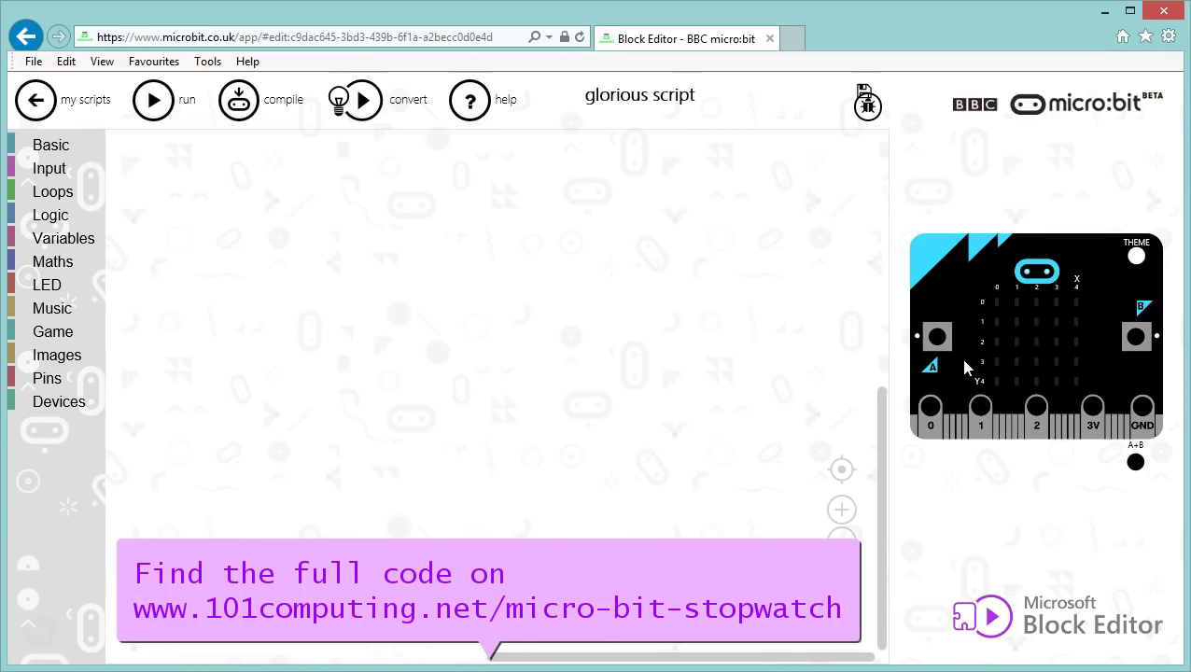
{"action": "mouse_move", "coordinate": [1073, 335]}
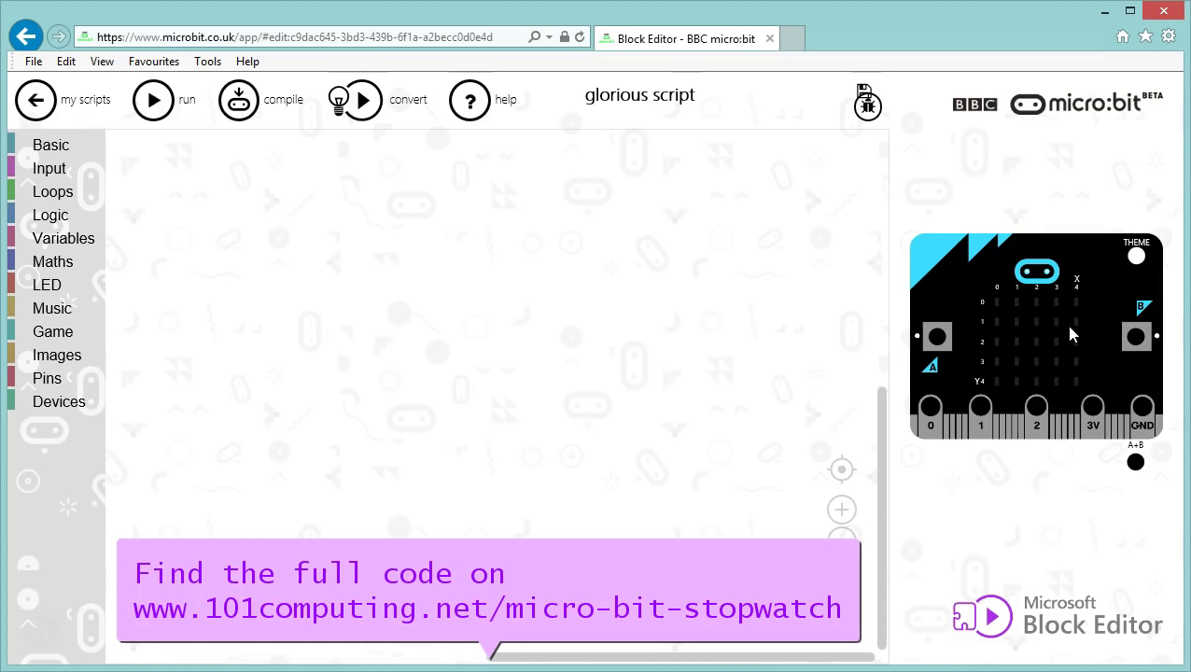
{"action": "mouse_move", "coordinate": [1041, 394]}
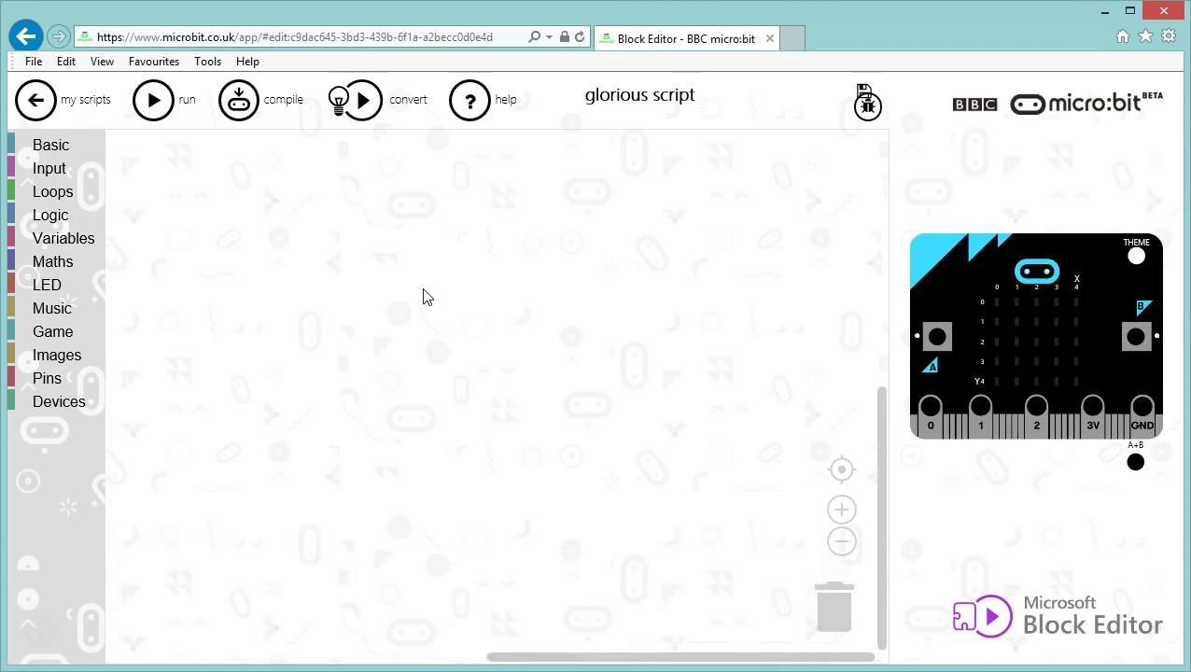
{"action": "mouse_move", "coordinate": [145, 259]}
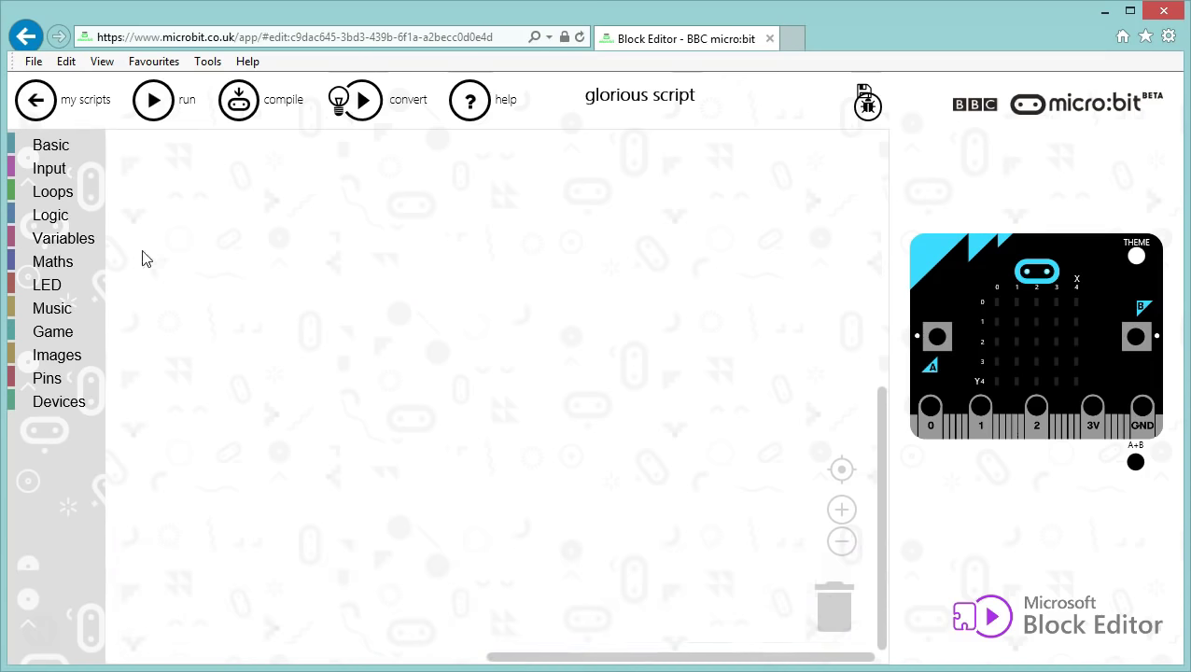
Step: Place a Variables 'set item to' block and rename its variable to 'counter'
{"action": "left_click", "coordinate": [64, 238]}
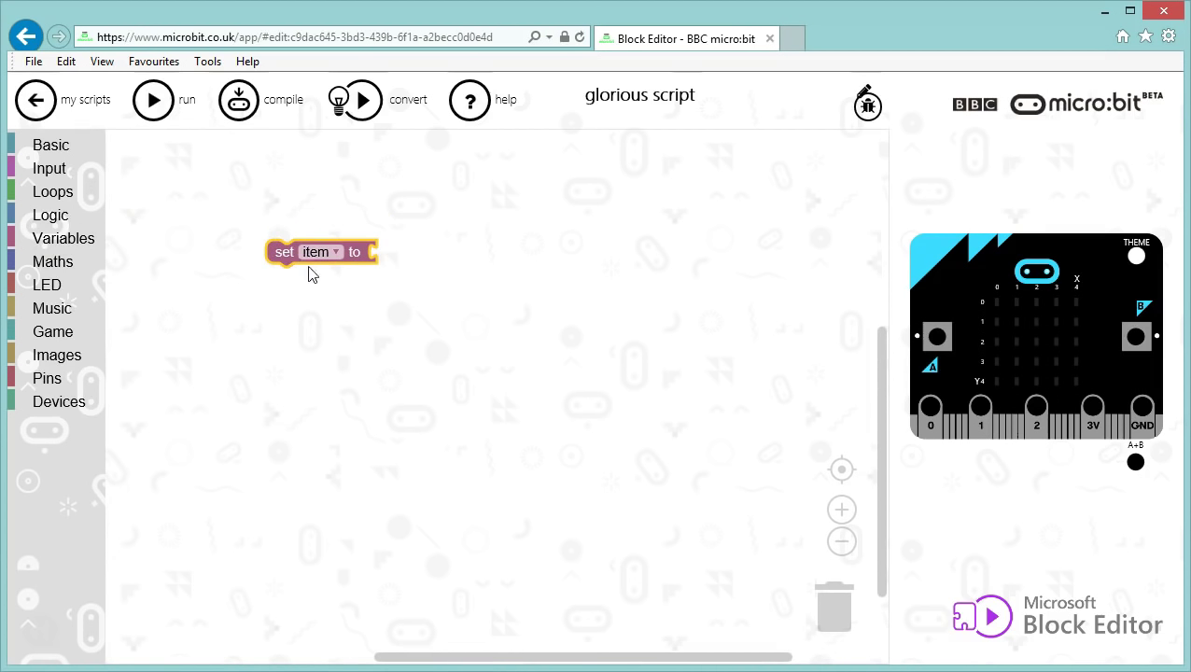
{"action": "left_click", "coordinate": [317, 252]}
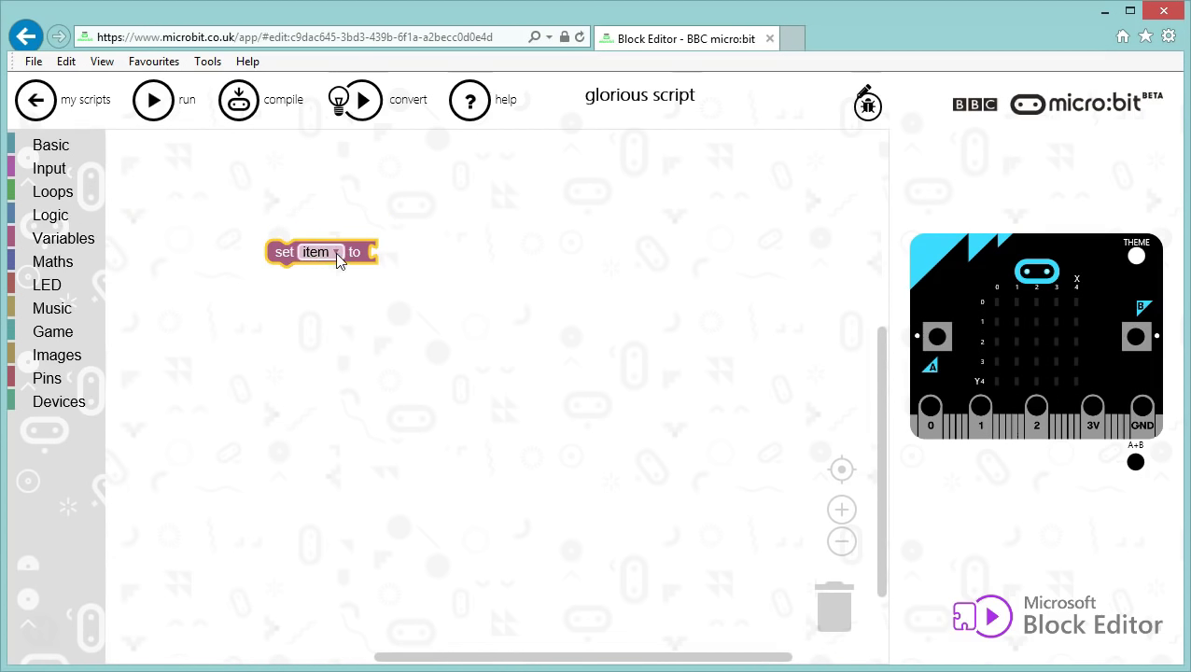
{"action": "left_click", "coordinate": [317, 251]}
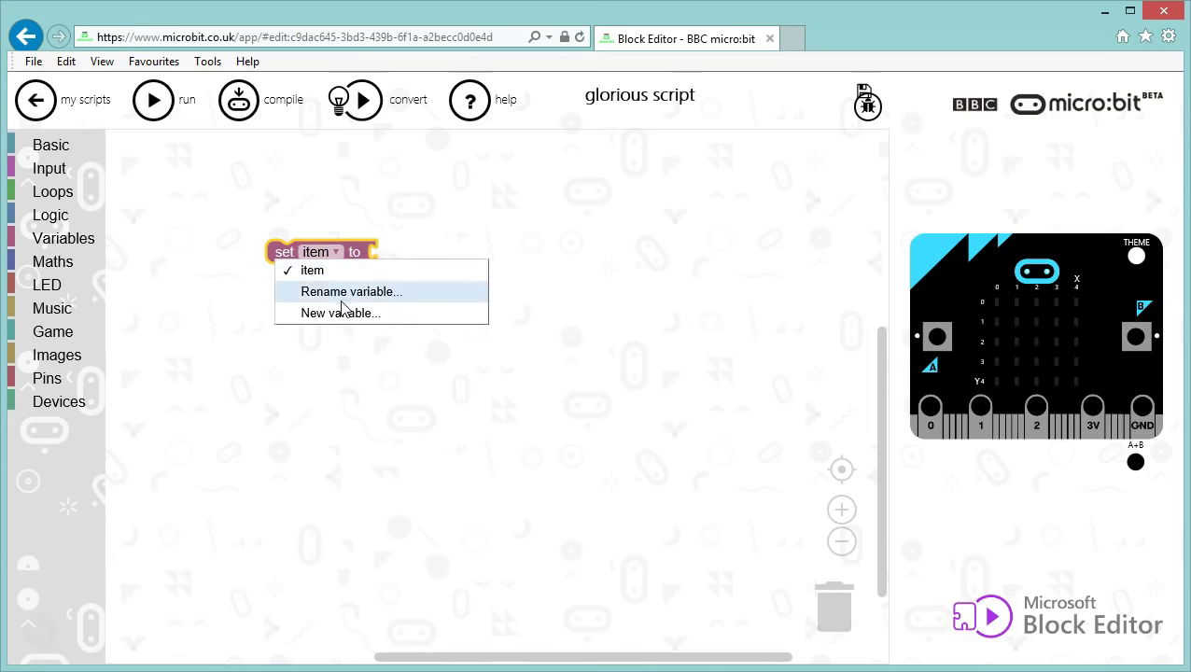
{"action": "left_click", "coordinate": [352, 292]}
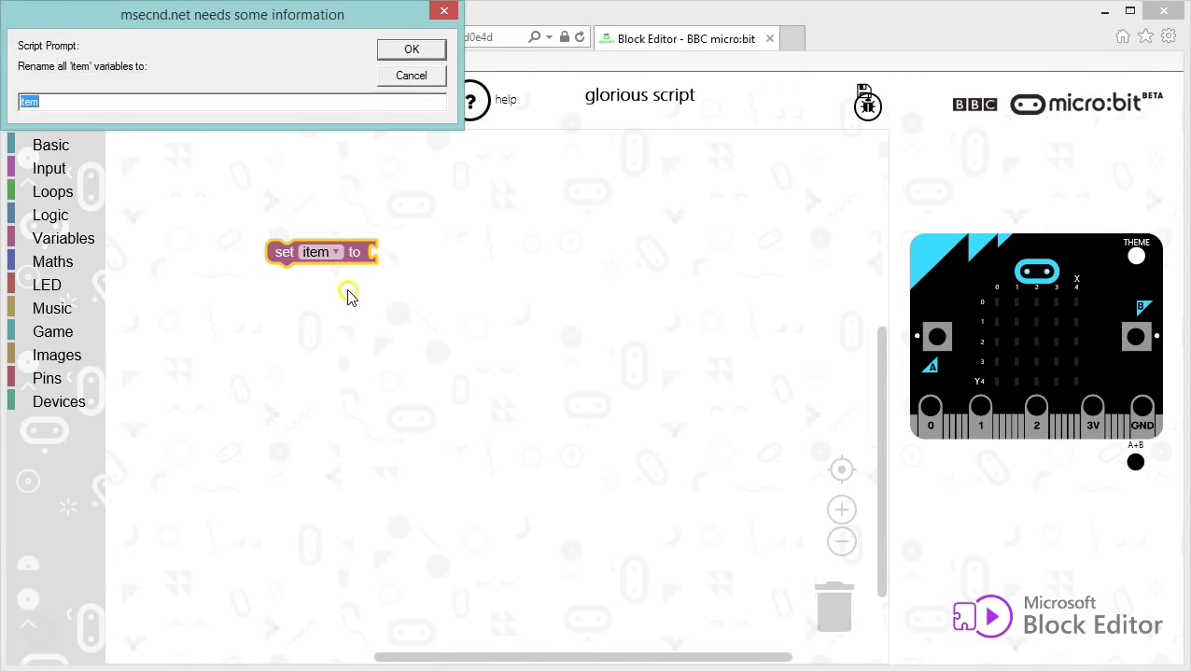
{"action": "type", "text": "counter"}
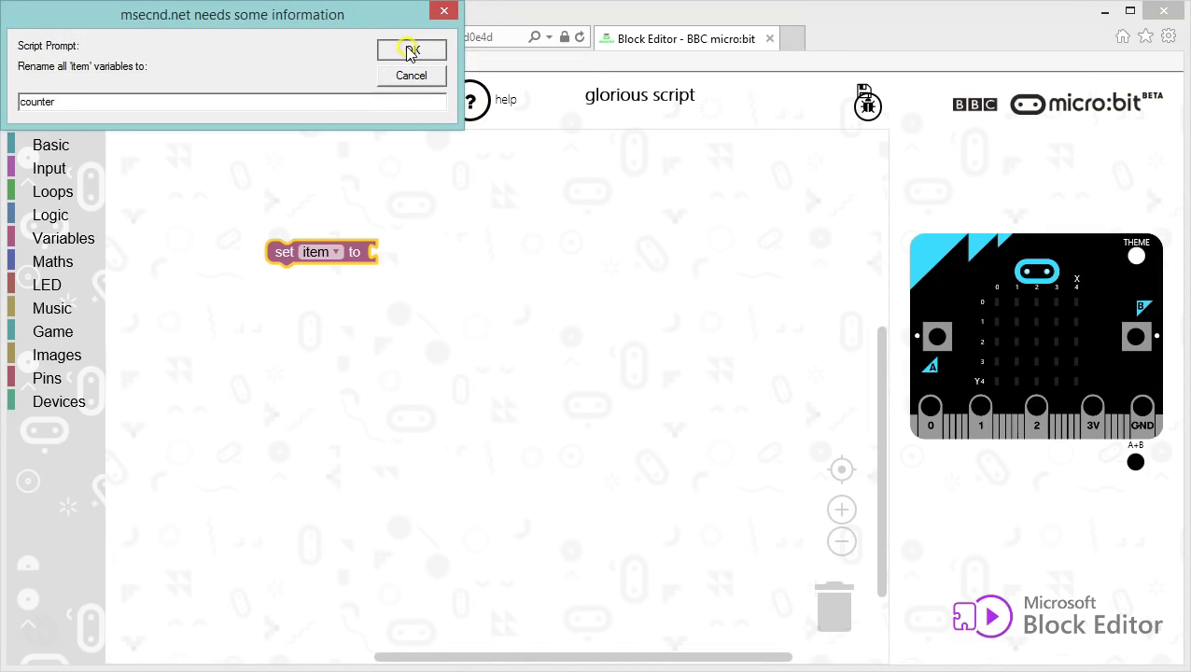
{"action": "left_click", "coordinate": [411, 49]}
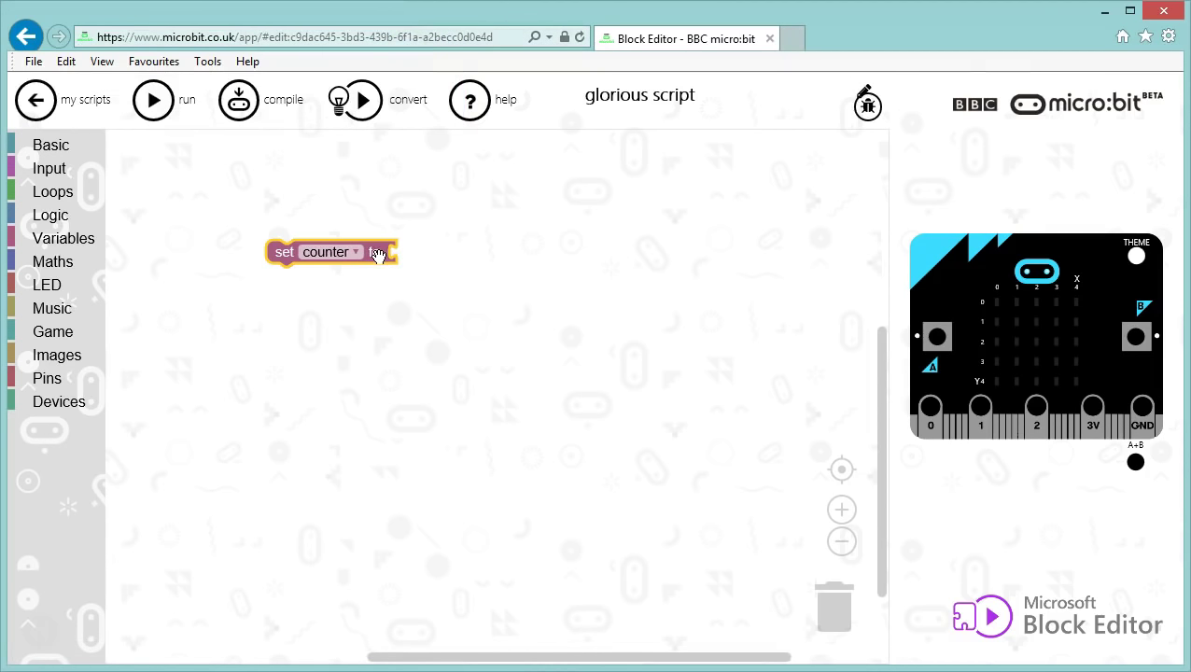
{"action": "mouse_move", "coordinate": [378, 254]}
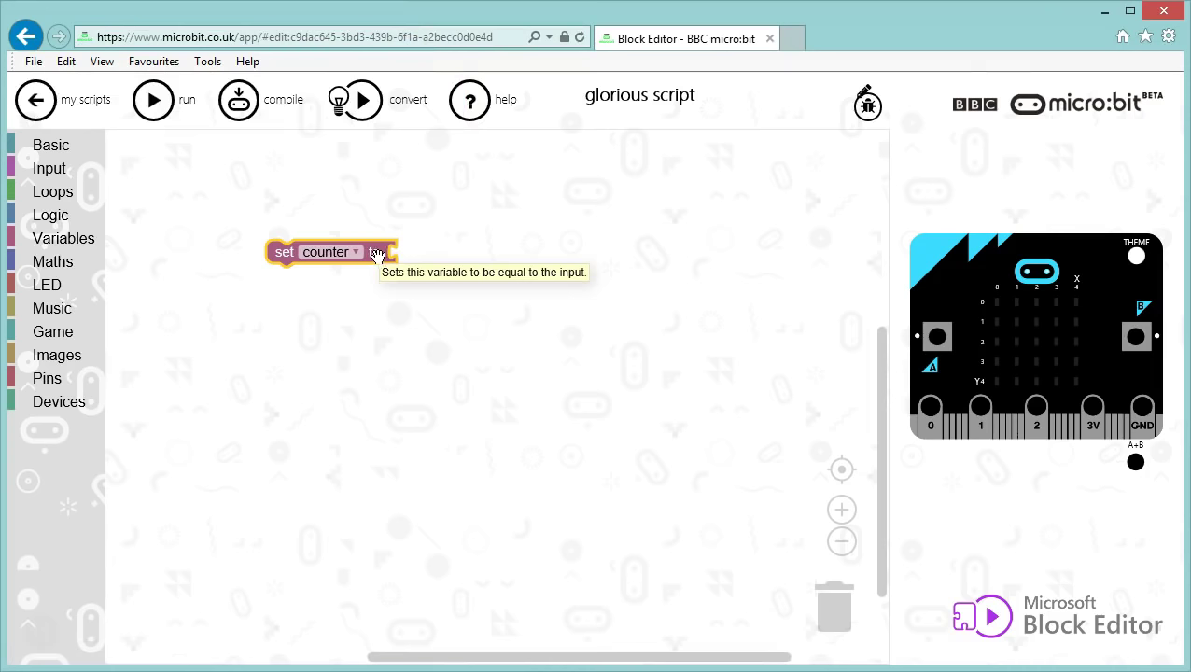
{"action": "mouse_move", "coordinate": [53, 264]}
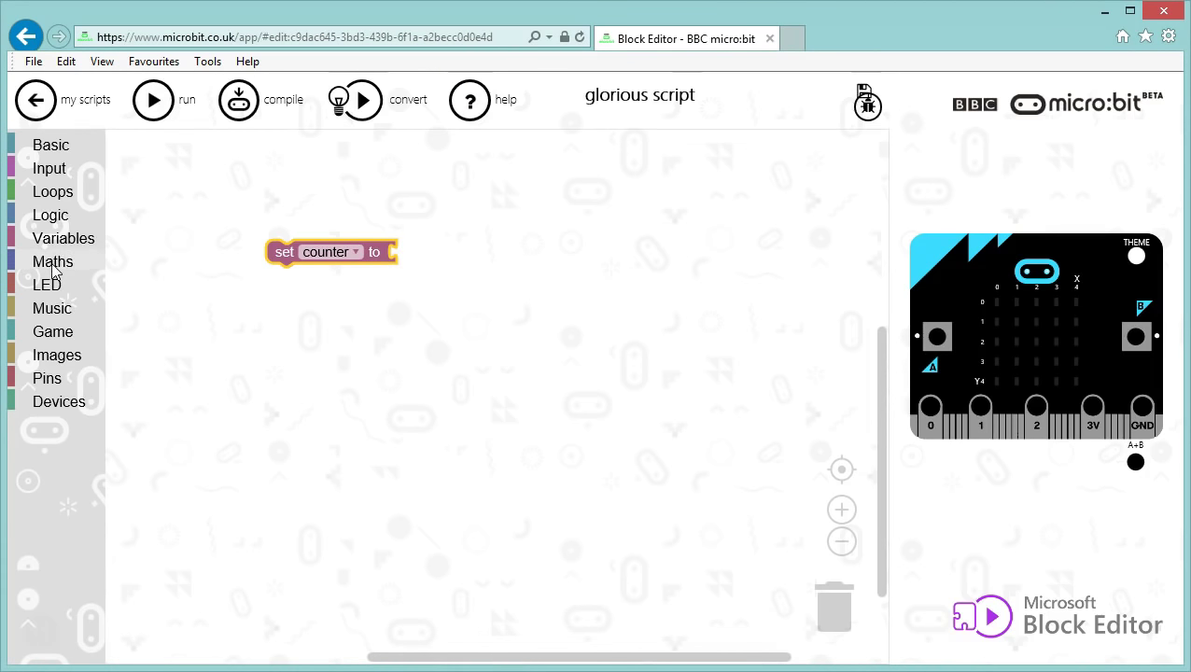
Step: Drop a Maths number block into 'set counter to' and enter 3
{"action": "left_click", "coordinate": [52, 261]}
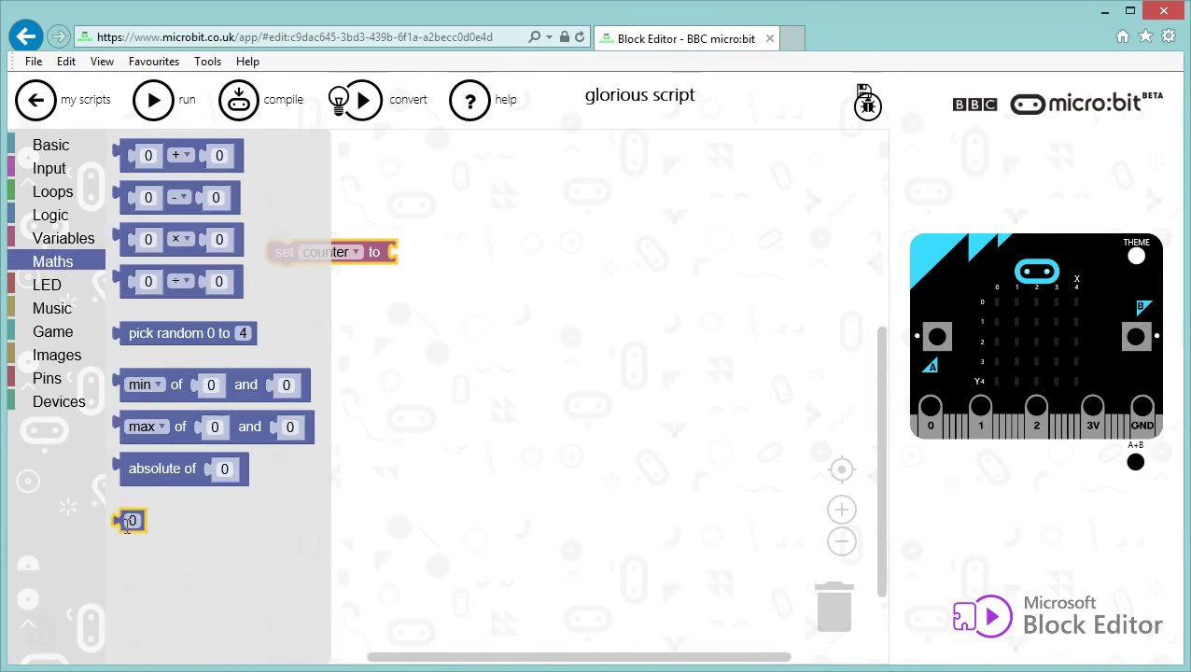
{"action": "left_click_drag", "start_coordinate": [131, 520], "coordinate": [406, 280]}
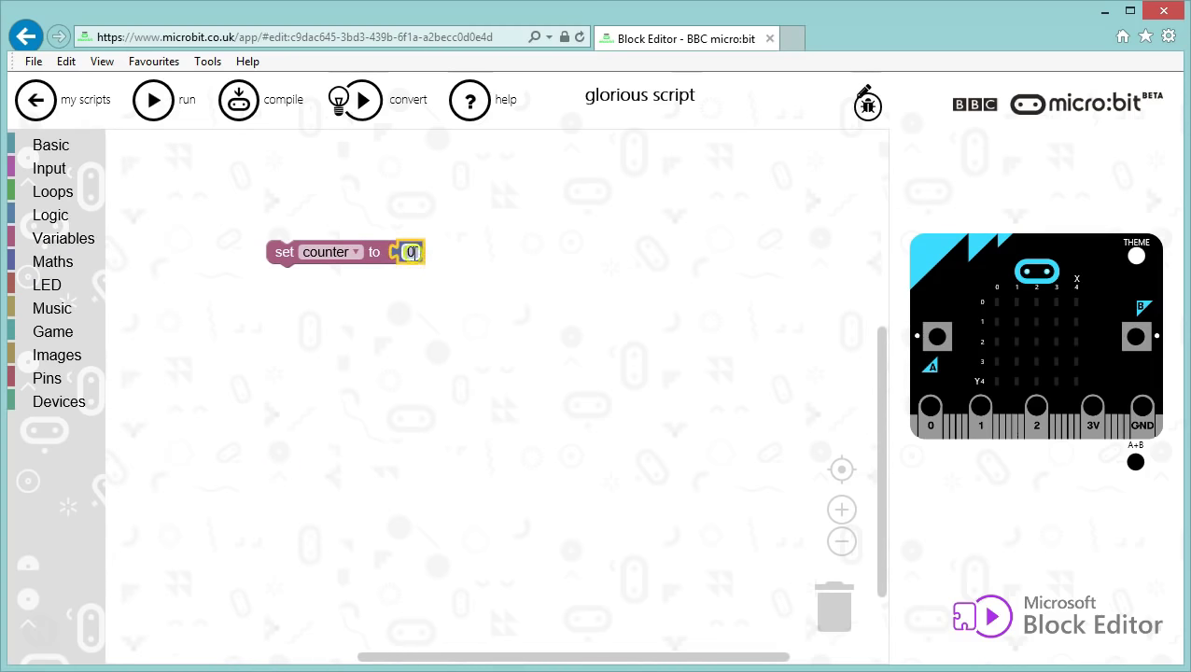
{"action": "type", "text": "3"}
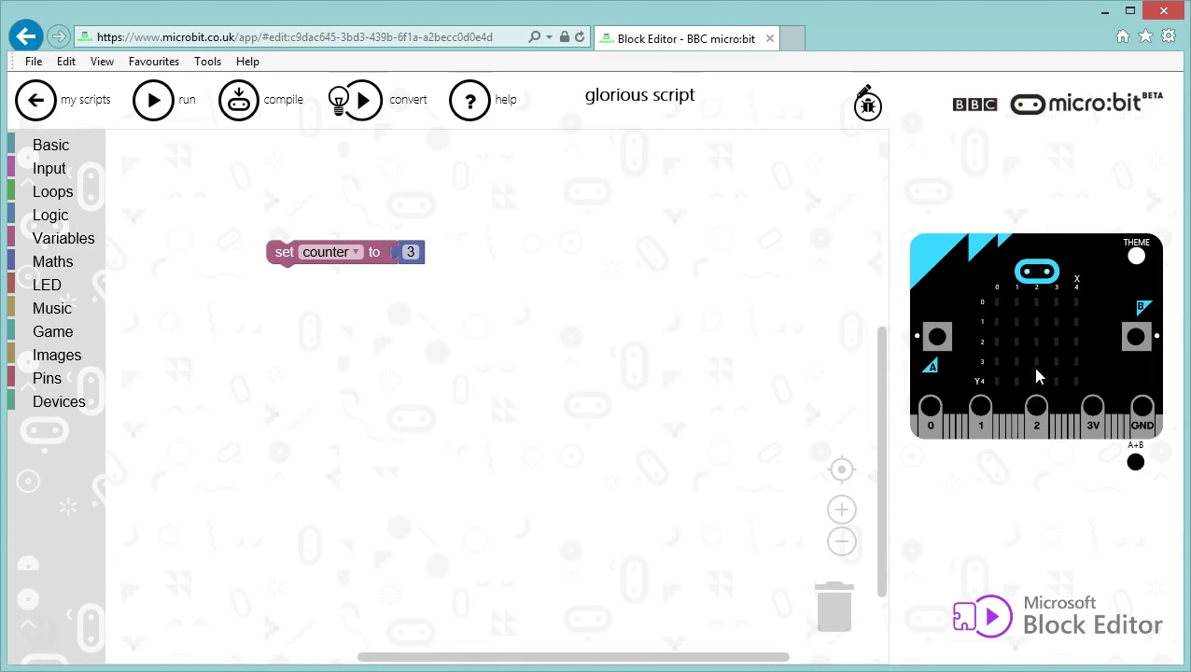
{"action": "mouse_move", "coordinate": [550, 378]}
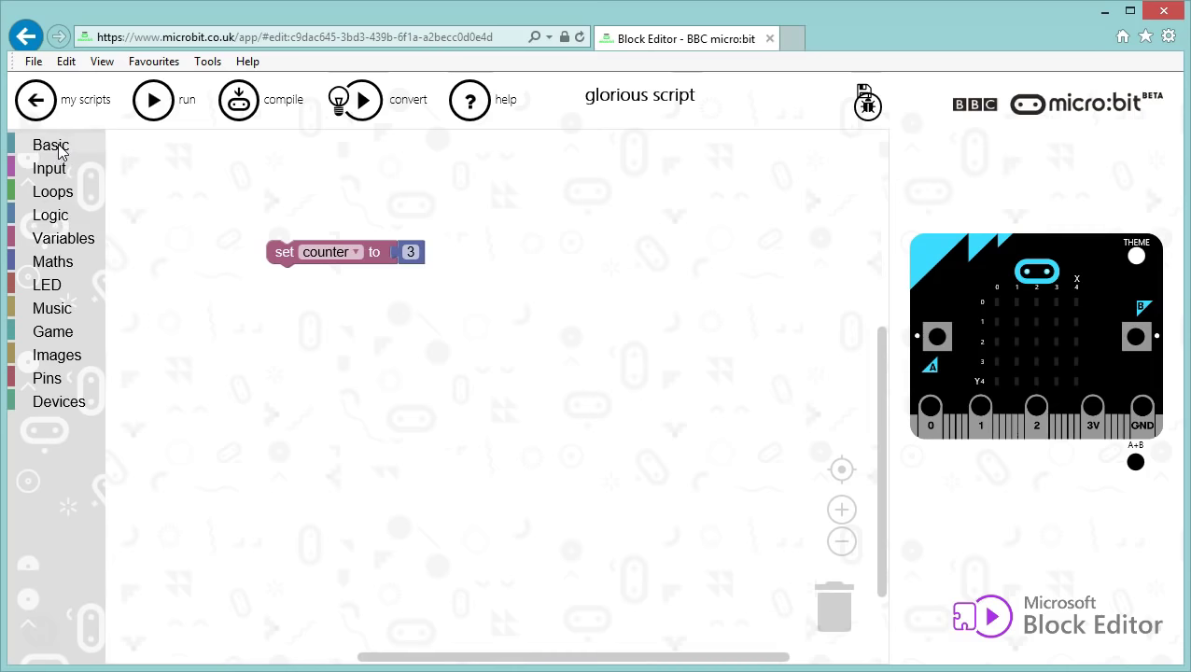
Step: Put a show number block inside the forever loop and feed it the counter variable
{"action": "left_click", "coordinate": [50, 145]}
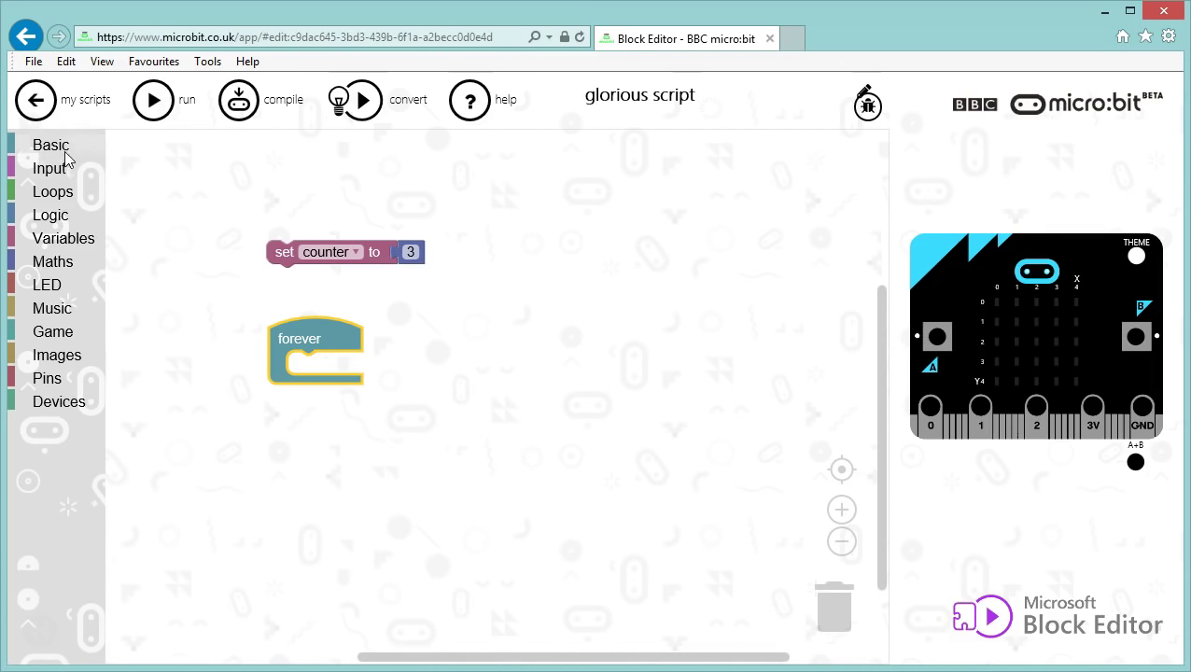
{"action": "left_click", "coordinate": [50, 145]}
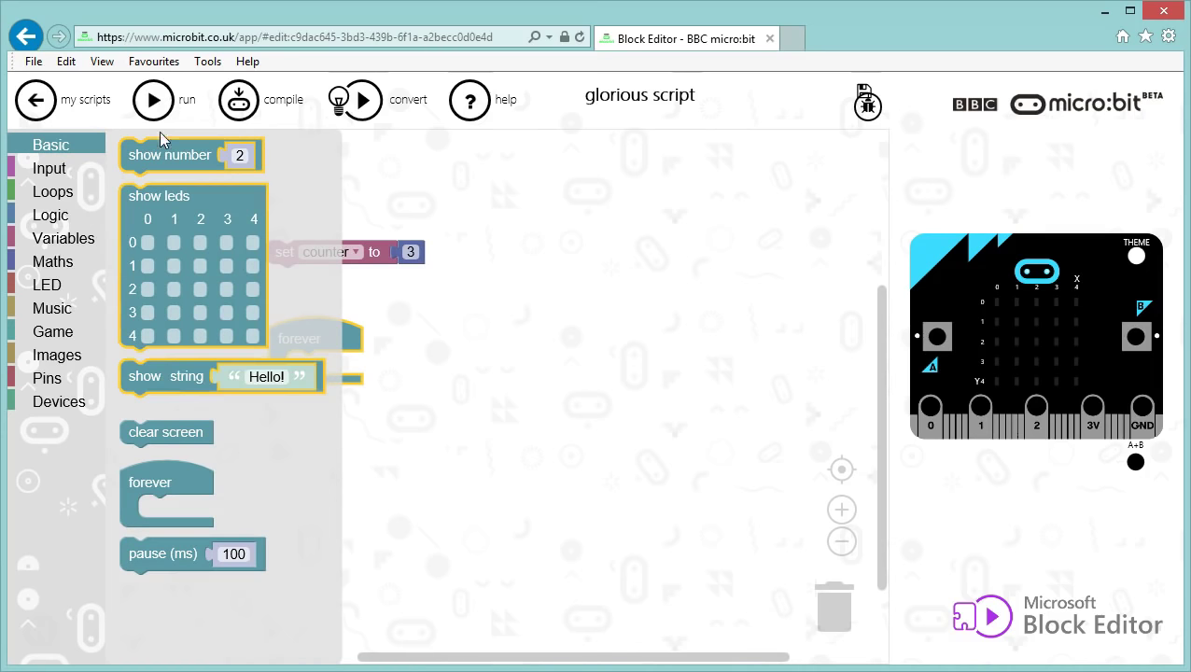
{"action": "left_click_drag", "start_coordinate": [170, 155], "coordinate": [296, 282]}
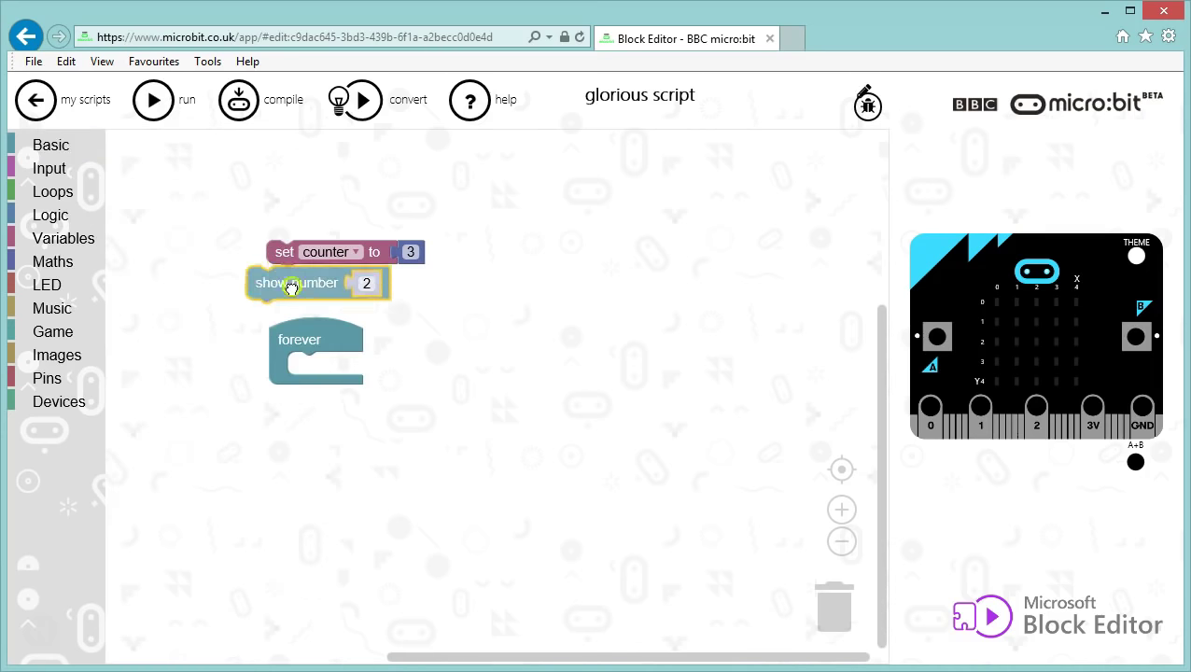
{"action": "left_click_drag", "start_coordinate": [297, 283], "coordinate": [339, 368]}
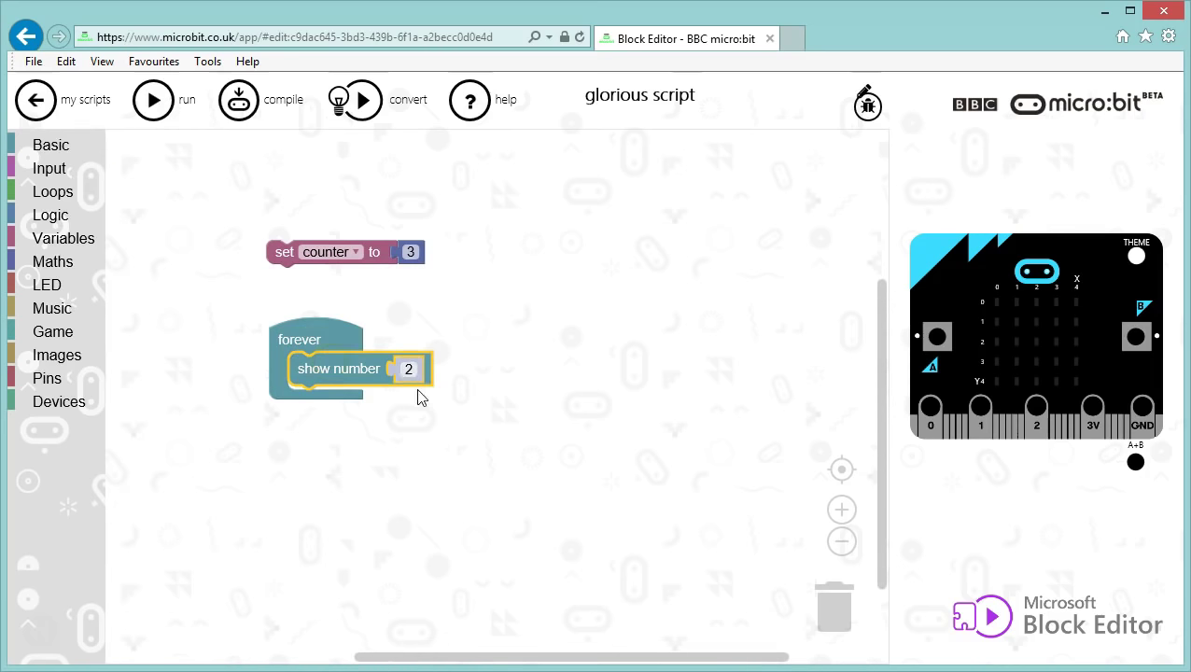
{"action": "left_click", "coordinate": [327, 252]}
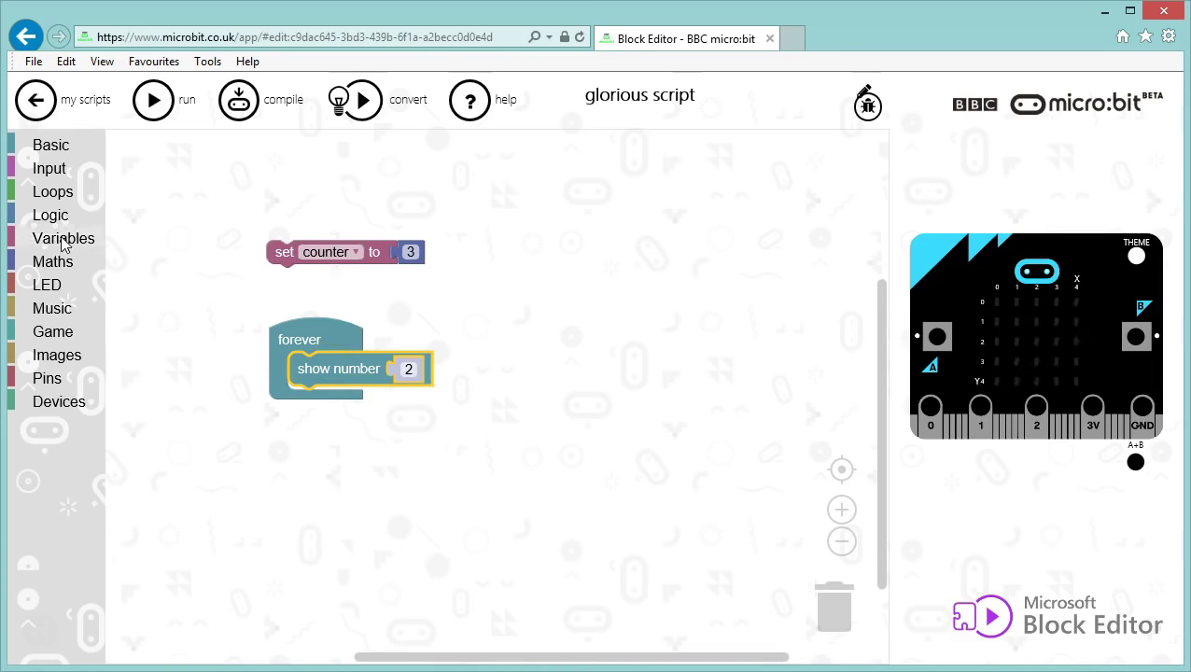
{"action": "left_click", "coordinate": [63, 238]}
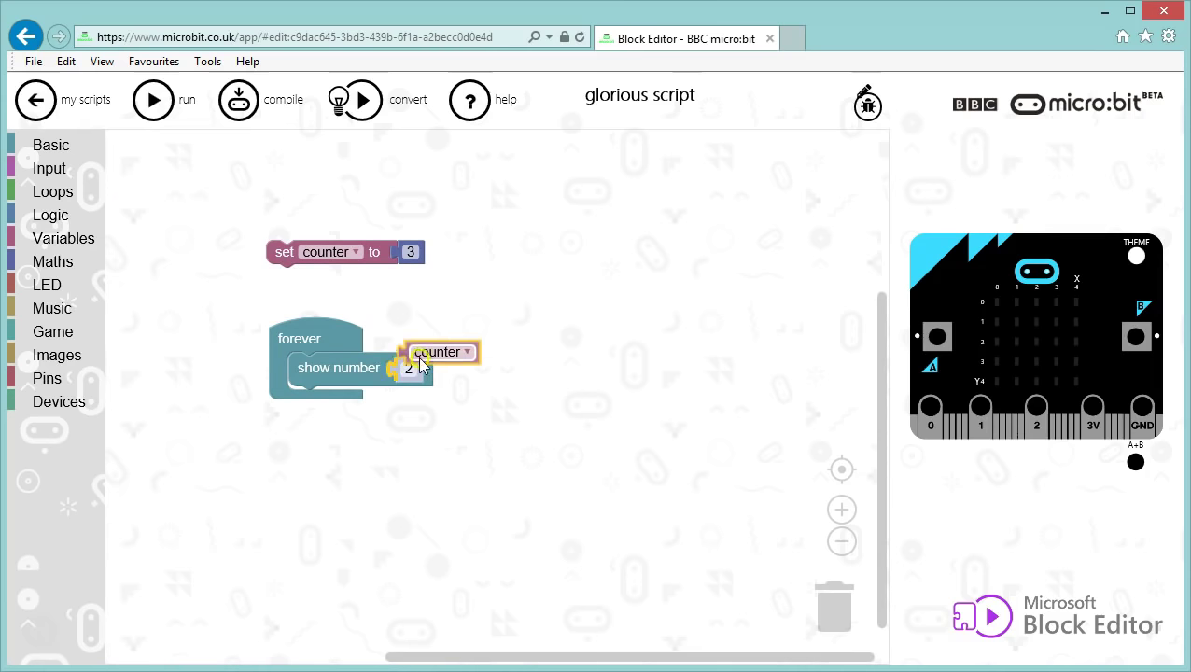
{"action": "left_click_drag", "start_coordinate": [439, 352], "coordinate": [430, 369]}
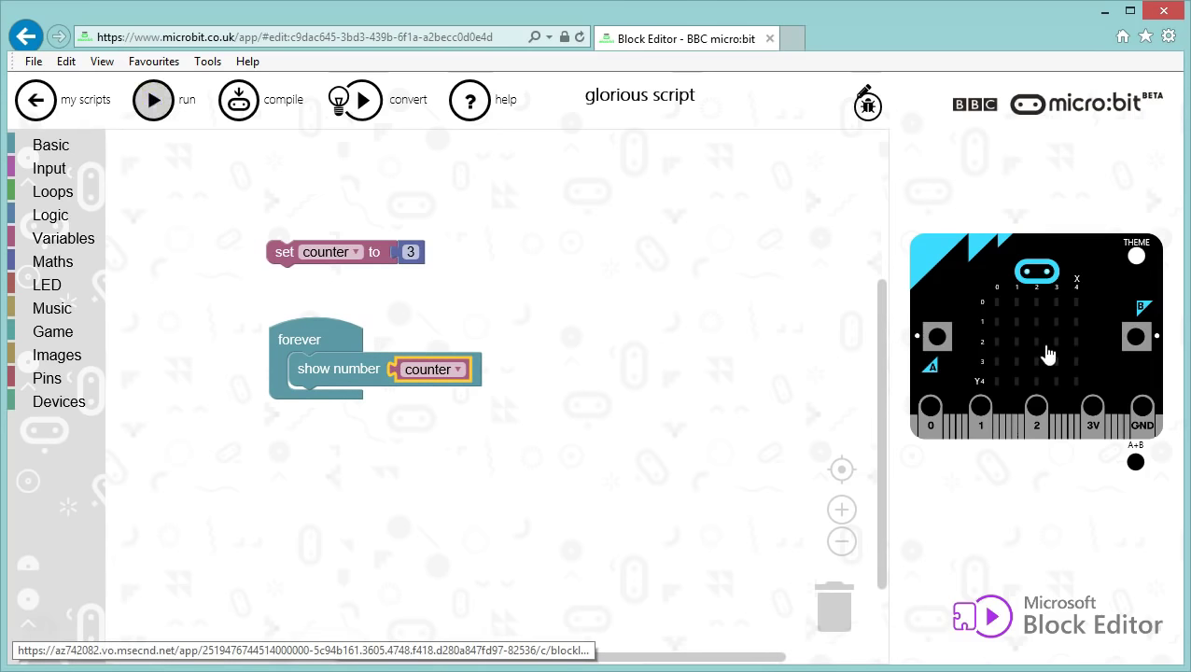
Step: Run the program so the simulated micro:bit displays the counter value 3
{"action": "left_click", "coordinate": [153, 99]}
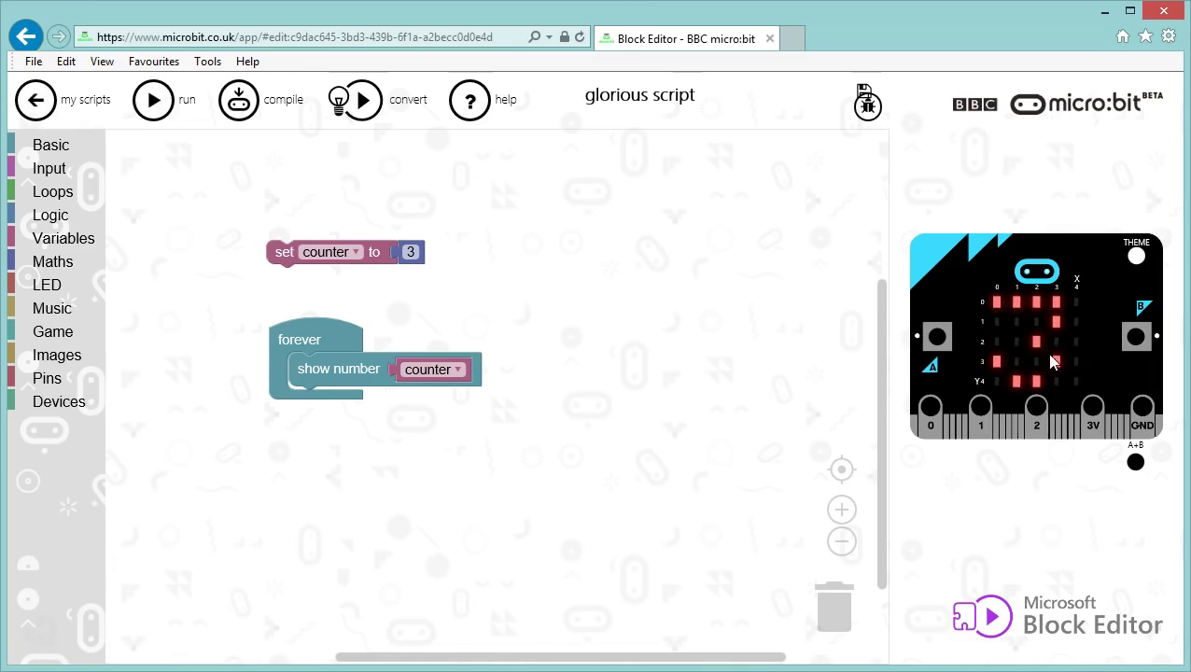
{"action": "mouse_move", "coordinate": [1024, 385]}
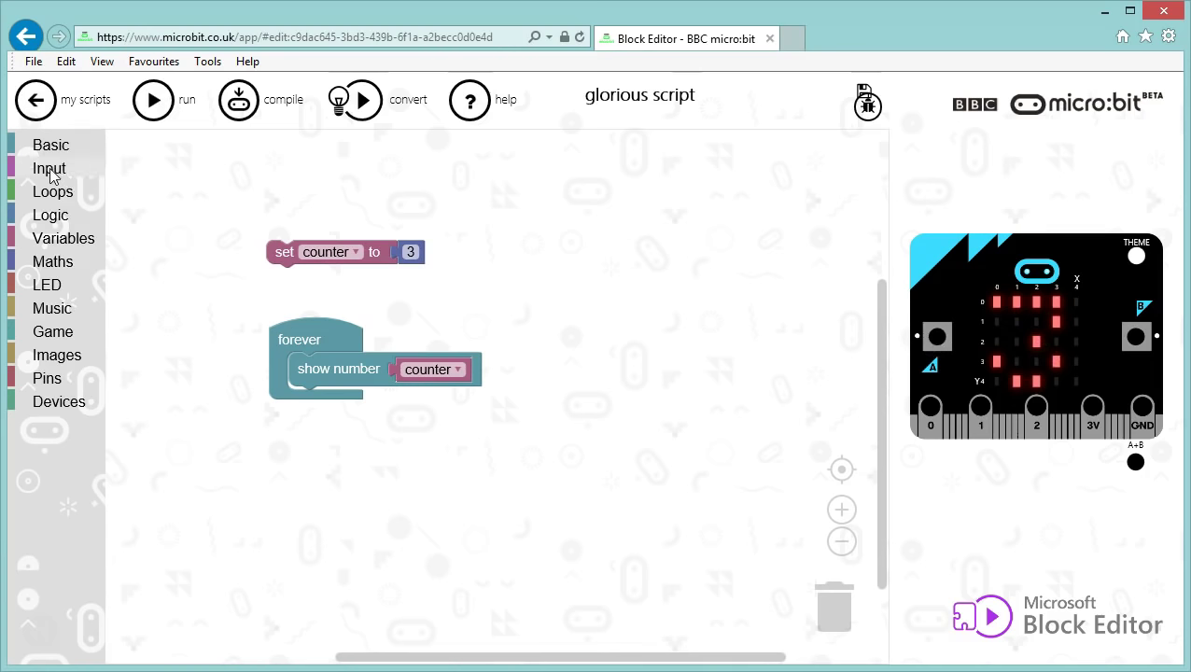
Step: Add an 'on button A pressed' handler containing 'change counter by 1'
{"action": "left_click", "coordinate": [49, 168]}
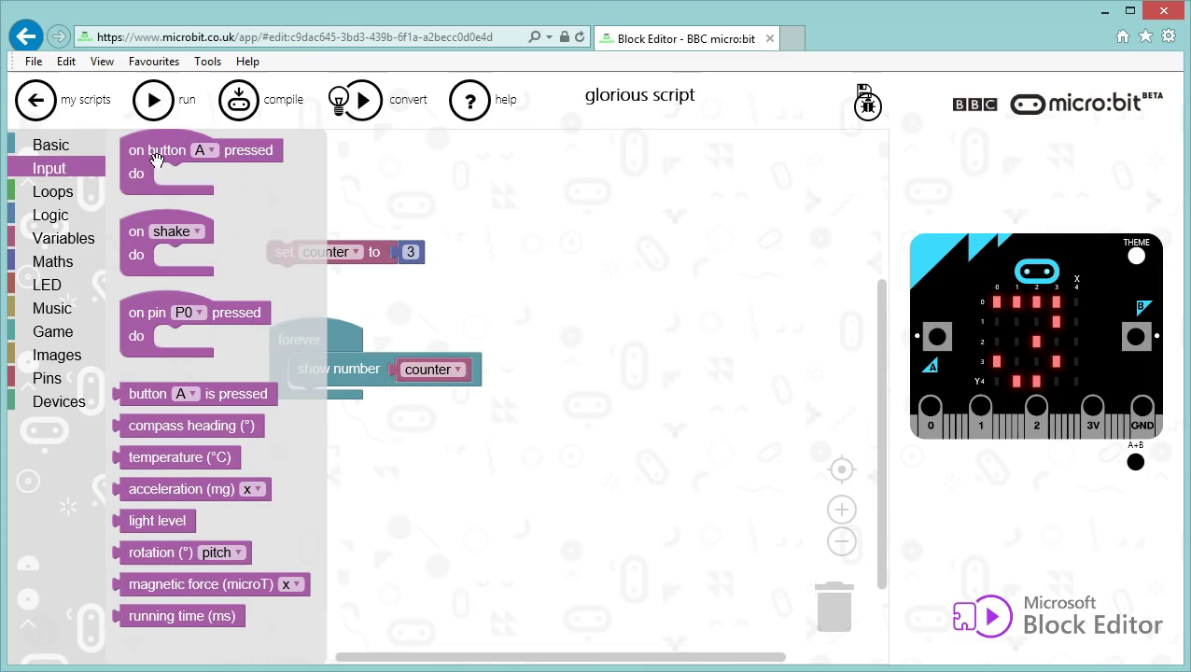
{"action": "left_click_drag", "start_coordinate": [168, 150], "coordinate": [621, 252]}
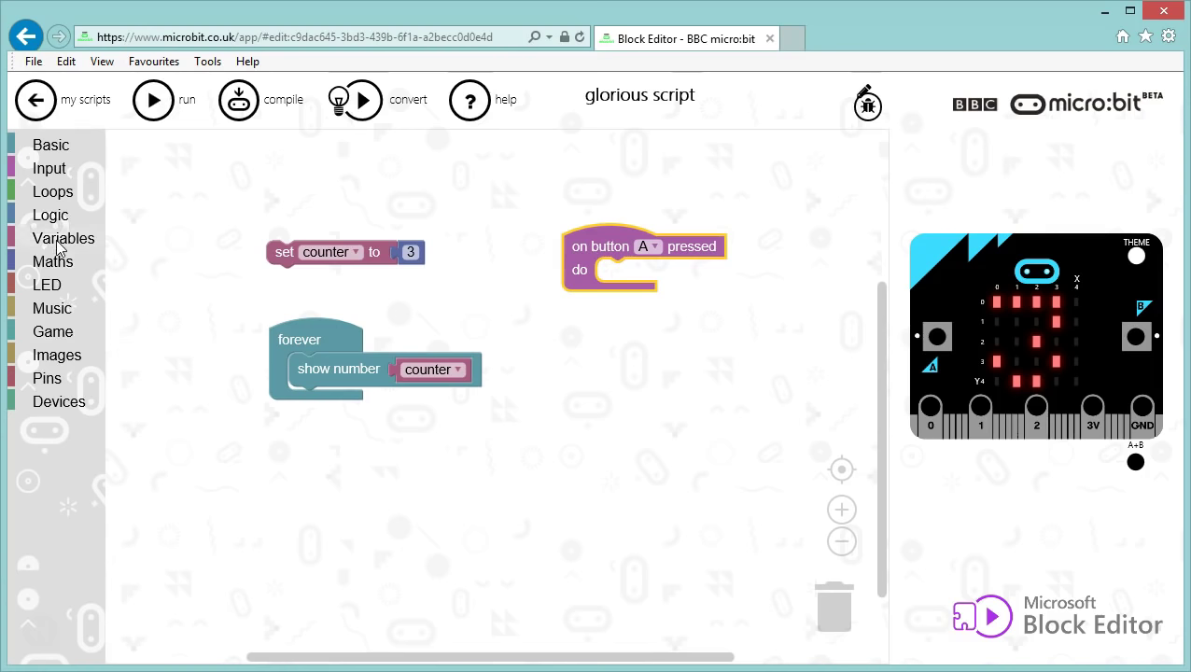
{"action": "left_click", "coordinate": [64, 238]}
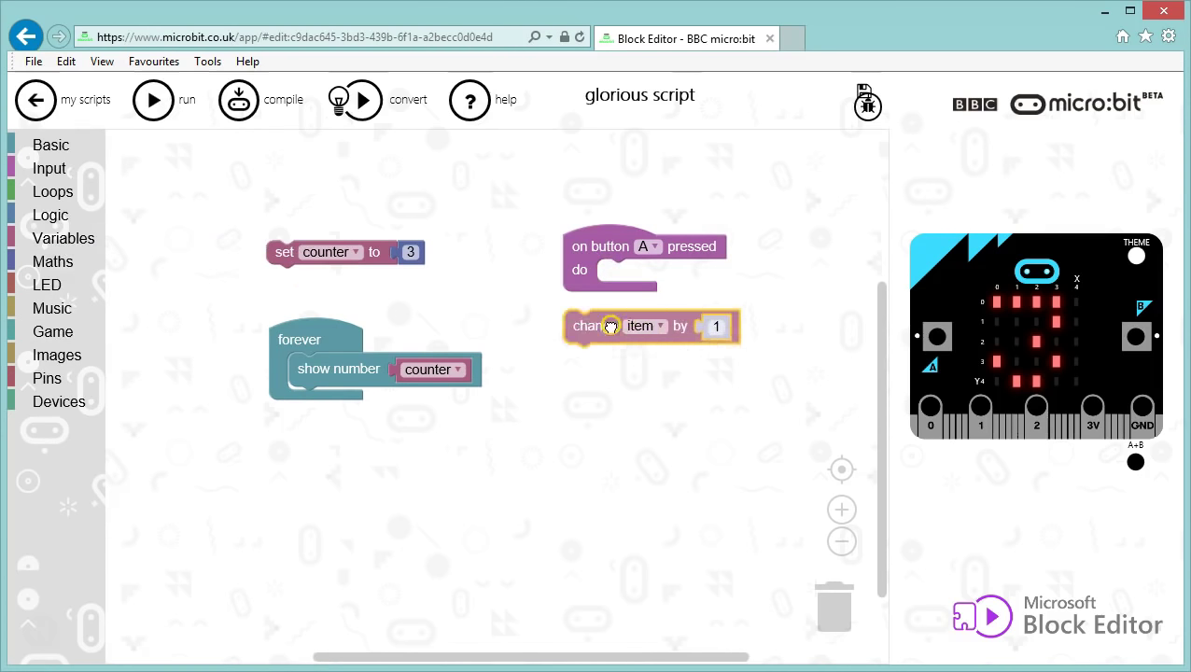
{"action": "left_click_drag", "start_coordinate": [611, 326], "coordinate": [635, 276]}
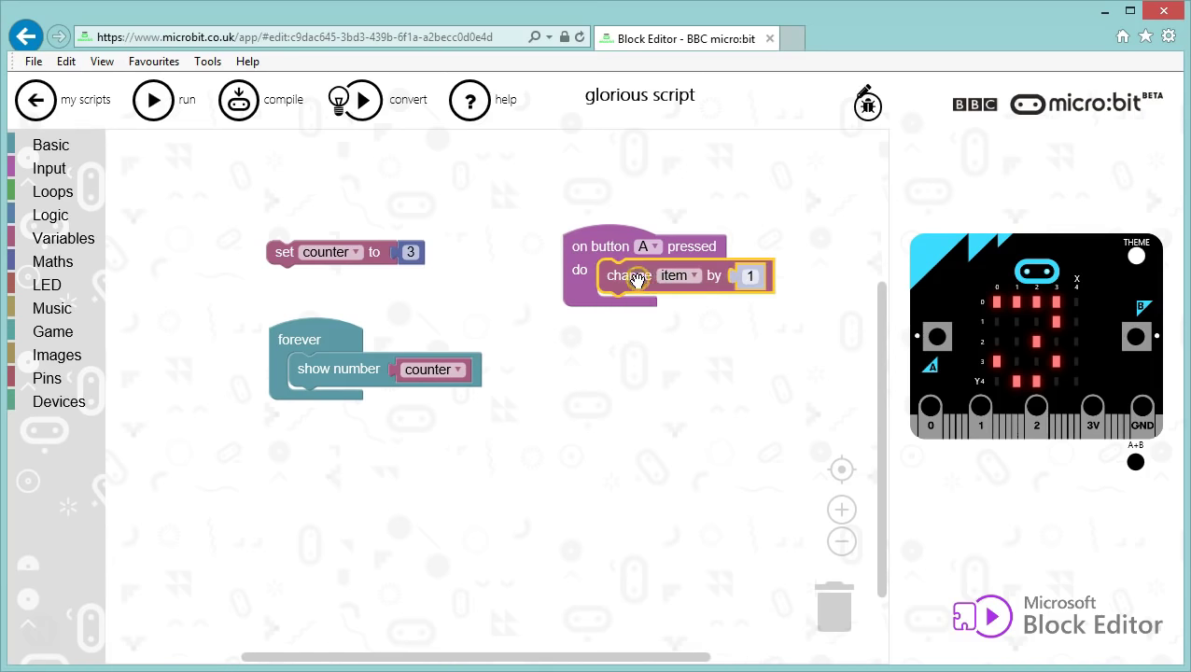
{"action": "left_click", "coordinate": [678, 276]}
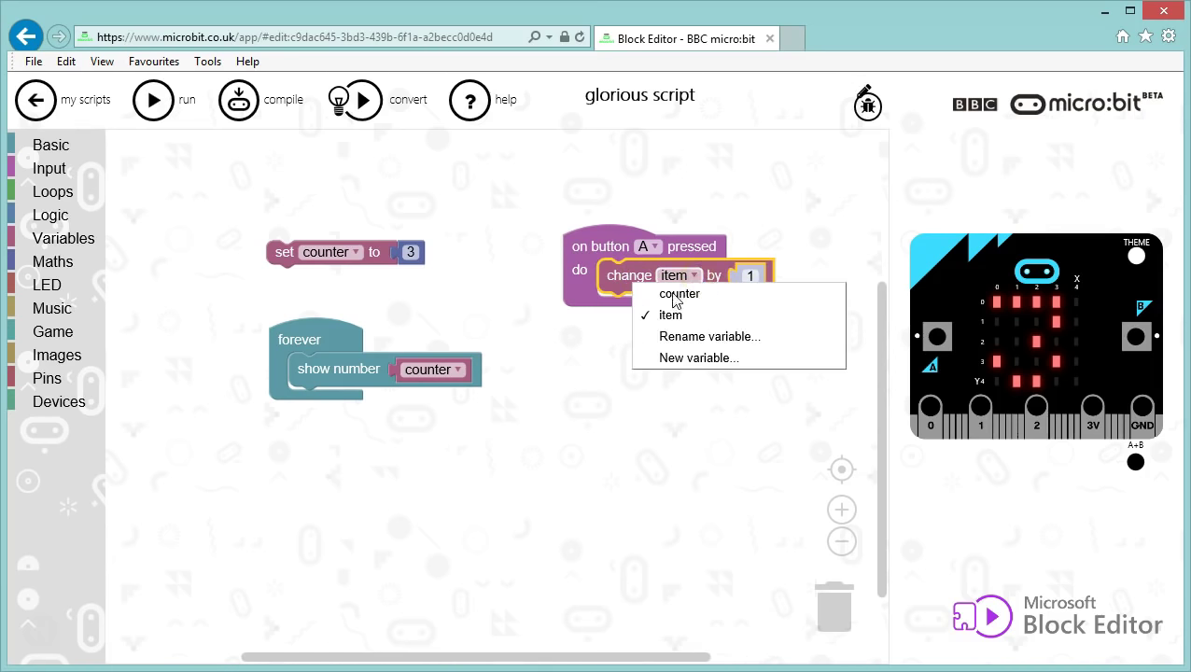
{"action": "left_click", "coordinate": [680, 293]}
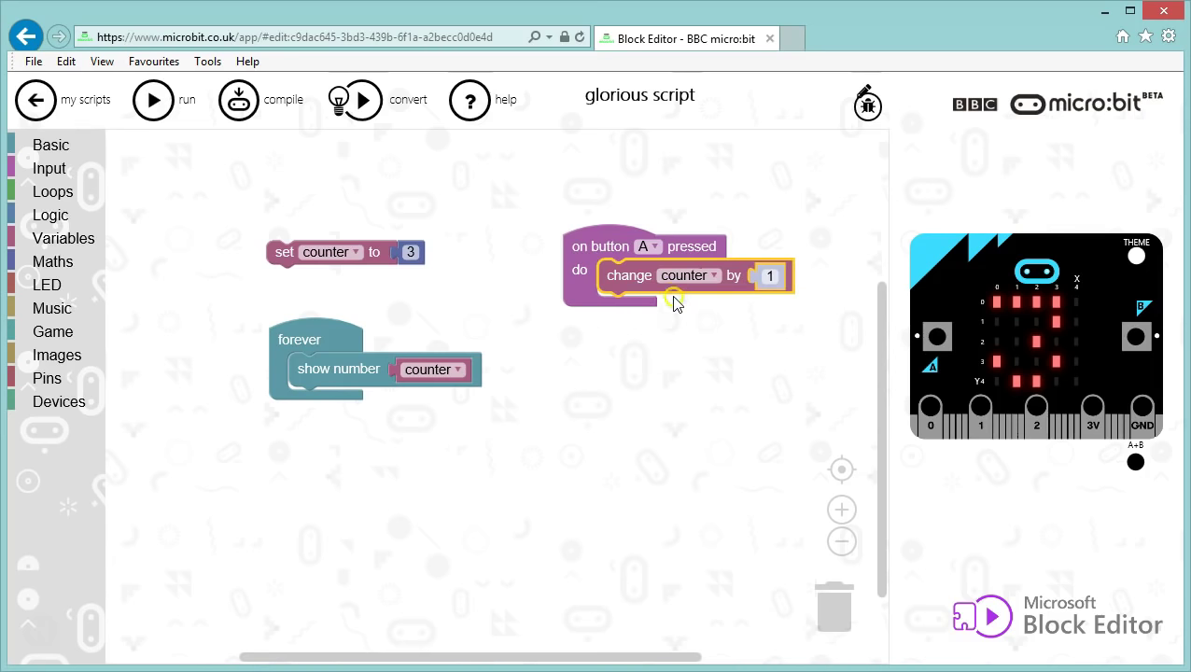
{"action": "mouse_move", "coordinate": [652, 260]}
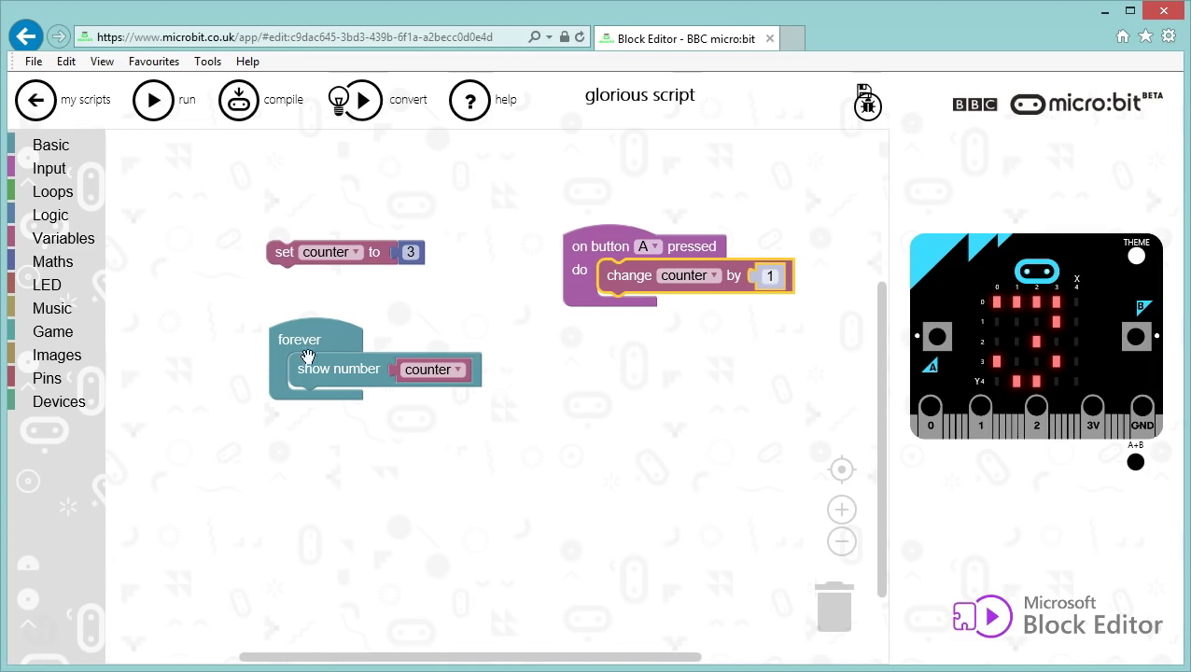
{"action": "mouse_move", "coordinate": [439, 381]}
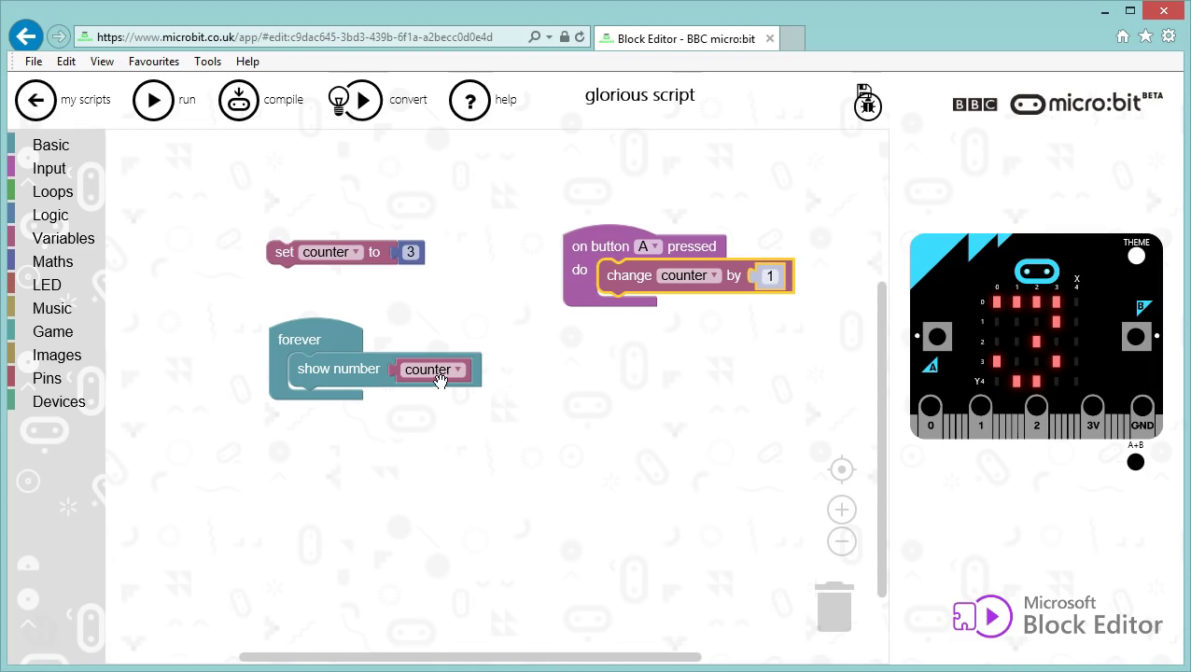
{"action": "mouse_move", "coordinate": [676, 343]}
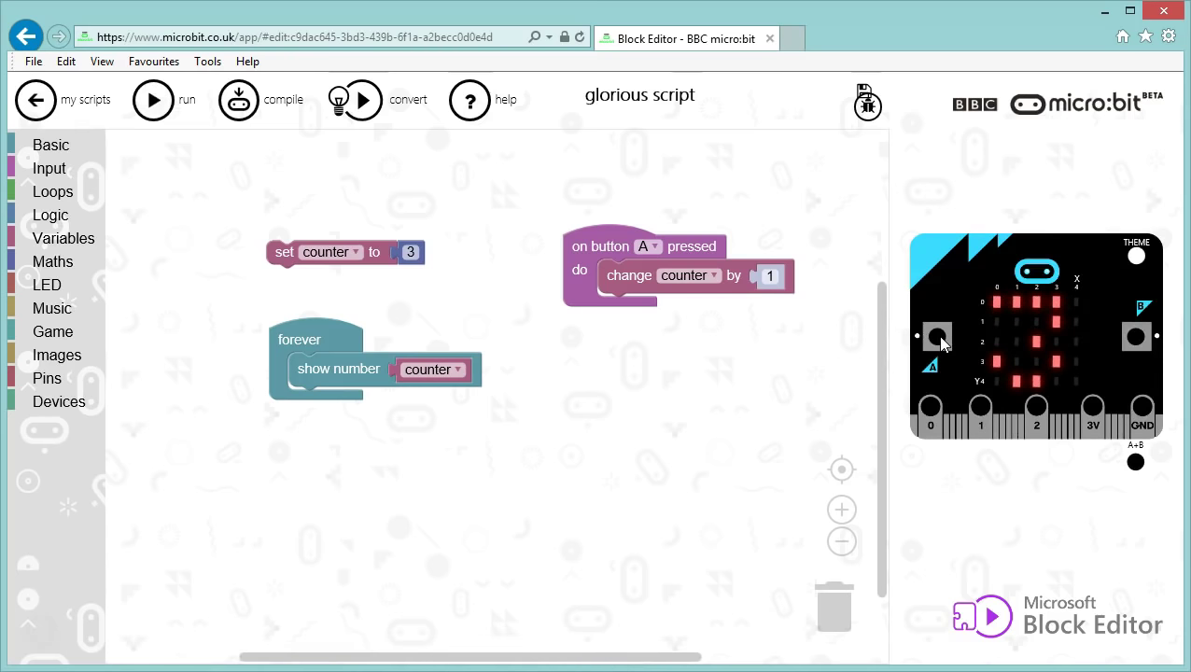
Step: Press simulated button A twice to watch the displayed counter increase
{"action": "left_click", "coordinate": [938, 337]}
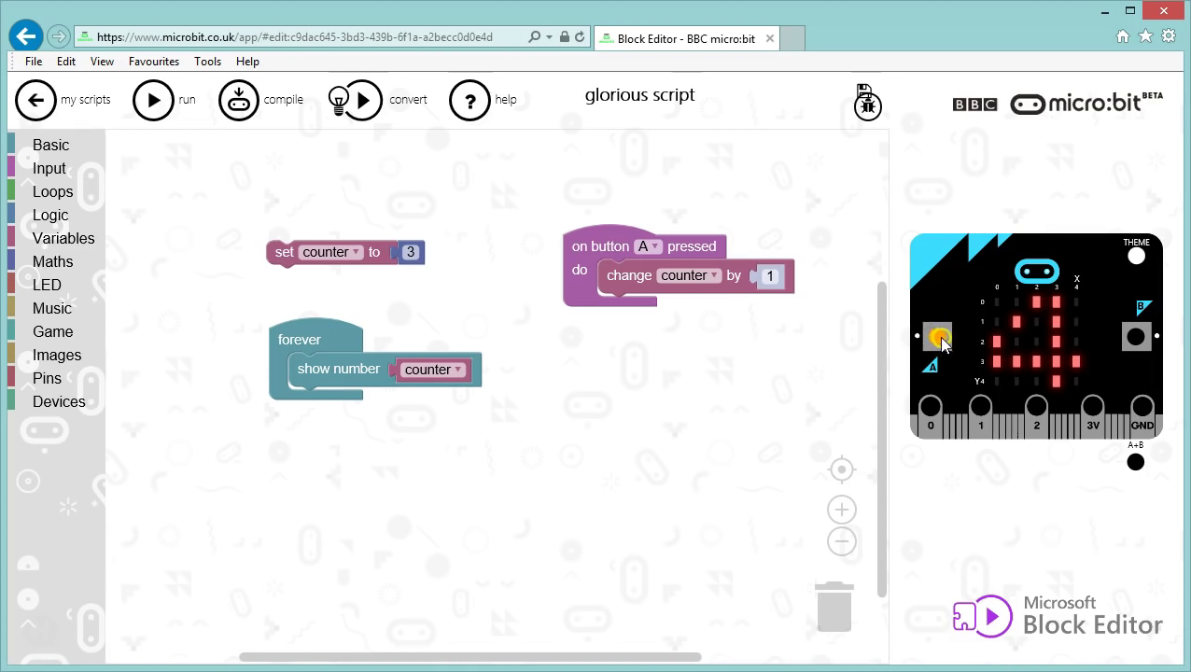
{"action": "left_click", "coordinate": [931, 337]}
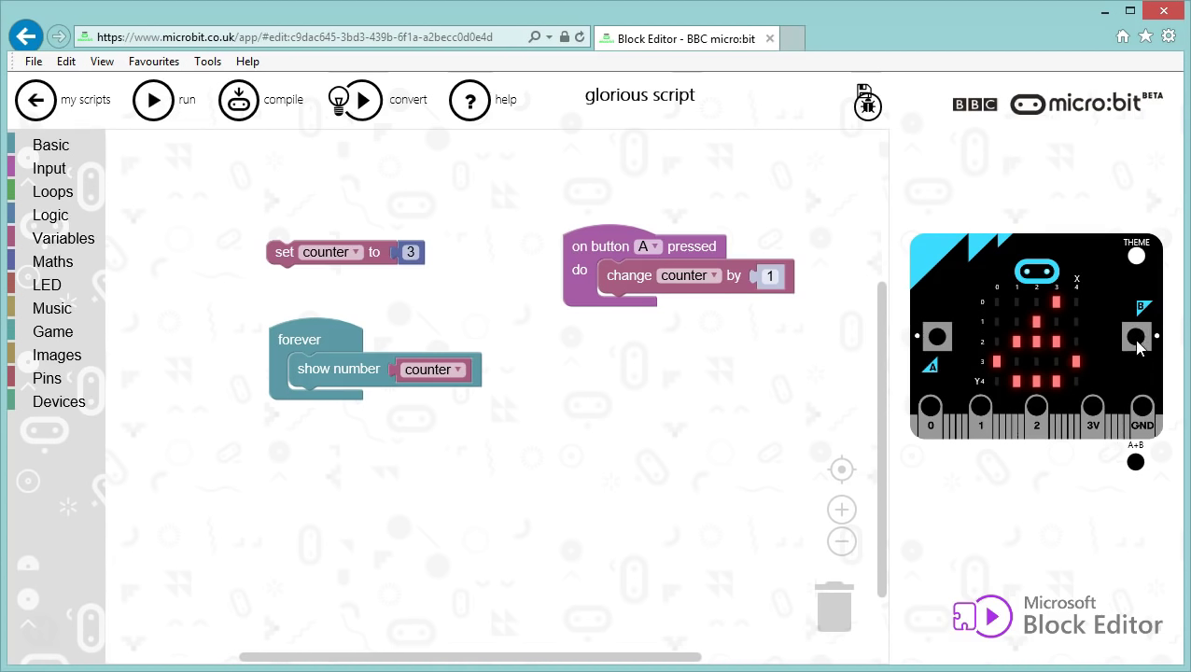
{"action": "mouse_move", "coordinate": [1079, 317]}
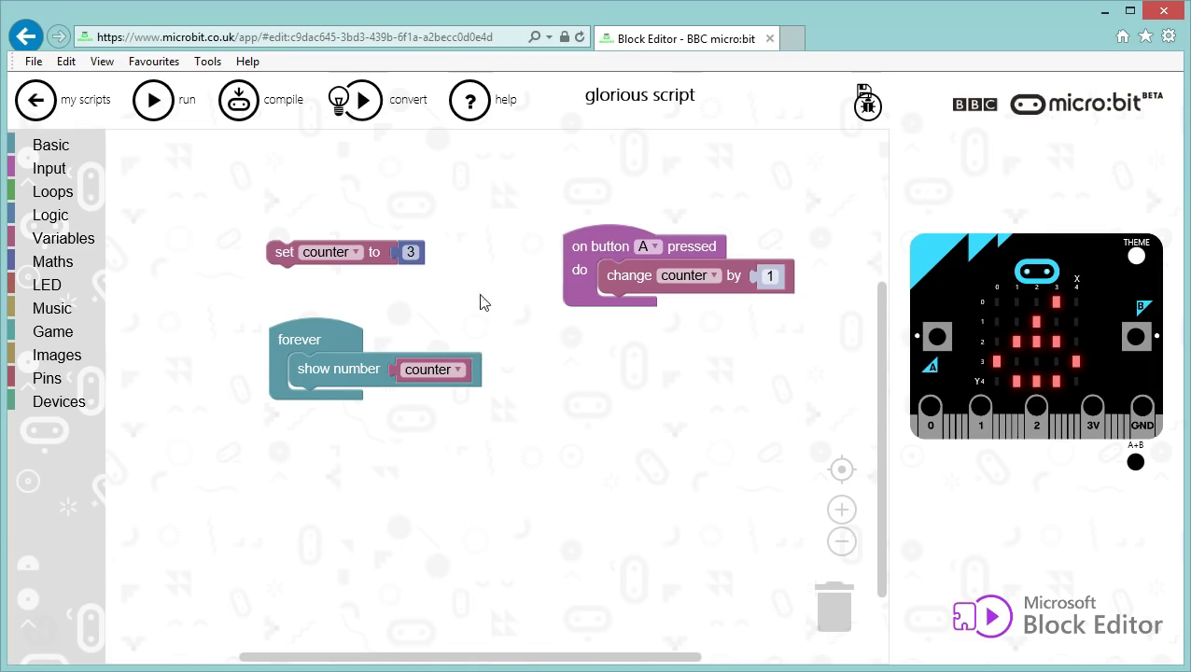
{"action": "left_click", "coordinate": [49, 168]}
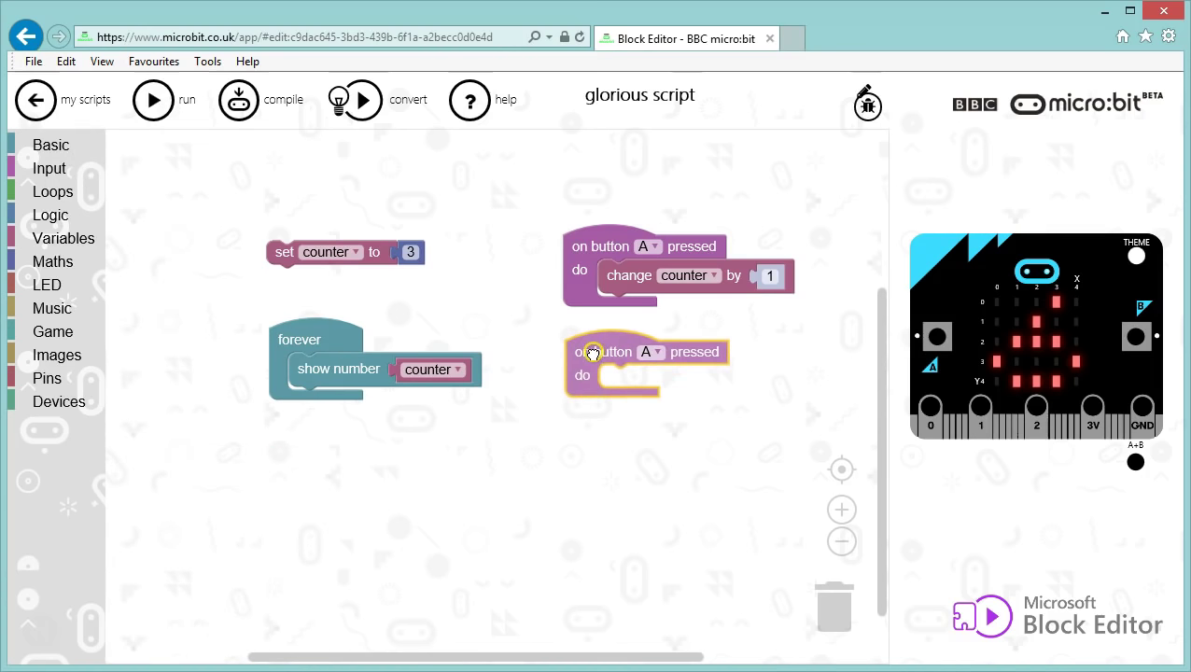
{"action": "left_click", "coordinate": [645, 352]}
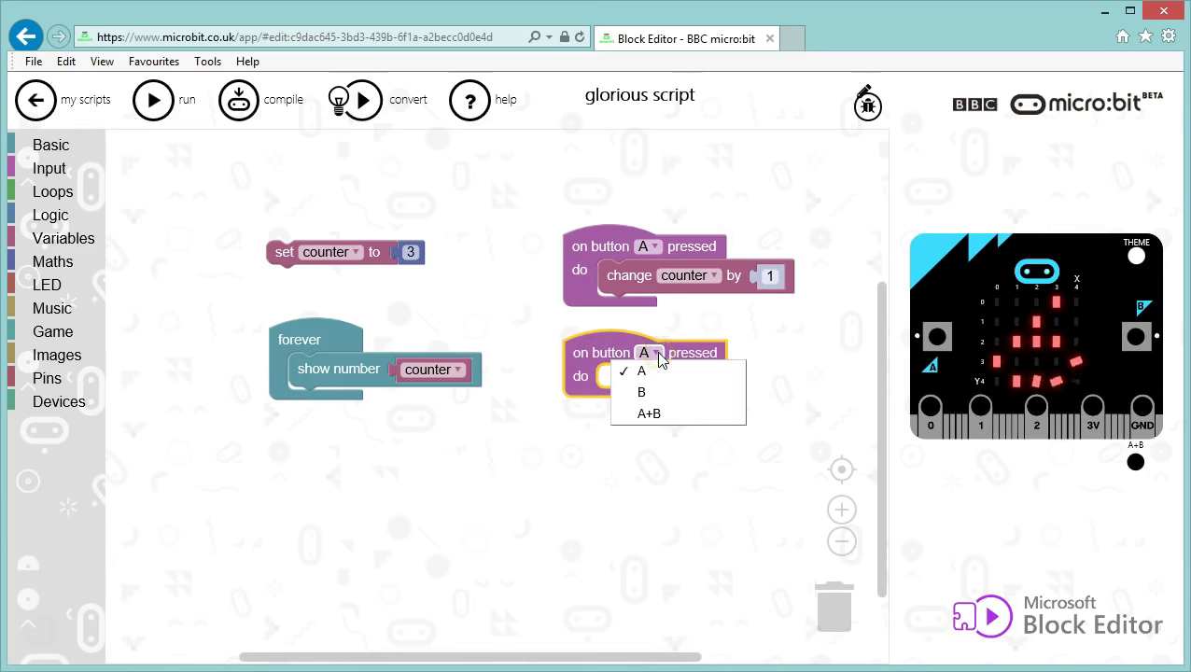
{"action": "left_click", "coordinate": [642, 392]}
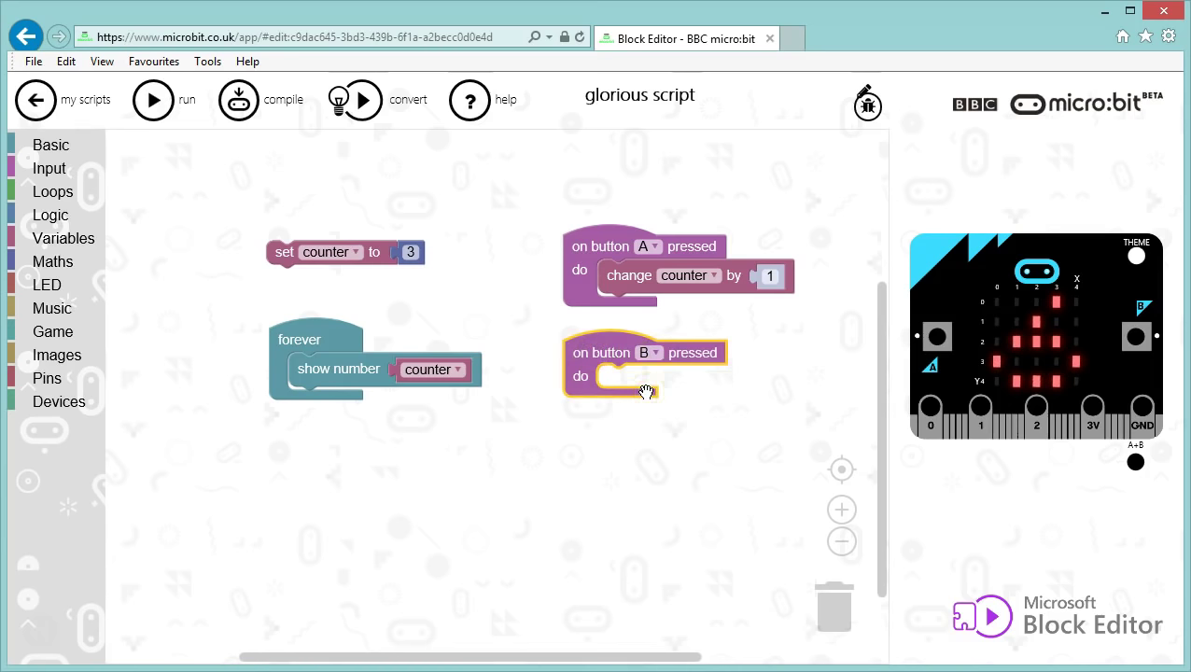
{"action": "mouse_move", "coordinate": [985, 386]}
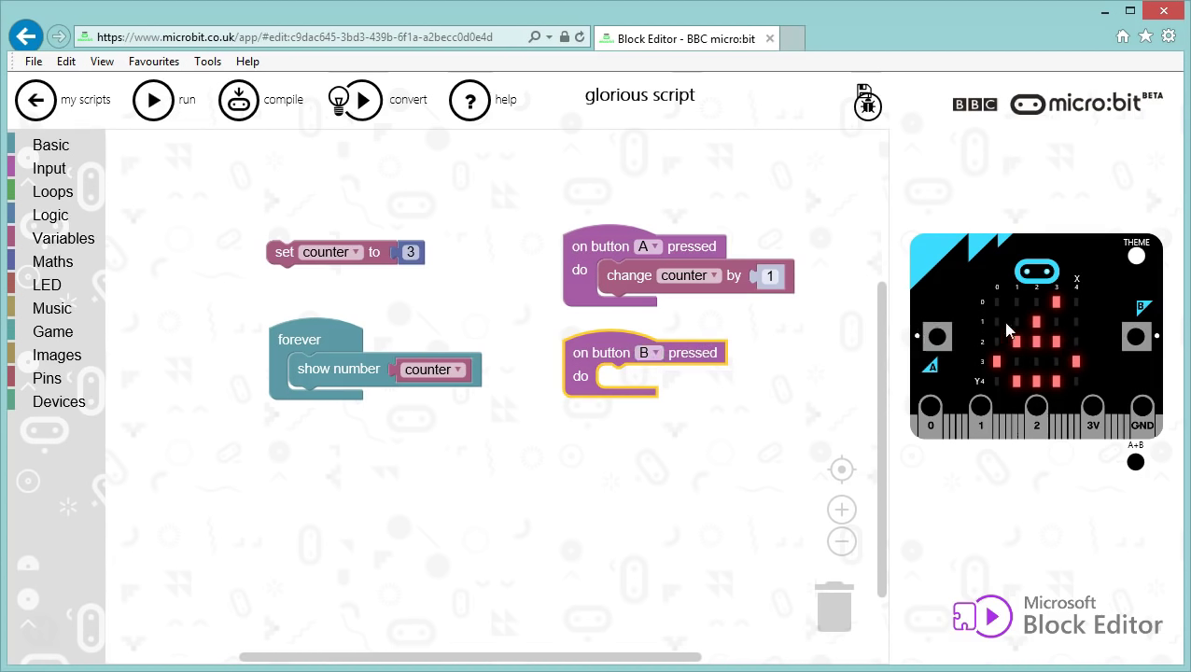
{"action": "mouse_move", "coordinate": [1133, 360]}
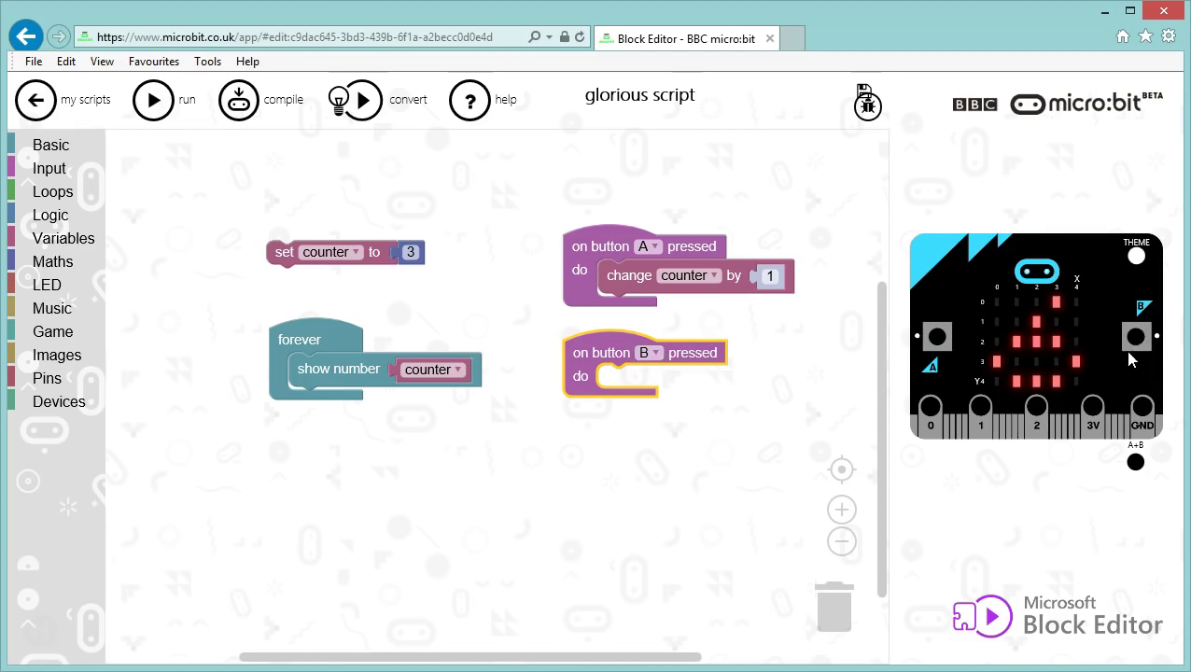
{"action": "mouse_move", "coordinate": [1146, 346]}
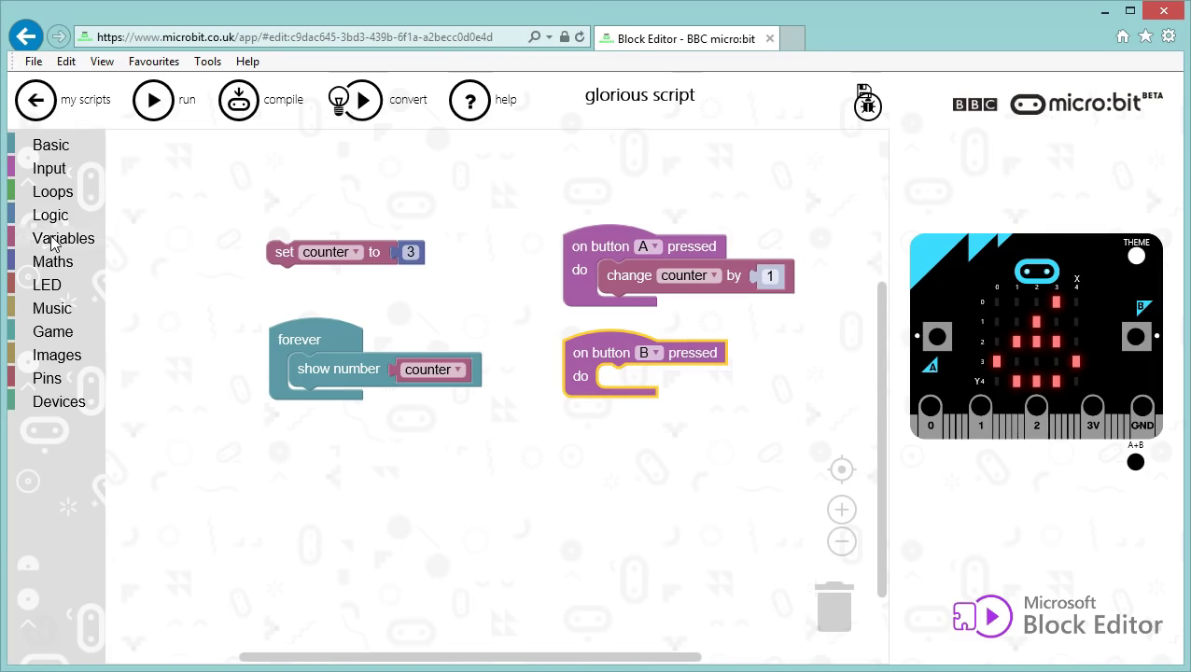
Step: Add a 'set item to' block under 'set counter to 3' and rename its variable to countingDown
{"action": "left_click", "coordinate": [64, 238]}
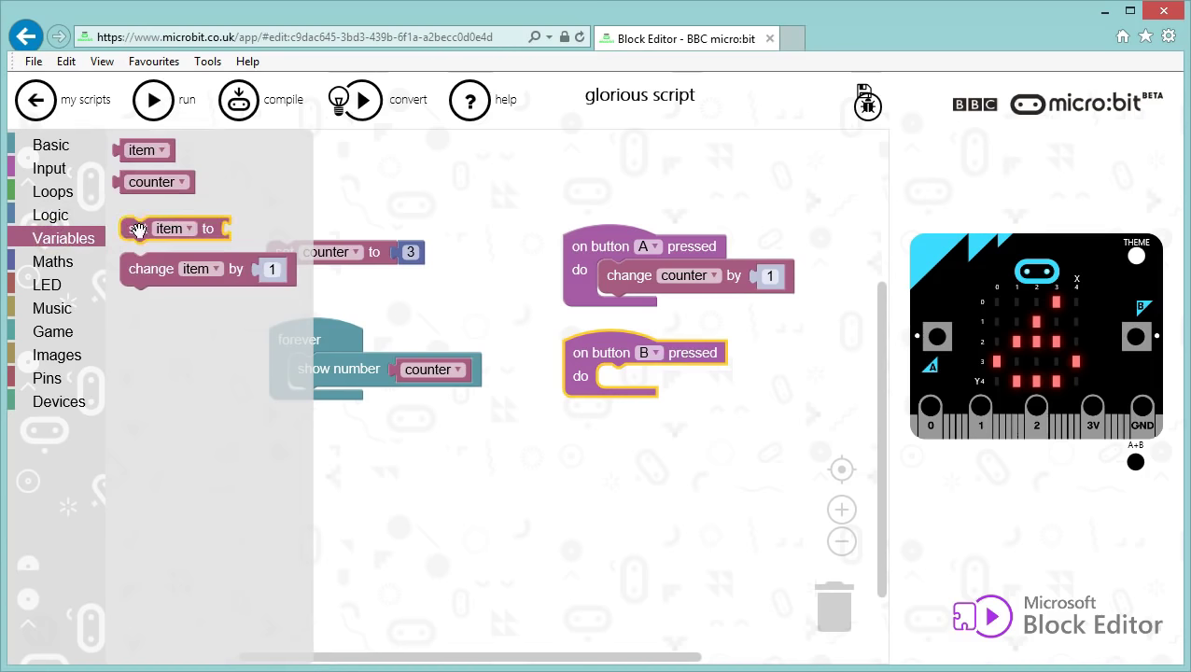
{"action": "left_click_drag", "start_coordinate": [175, 228], "coordinate": [317, 277]}
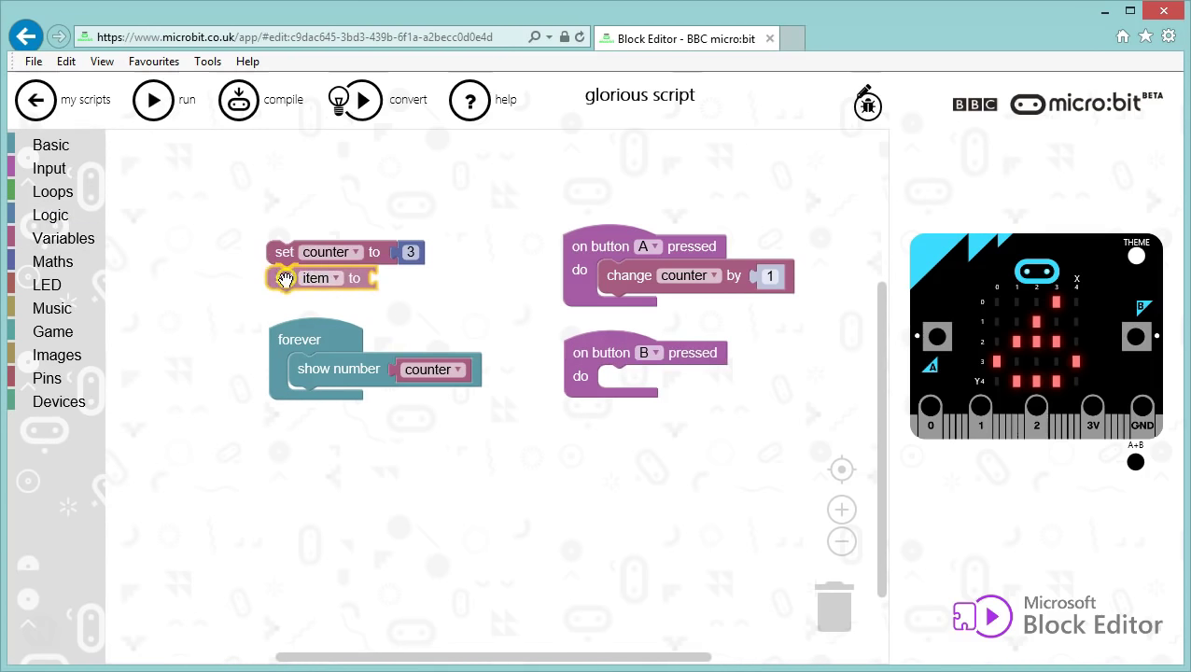
{"action": "left_click", "coordinate": [334, 278]}
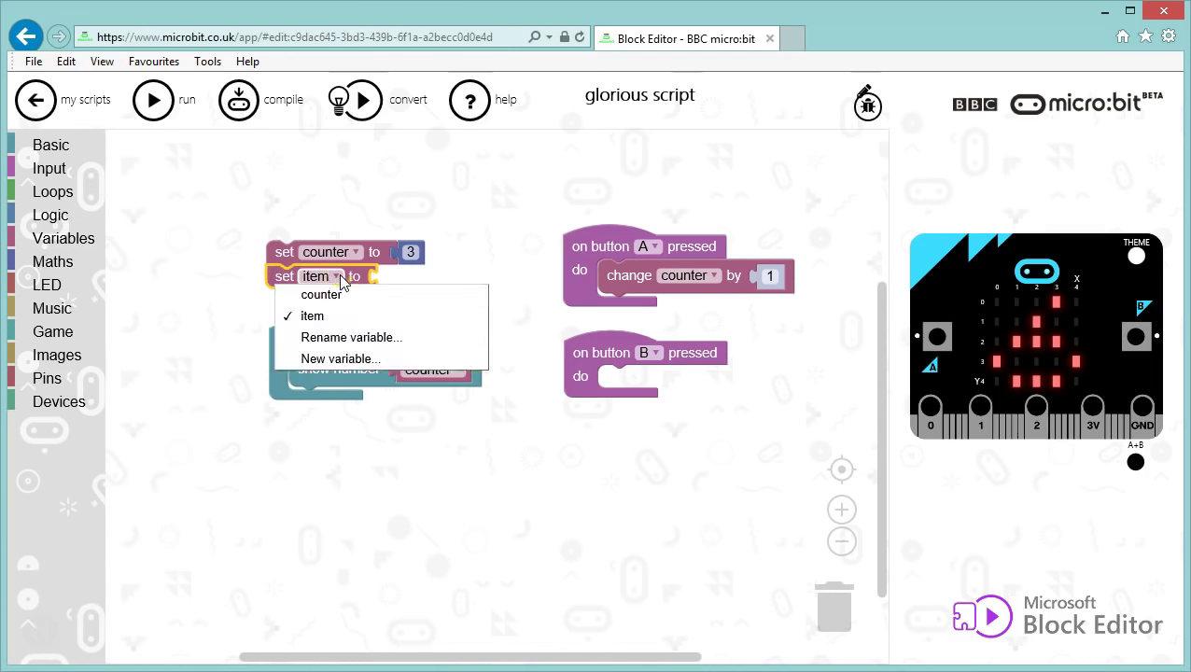
{"action": "left_click", "coordinate": [352, 337]}
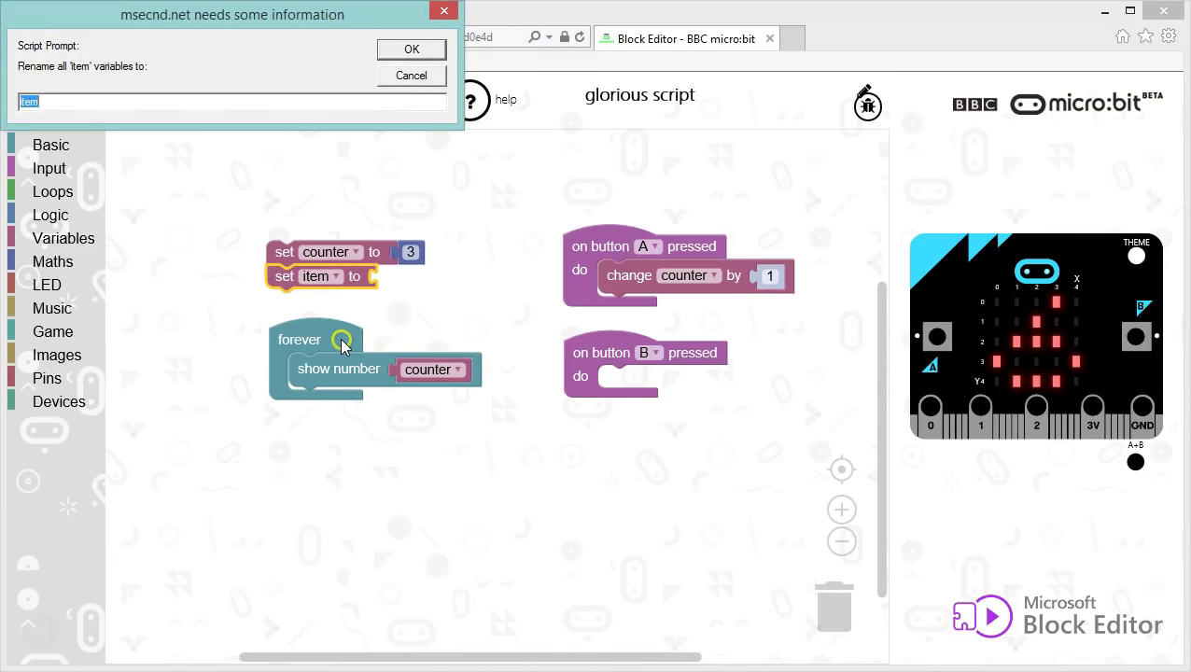
{"action": "type", "text": "countingDown"}
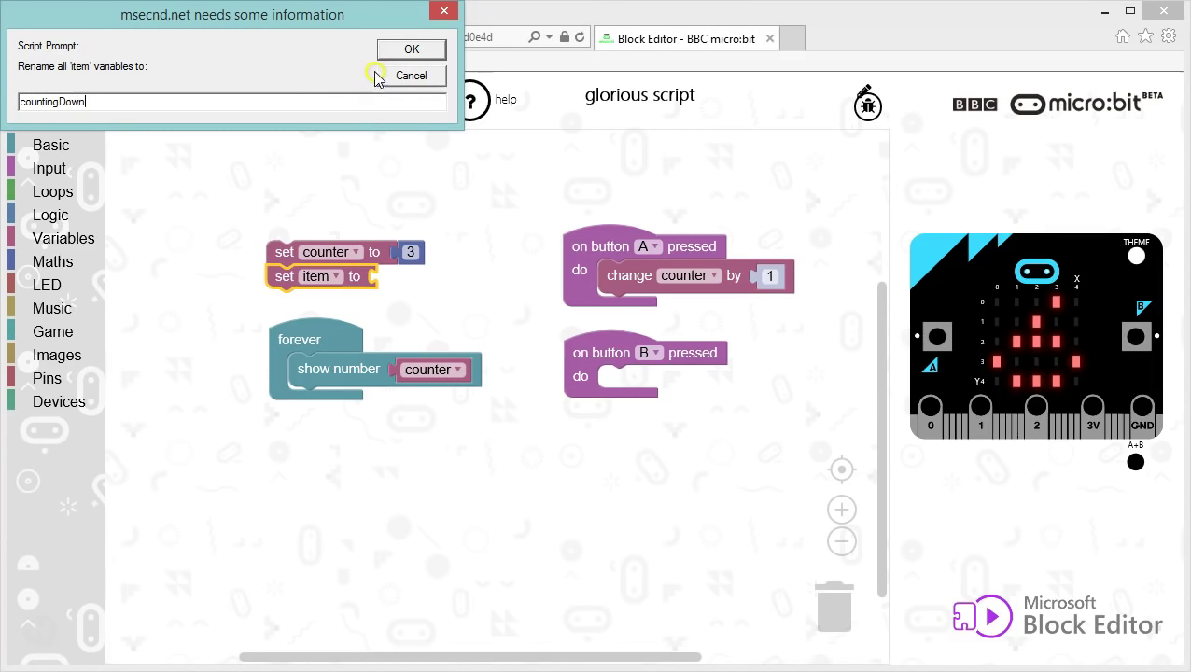
{"action": "left_click", "coordinate": [411, 49]}
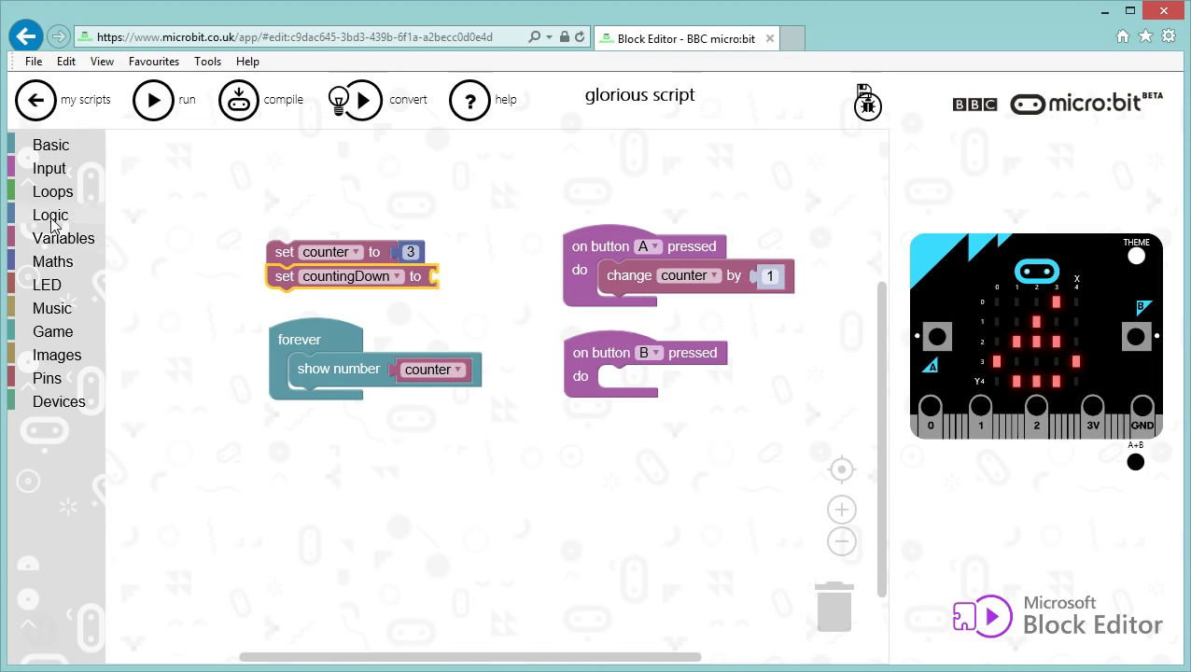
Step: Open the Logic category to give 'set countingDown to' a false value
{"action": "left_click", "coordinate": [51, 215]}
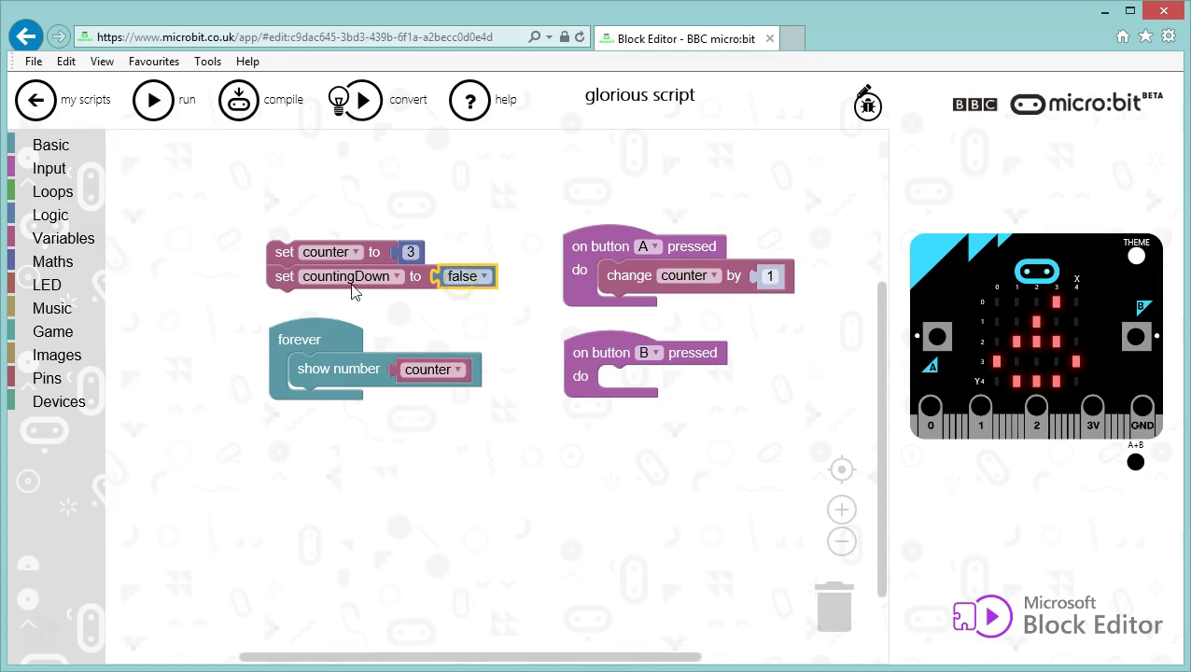
{"action": "mouse_move", "coordinate": [633, 366]}
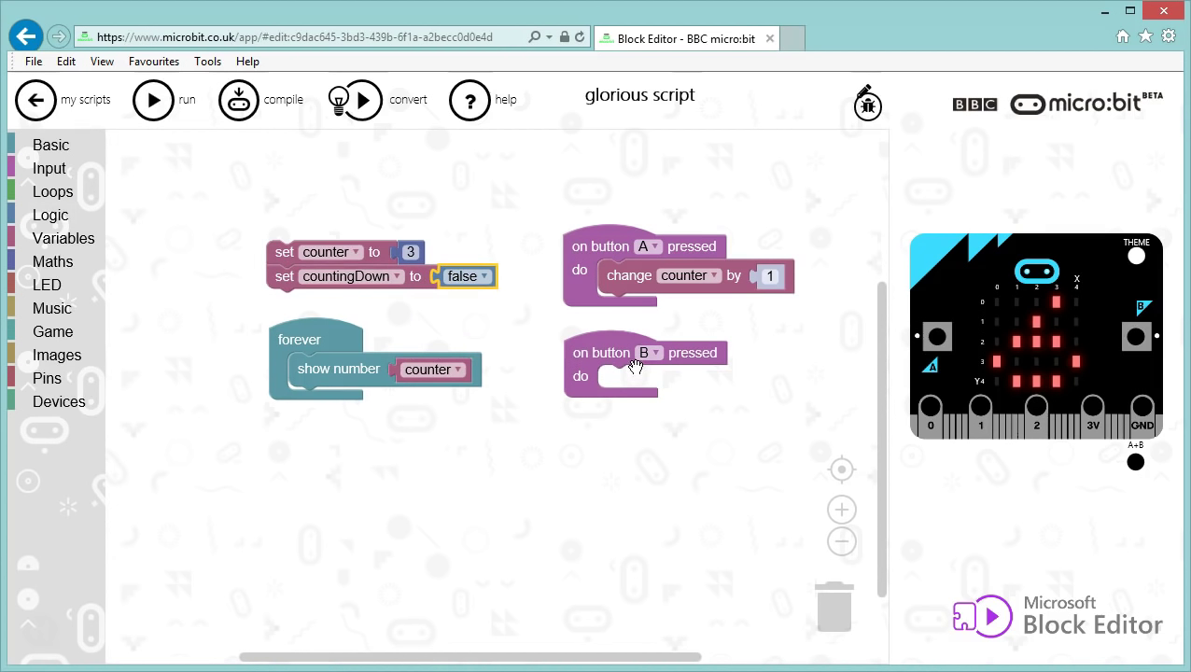
{"action": "mouse_move", "coordinate": [373, 311]}
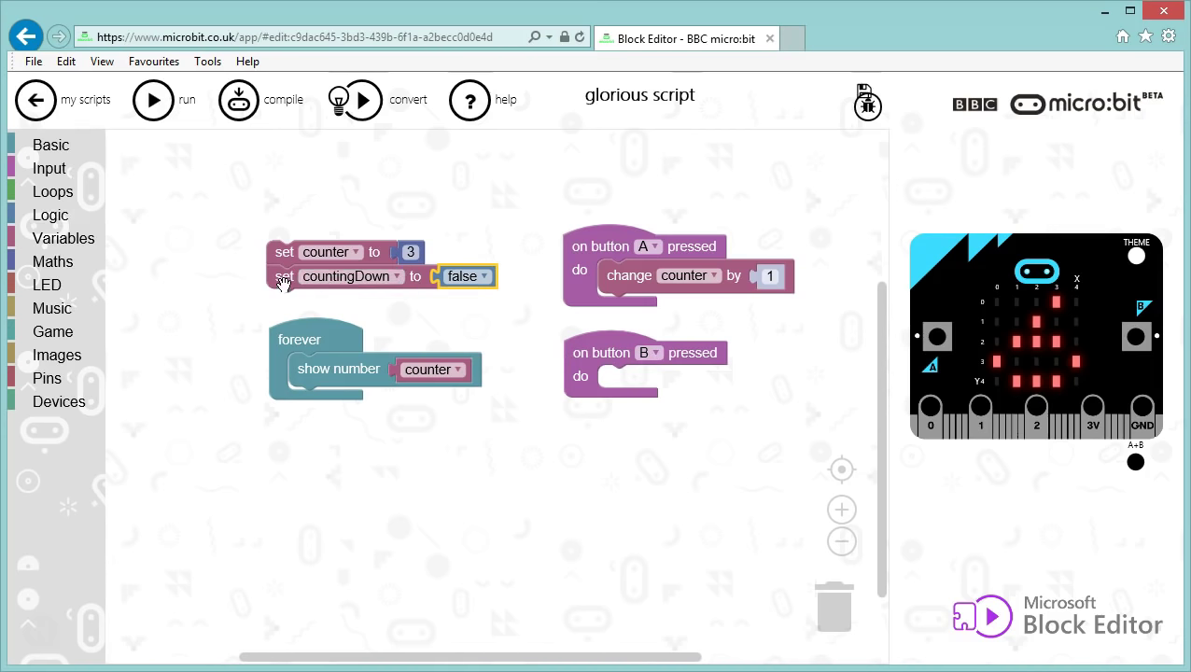
Step: Duplicate 'set countingDown to false' into the button B handler and change it to true
{"action": "right_click", "coordinate": [284, 276]}
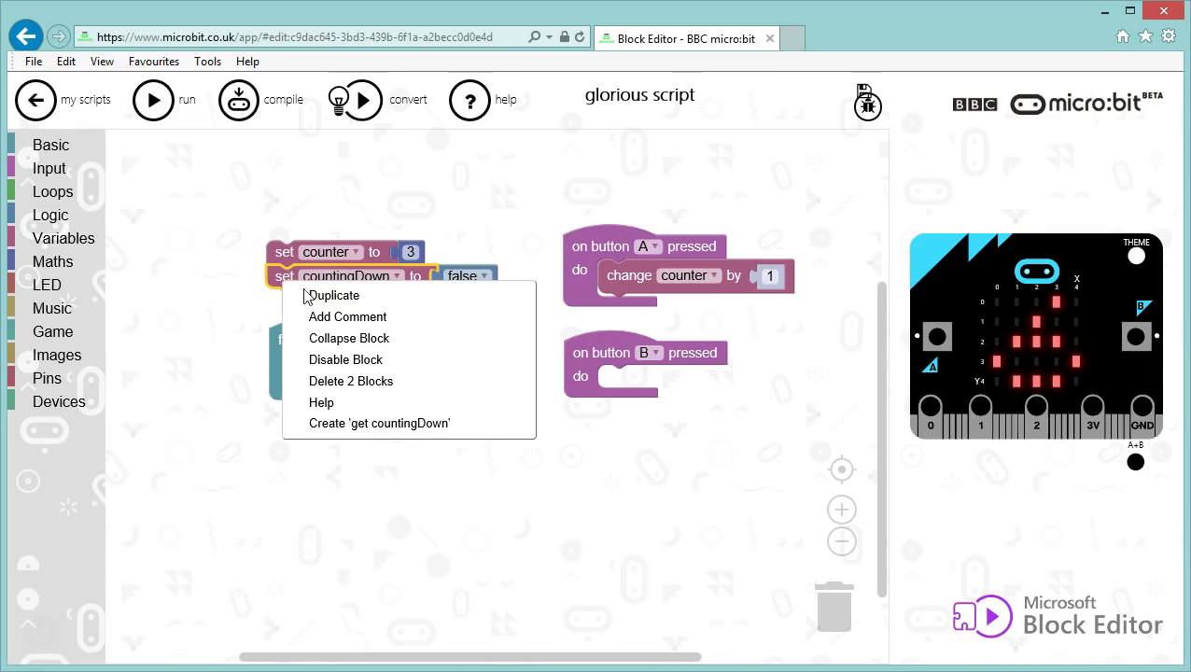
{"action": "left_click", "coordinate": [333, 295]}
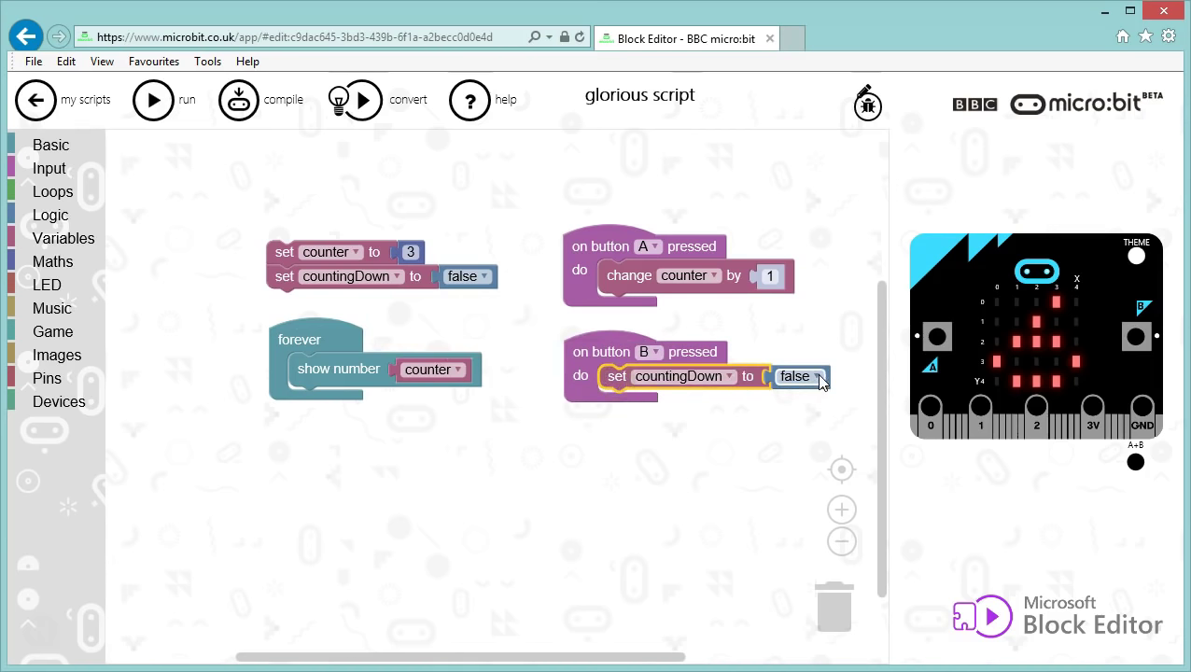
{"action": "left_click", "coordinate": [797, 377]}
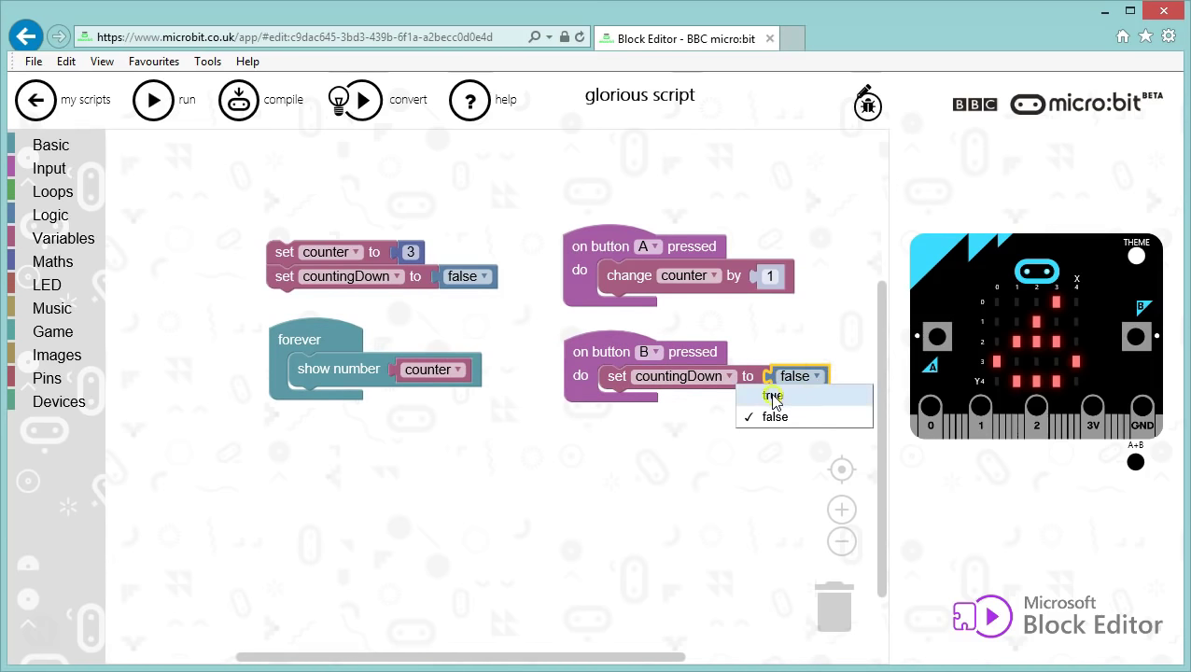
{"action": "left_click", "coordinate": [772, 395]}
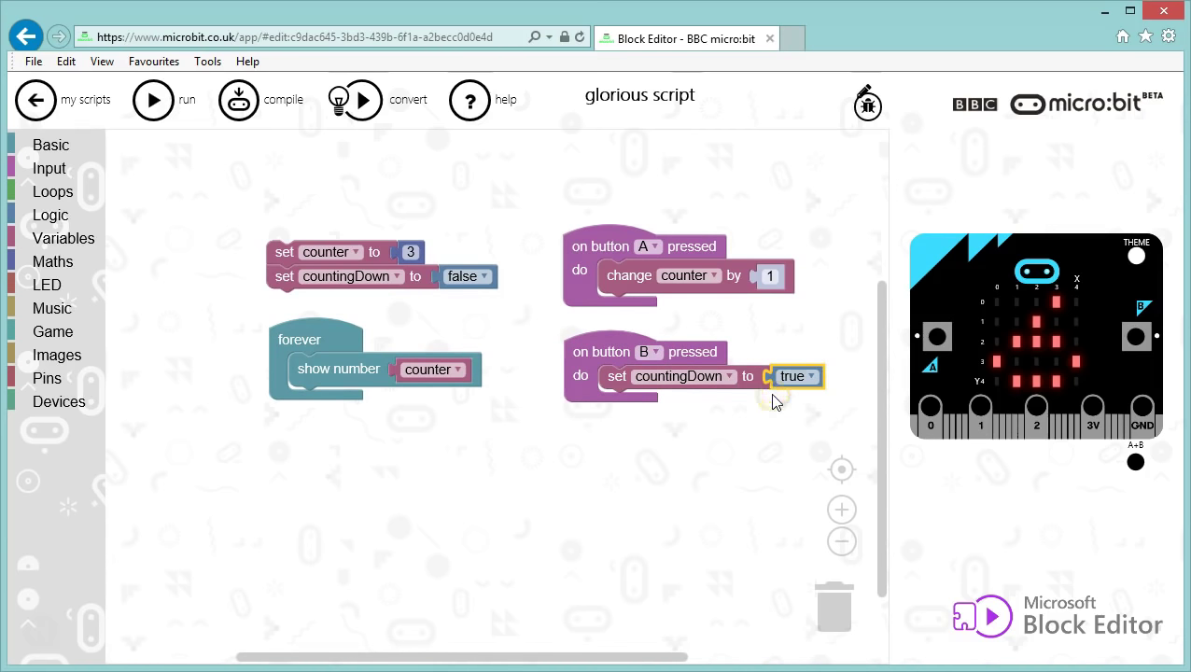
{"action": "mouse_move", "coordinate": [707, 403]}
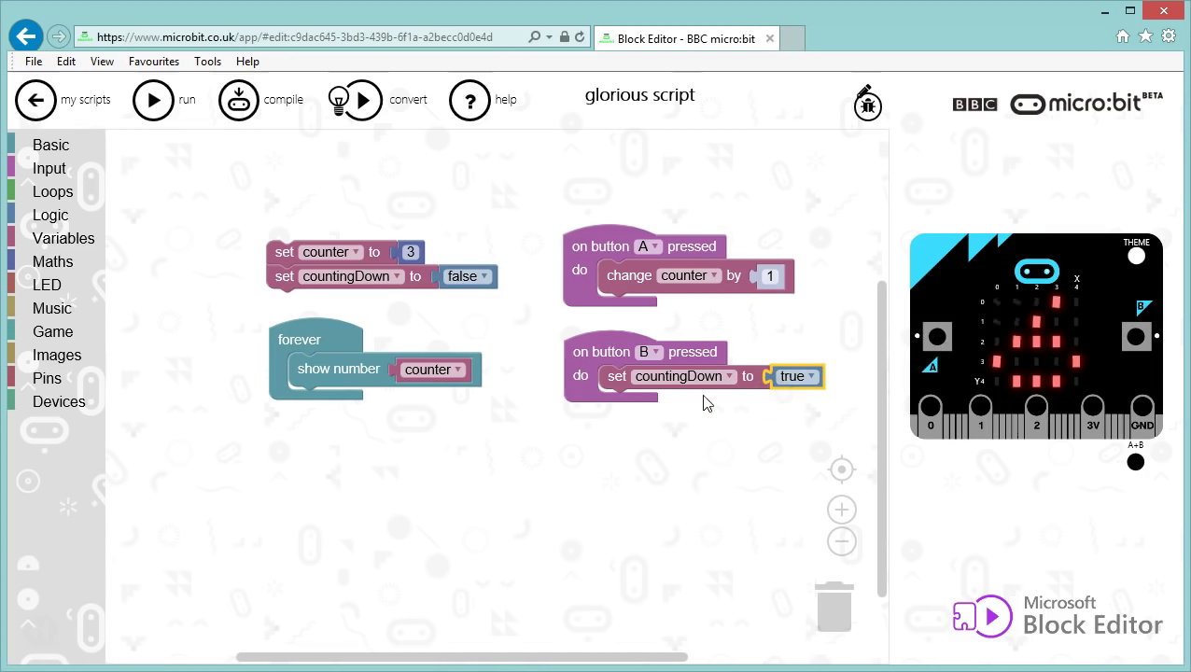
{"action": "mouse_move", "coordinate": [688, 381]}
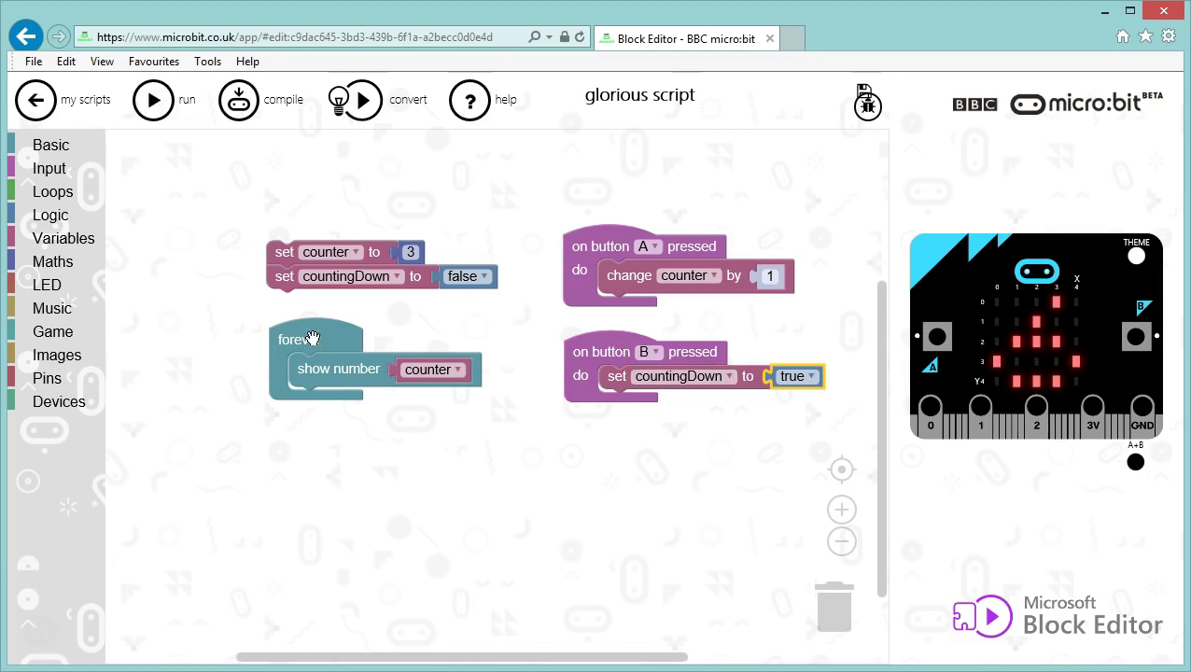
{"action": "mouse_move", "coordinate": [527, 428]}
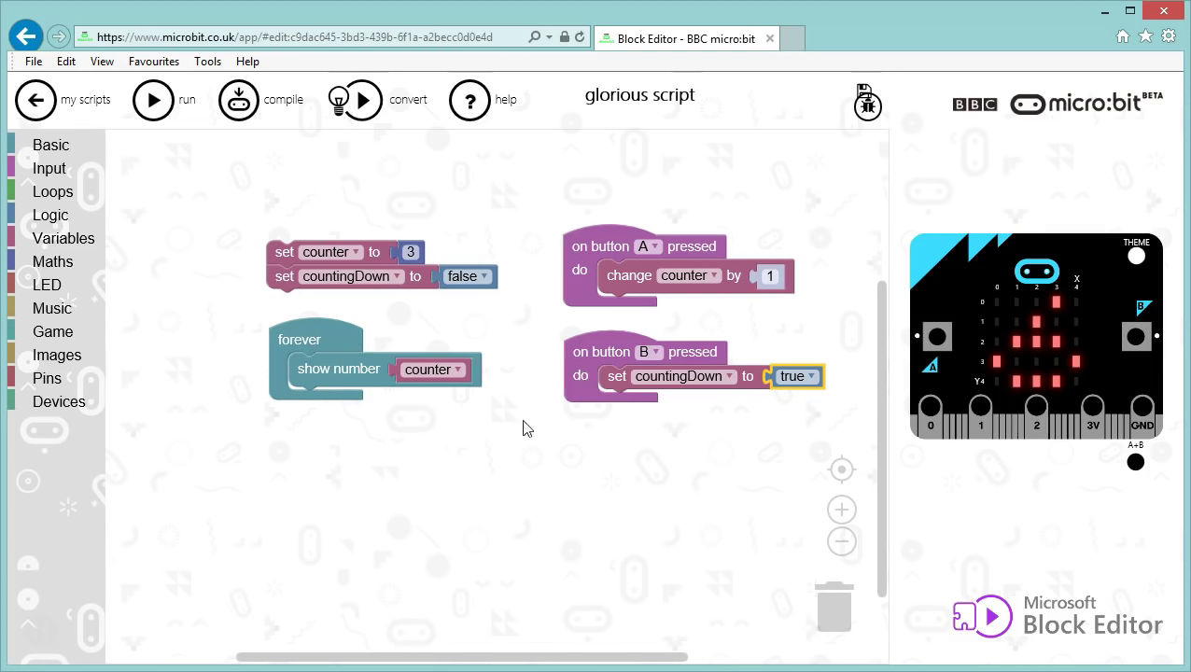
{"action": "mouse_move", "coordinate": [346, 372]}
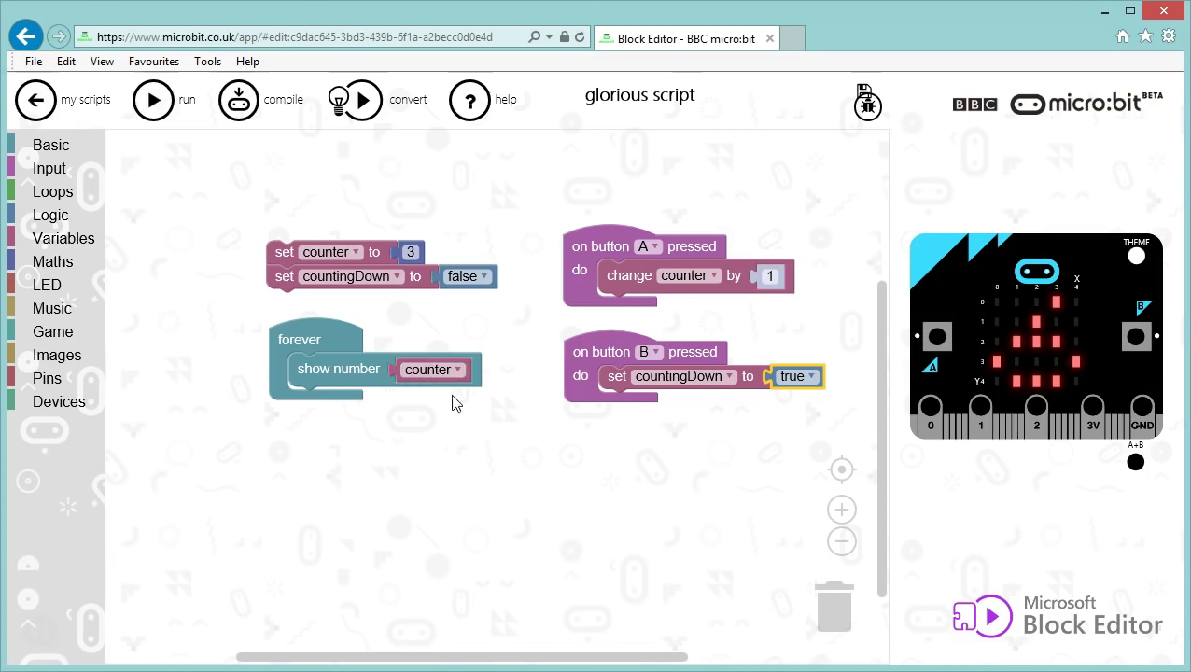
{"action": "mouse_move", "coordinate": [781, 380]}
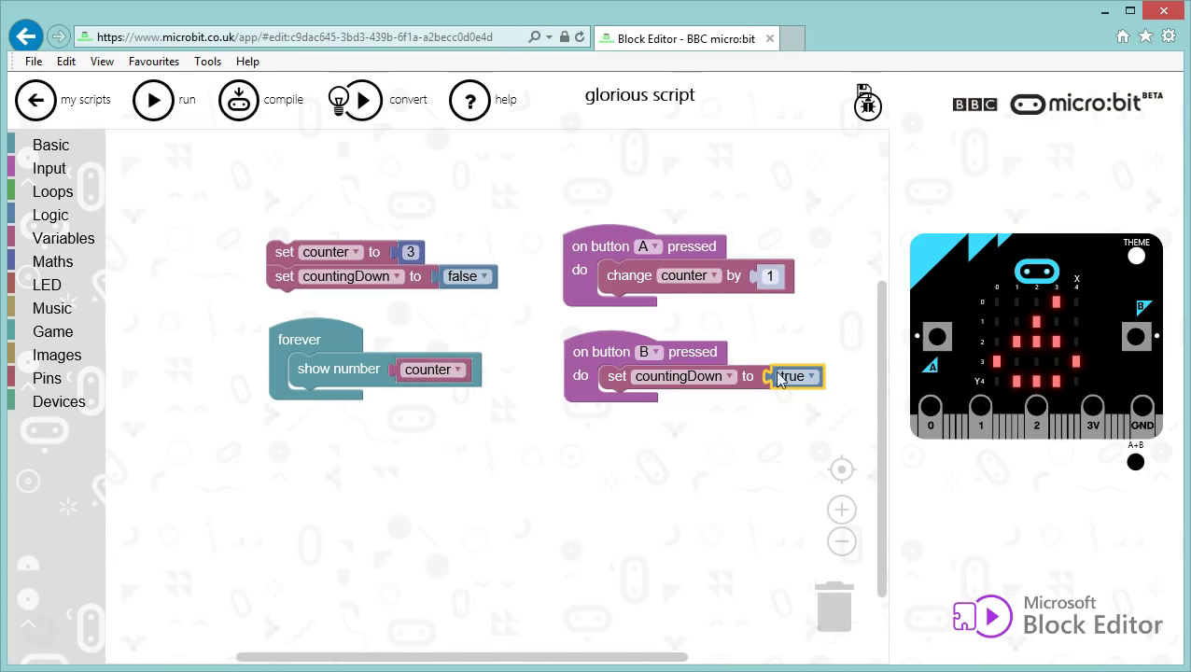
{"action": "mouse_move", "coordinate": [297, 367]}
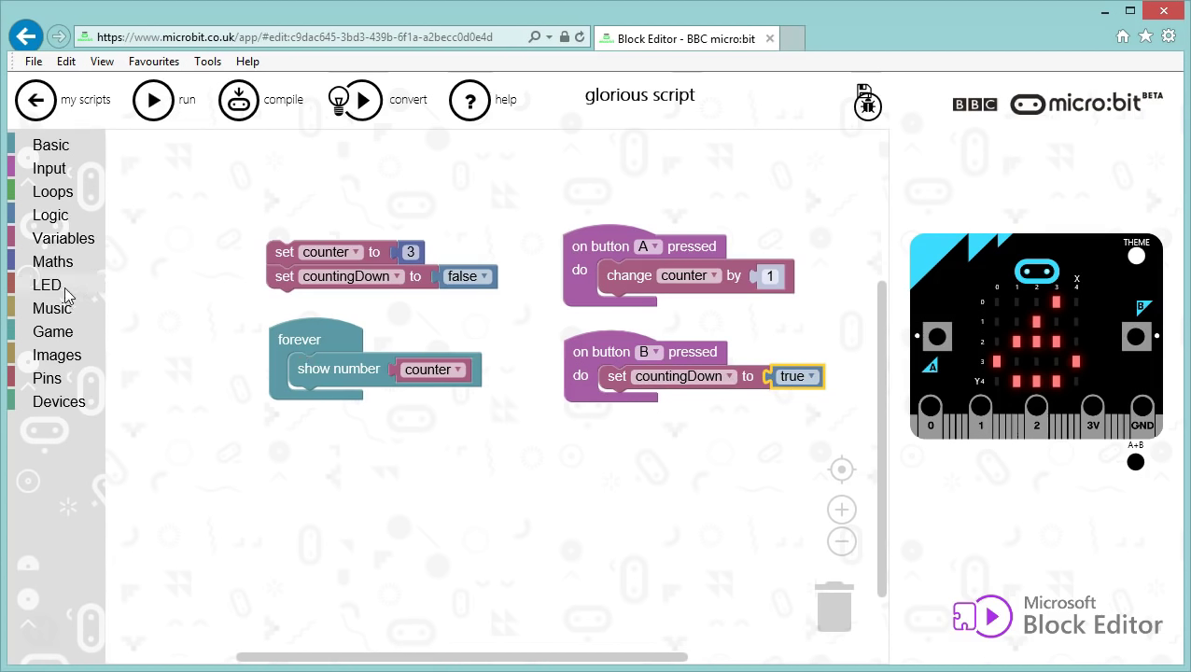
{"action": "mouse_move", "coordinate": [56, 226]}
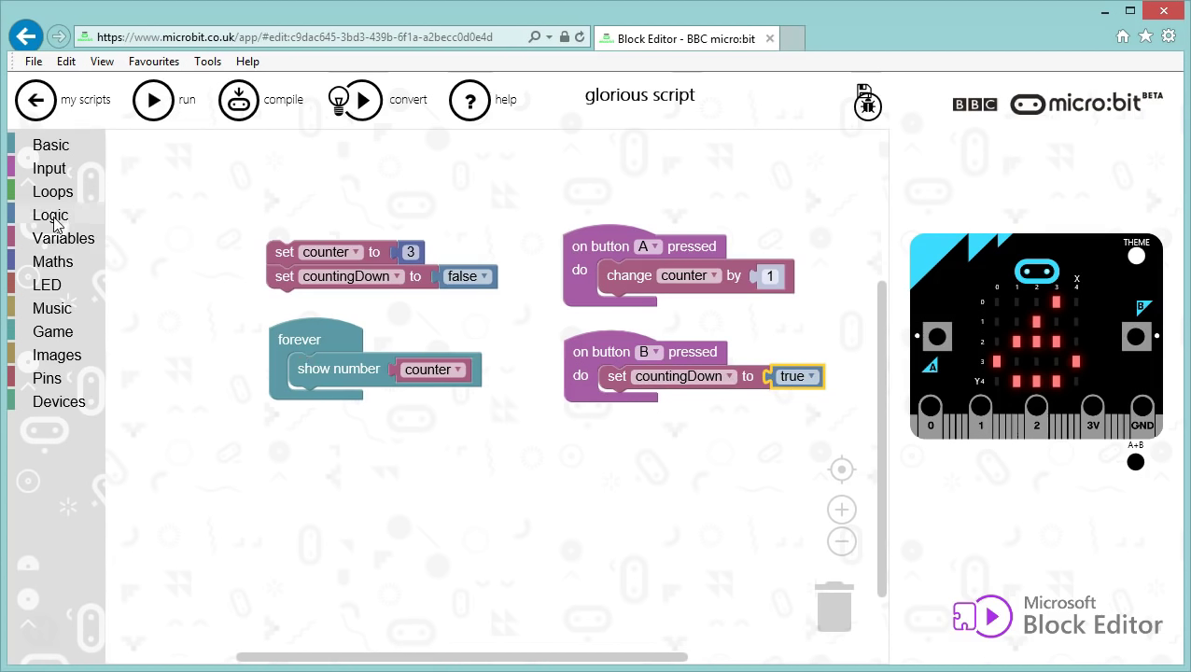
Step: Place an empty Logic 'if … do' block in the forever loop below 'show number counter'
{"action": "left_click", "coordinate": [50, 215]}
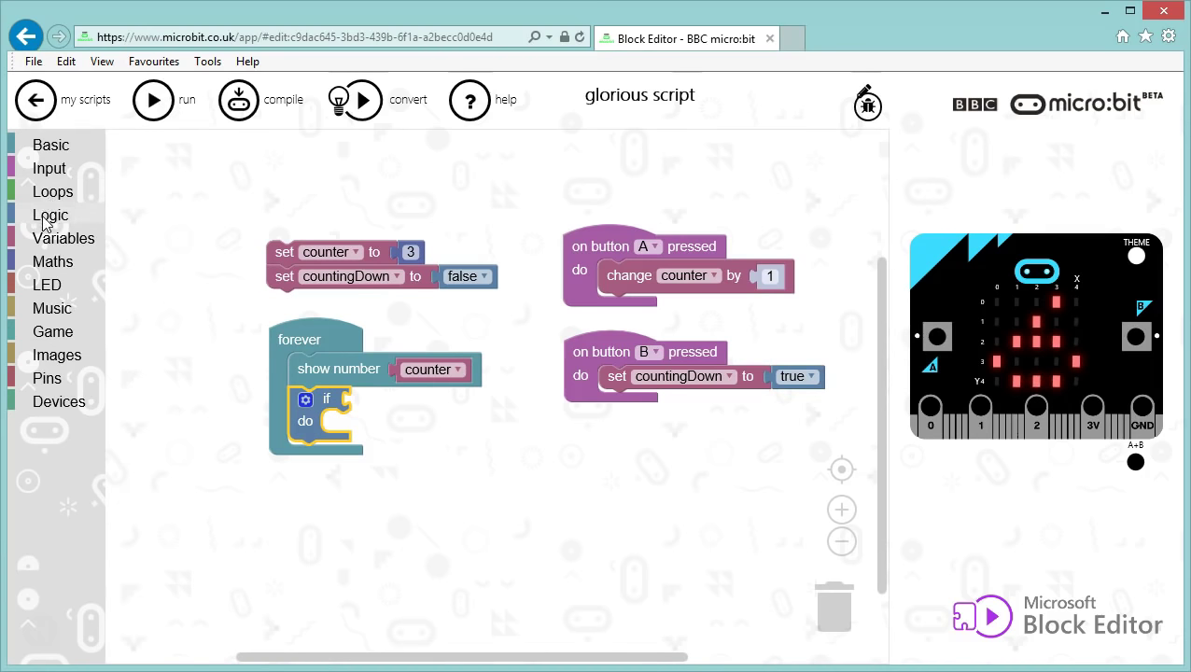
Step: Give the forever loop's if the condition 'countingDown = true'
{"action": "left_click", "coordinate": [50, 215]}
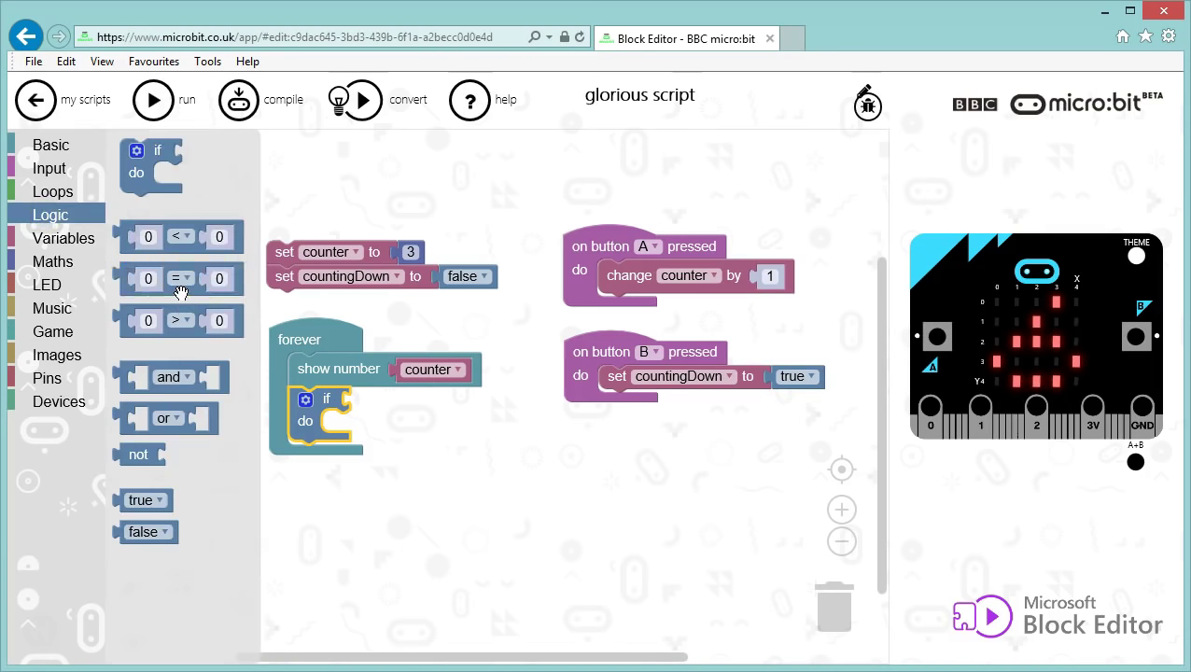
{"action": "left_click_drag", "start_coordinate": [181, 278], "coordinate": [409, 399]}
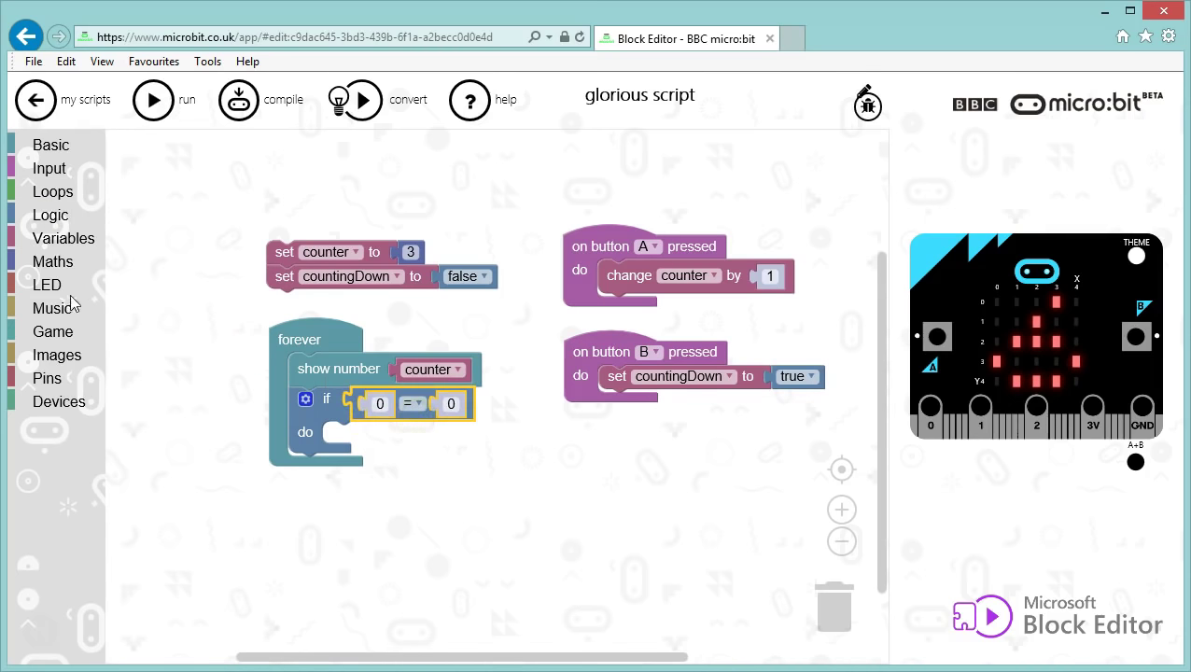
{"action": "left_click", "coordinate": [63, 237]}
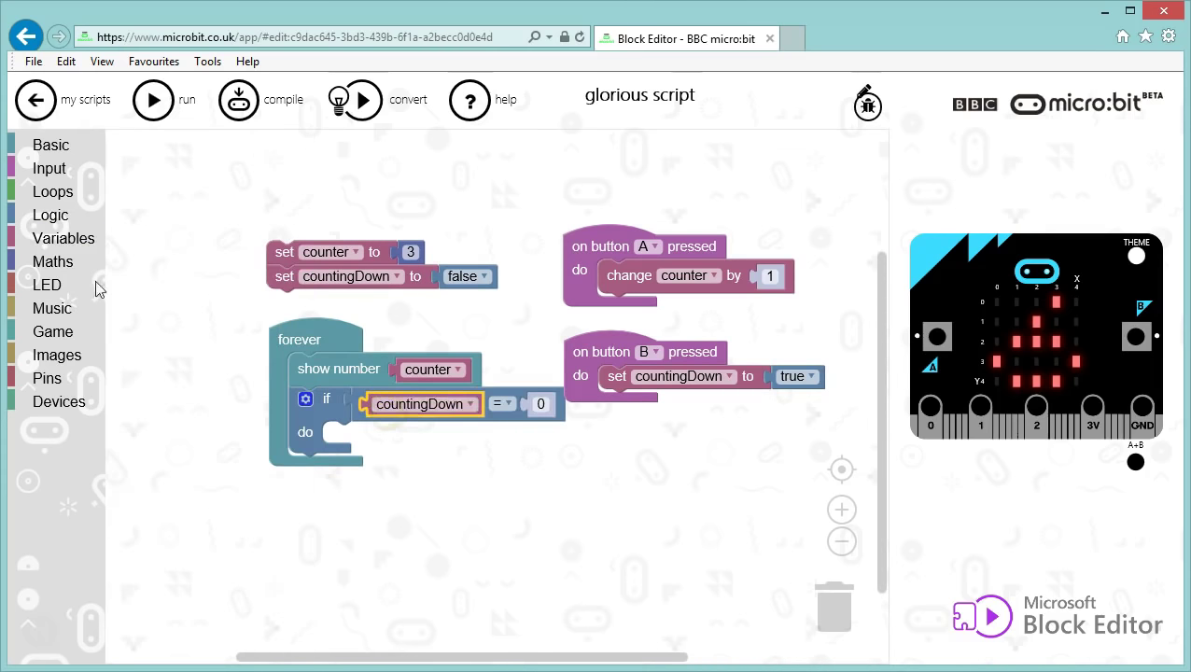
{"action": "left_click", "coordinate": [50, 215]}
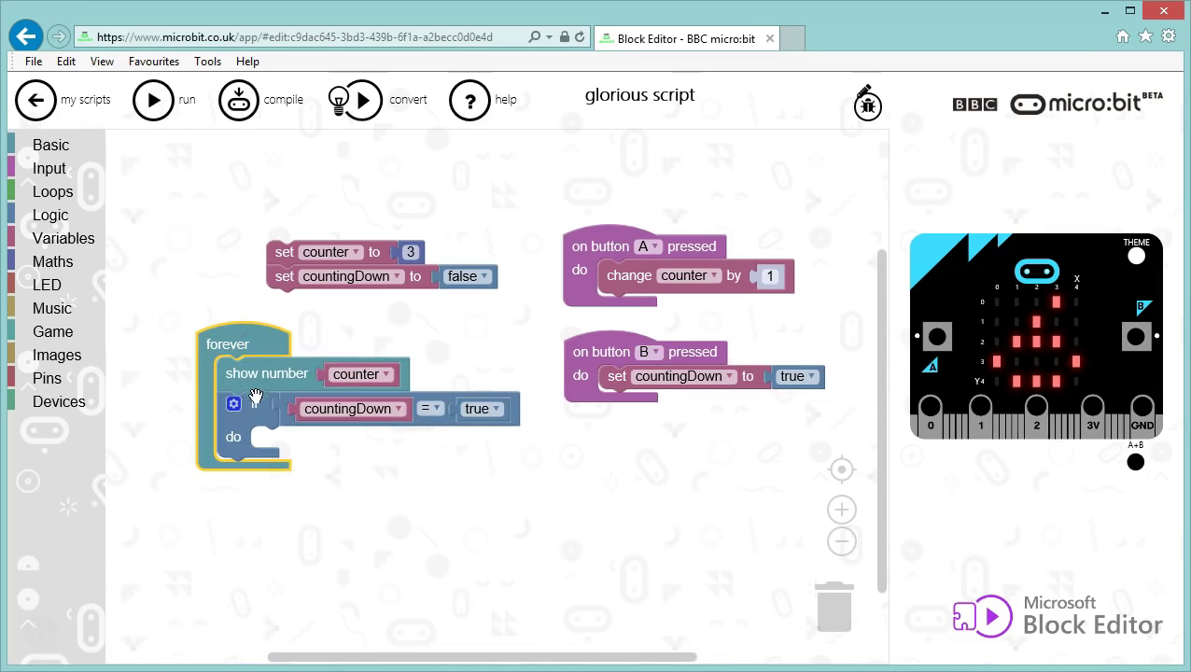
{"action": "left_click", "coordinate": [257, 395]}
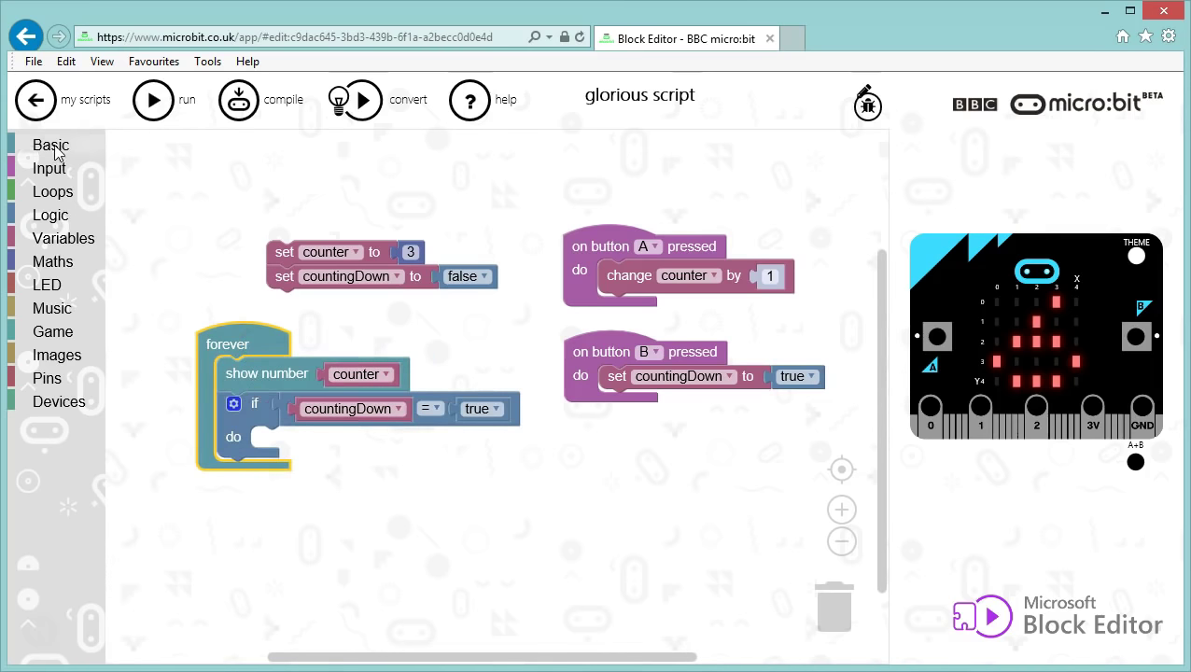
Step: Add a 1000 ms pause inside the countingDown if branch
{"action": "left_click", "coordinate": [50, 145]}
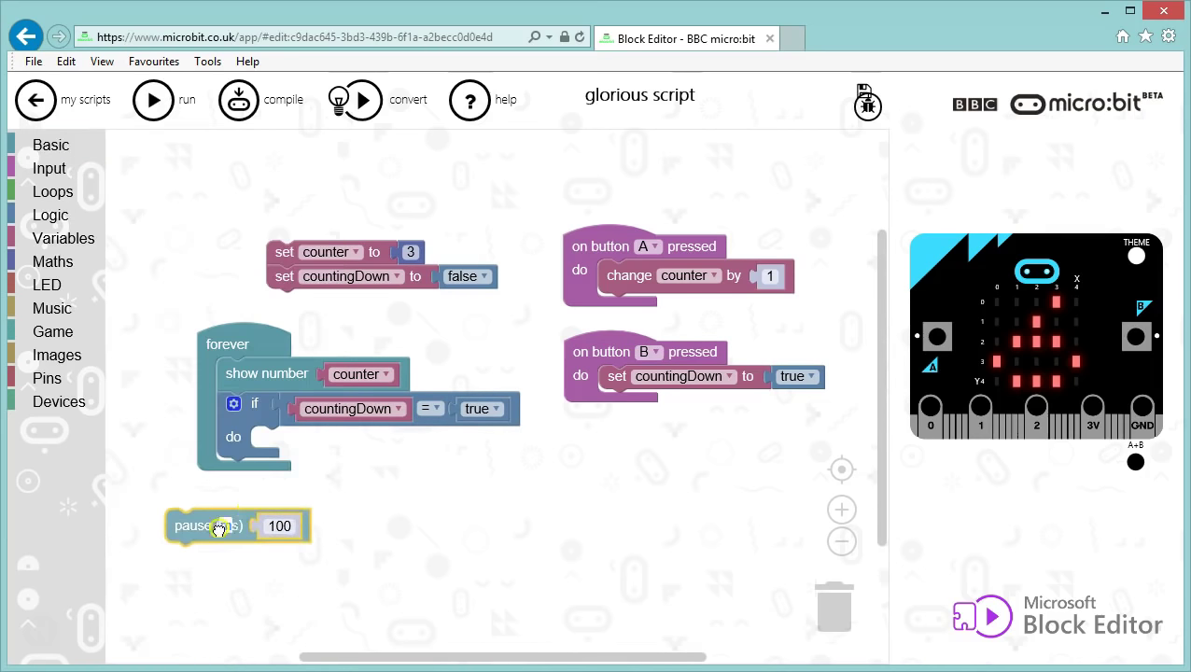
{"action": "left_click_drag", "start_coordinate": [210, 526], "coordinate": [294, 443]}
{"action": "type", "text": "0"}
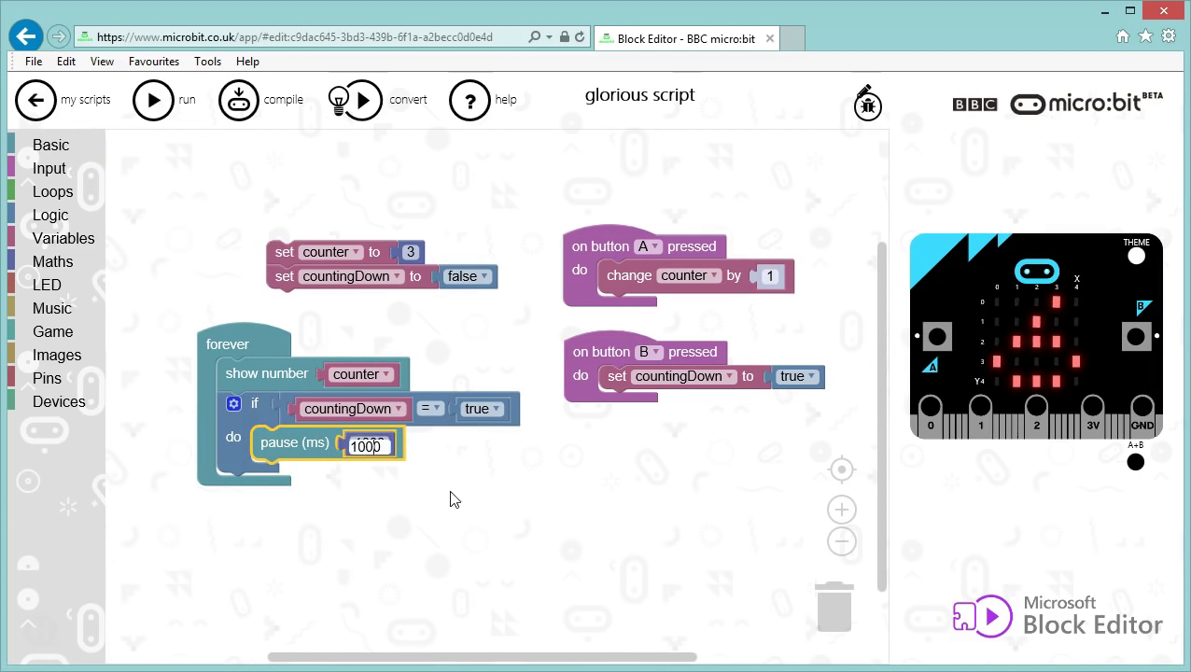
{"action": "left_click", "coordinate": [419, 458]}
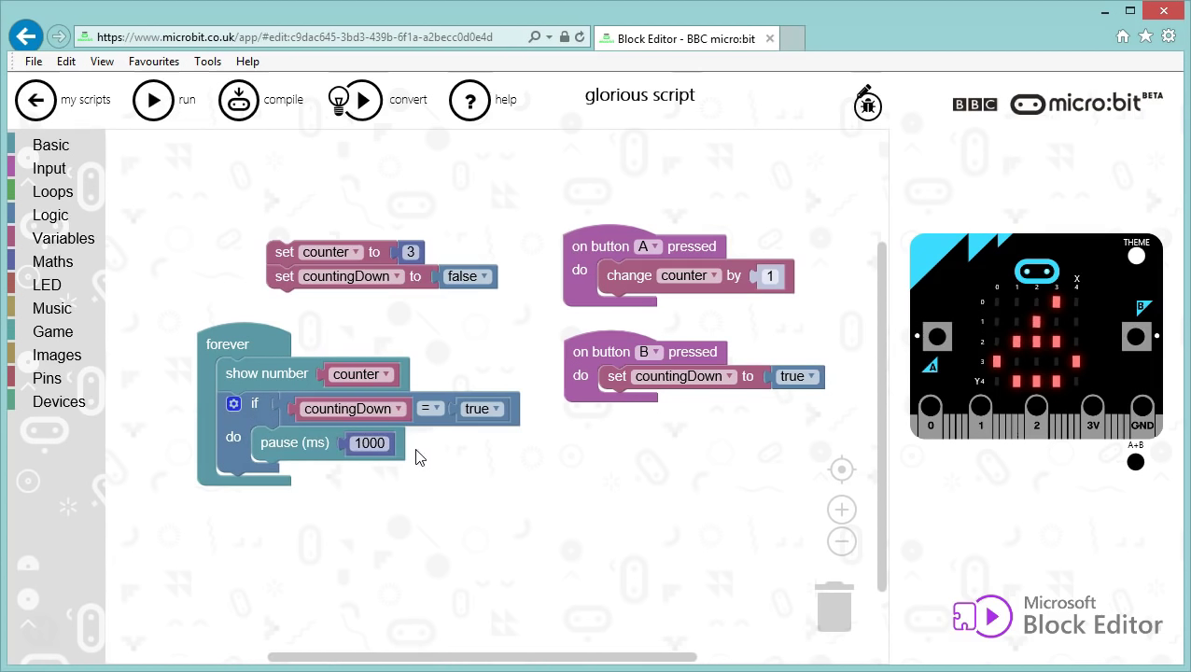
{"action": "mouse_move", "coordinate": [388, 415]}
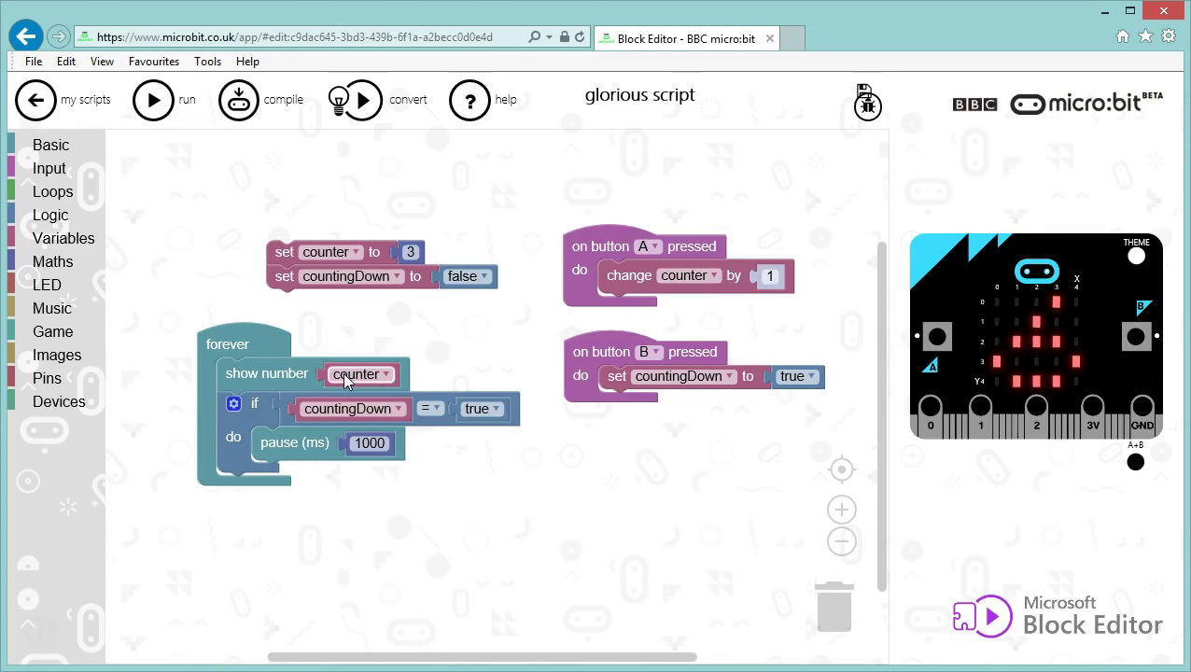
Step: Add 'change counter by -1' below the pause
{"action": "left_click", "coordinate": [64, 238]}
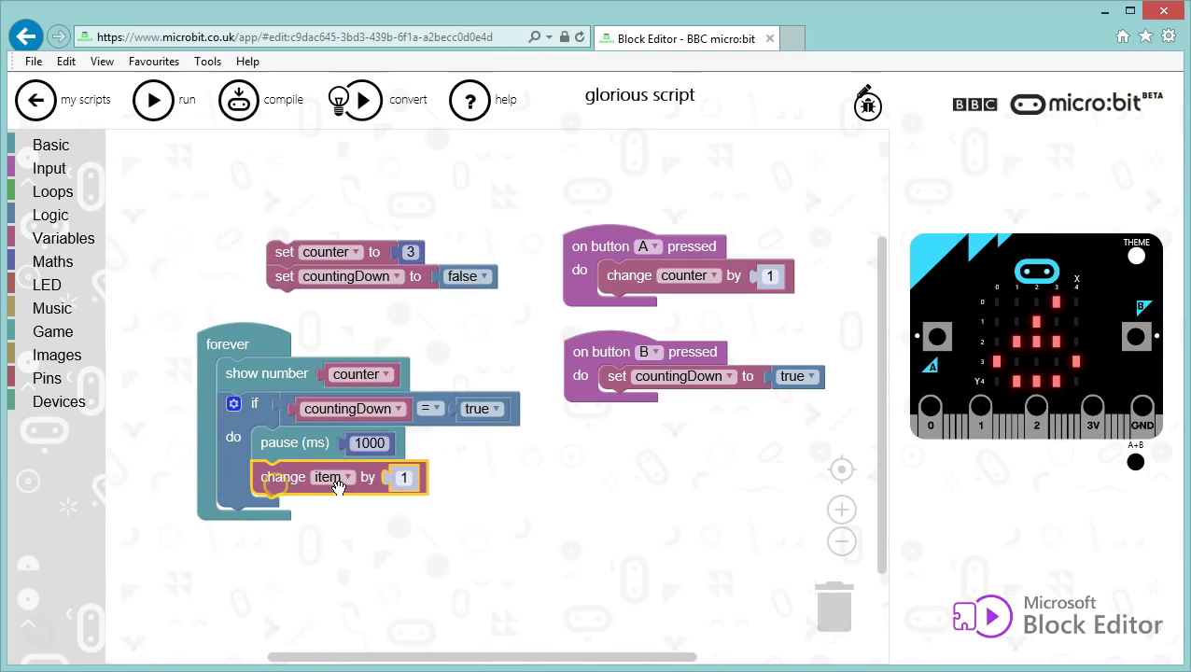
{"action": "left_click", "coordinate": [332, 477]}
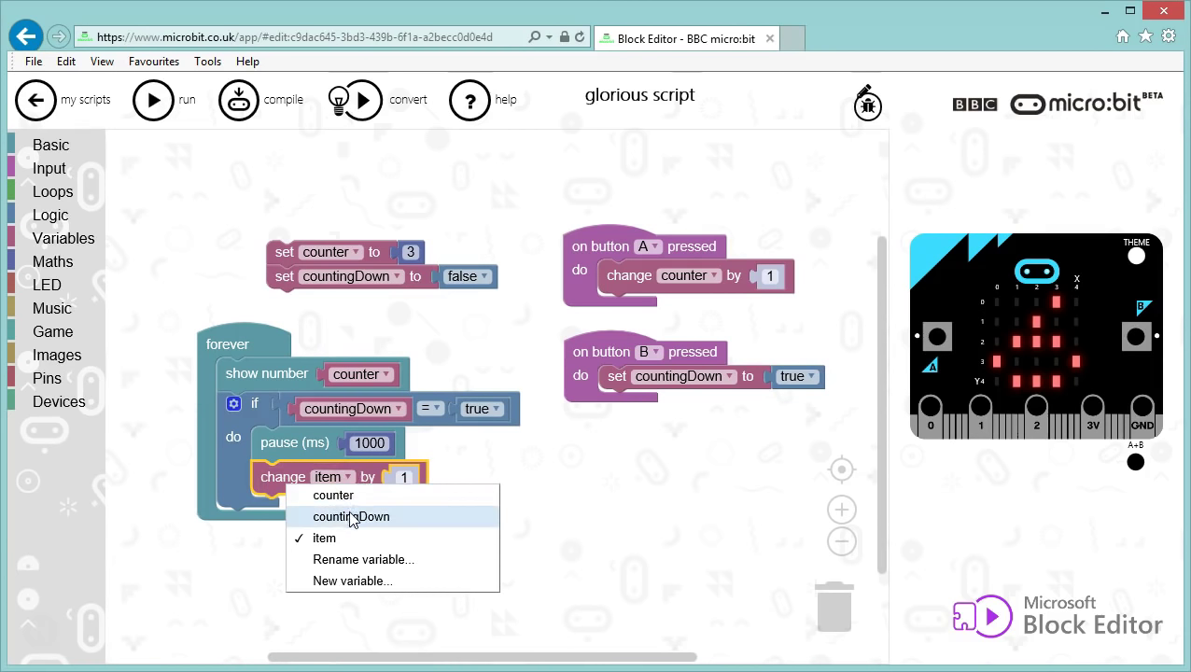
{"action": "left_click", "coordinate": [334, 495]}
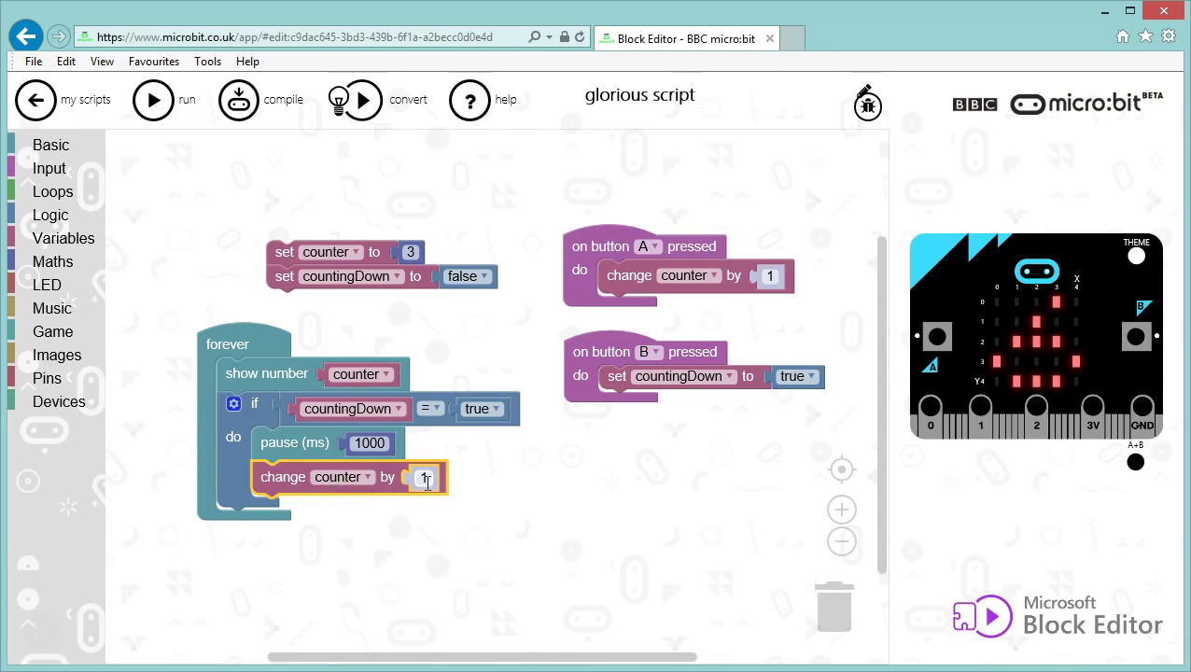
{"action": "left_click", "coordinate": [425, 477]}
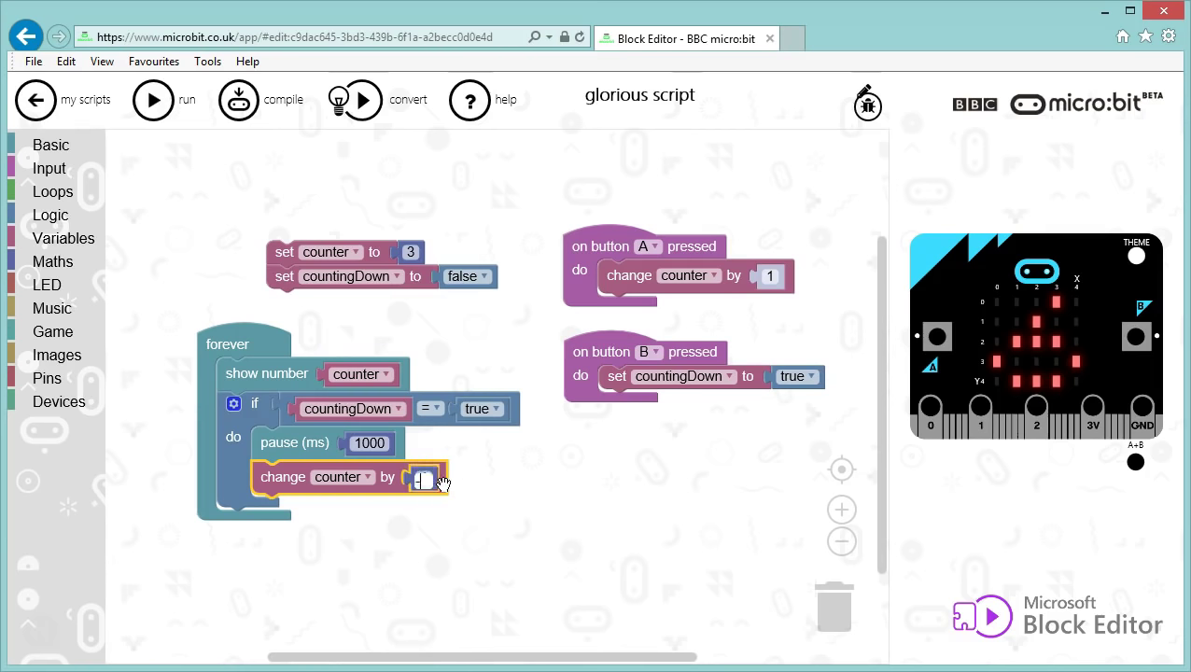
{"action": "type", "text": "-1"}
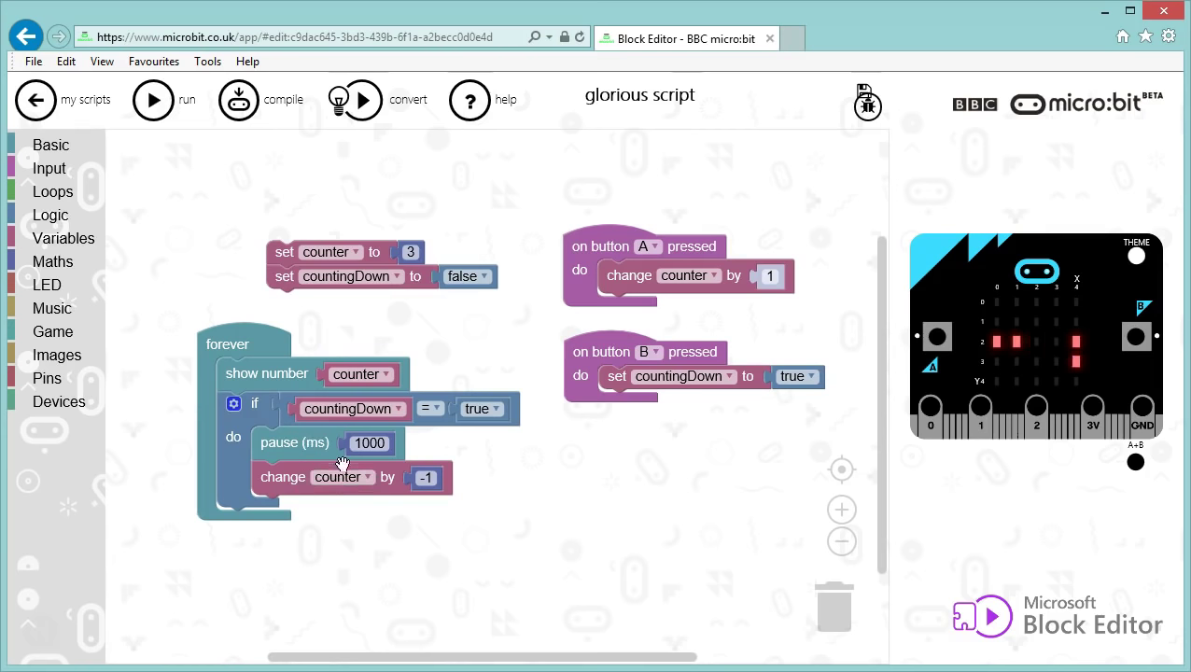
{"action": "mouse_move", "coordinate": [758, 432]}
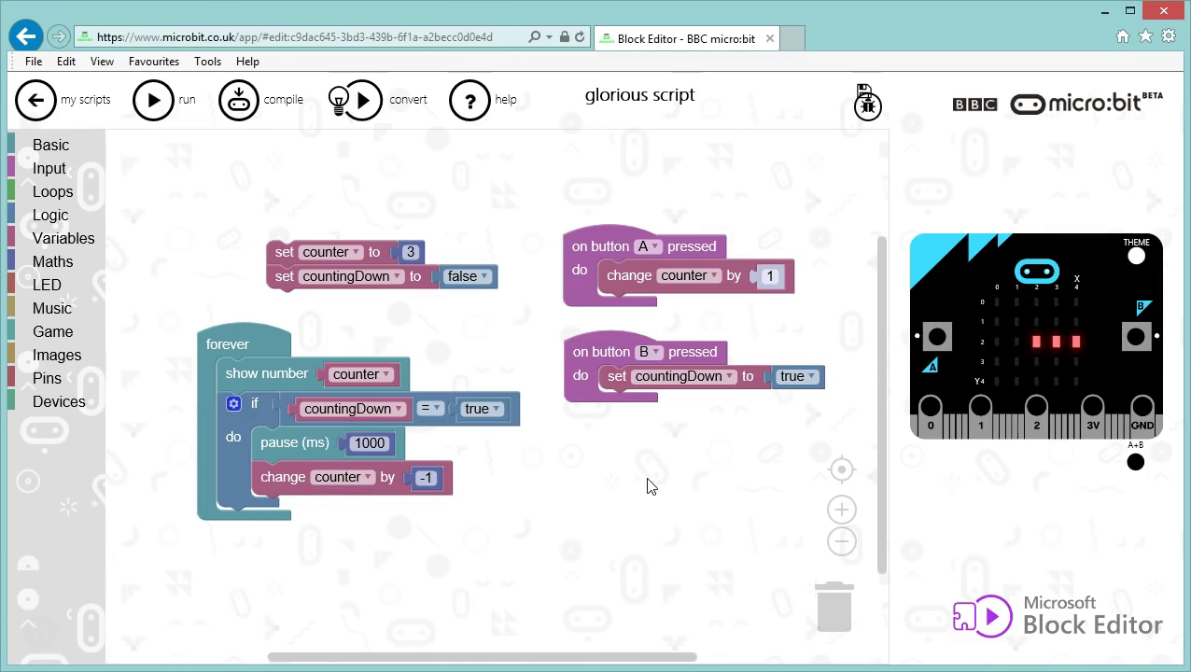
Step: Commit the -1 value and watch the simulated micro:bit's counter decrease each second
{"action": "left_click", "coordinate": [153, 100]}
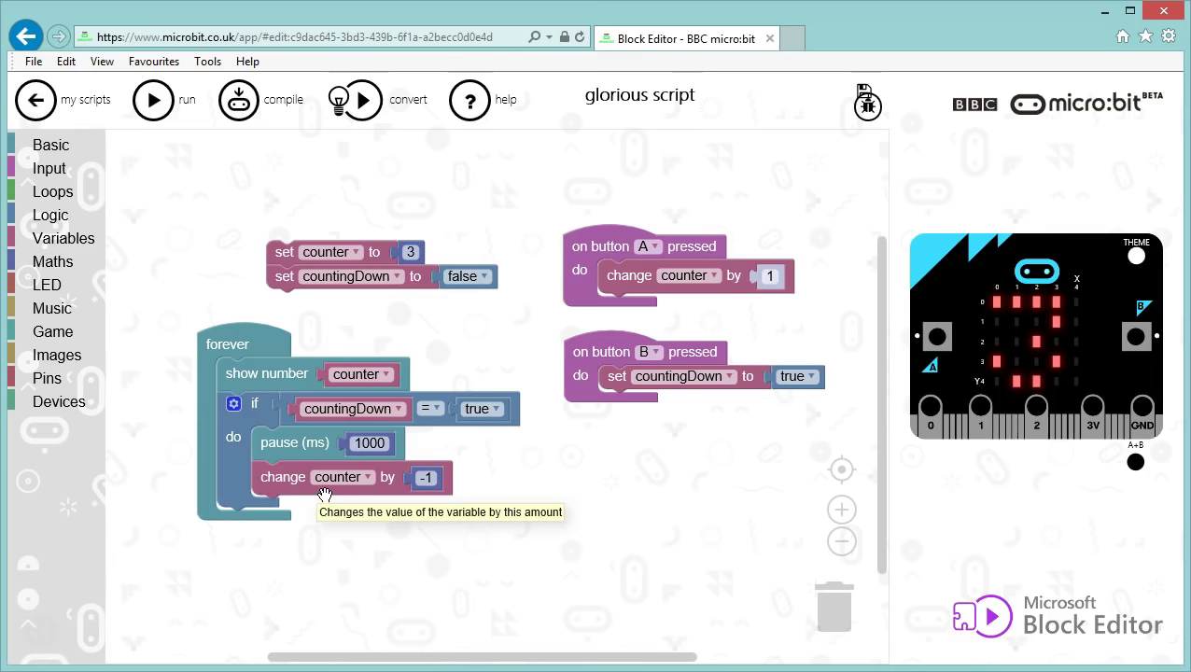
{"action": "mouse_move", "coordinate": [68, 219]}
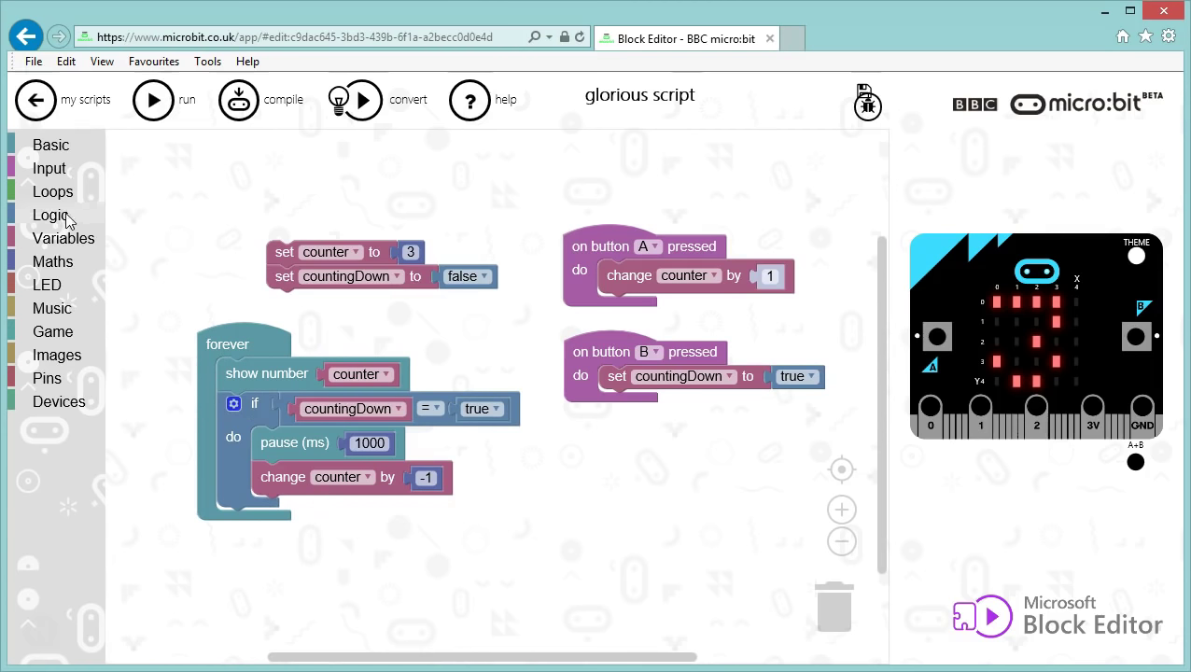
Step: Add a nested if below 'change counter by -1' testing 'counter ≤ 0'
{"action": "left_click", "coordinate": [51, 215]}
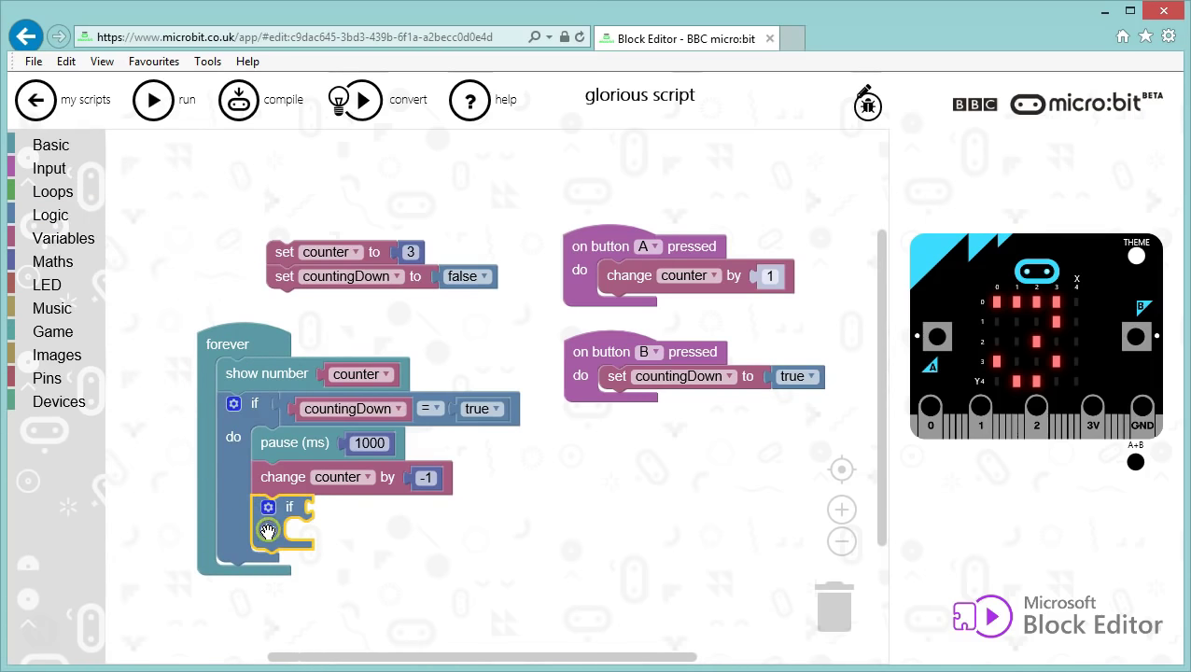
{"action": "left_click", "coordinate": [268, 507]}
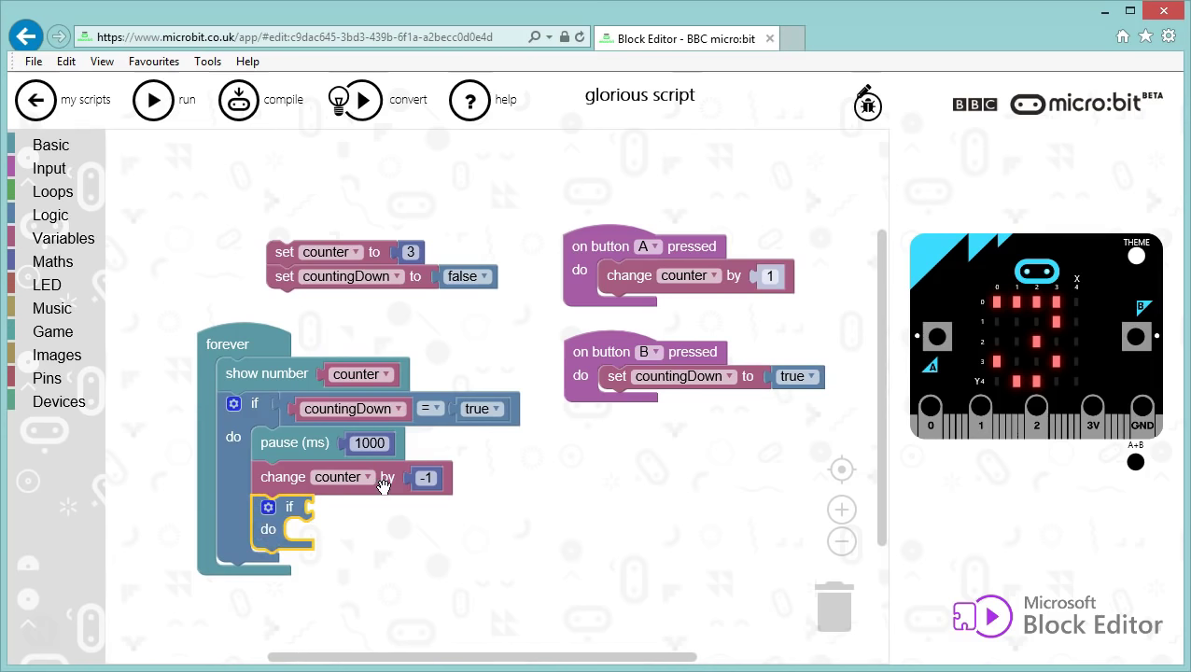
{"action": "mouse_move", "coordinate": [387, 479]}
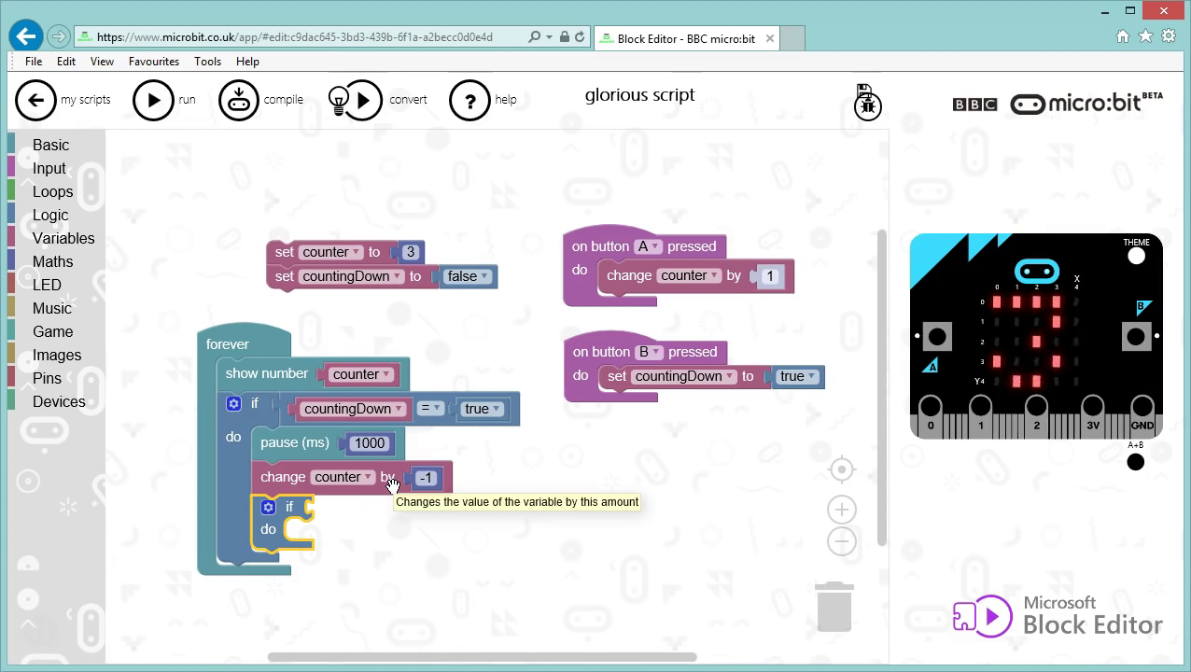
{"action": "mouse_move", "coordinate": [51, 215]}
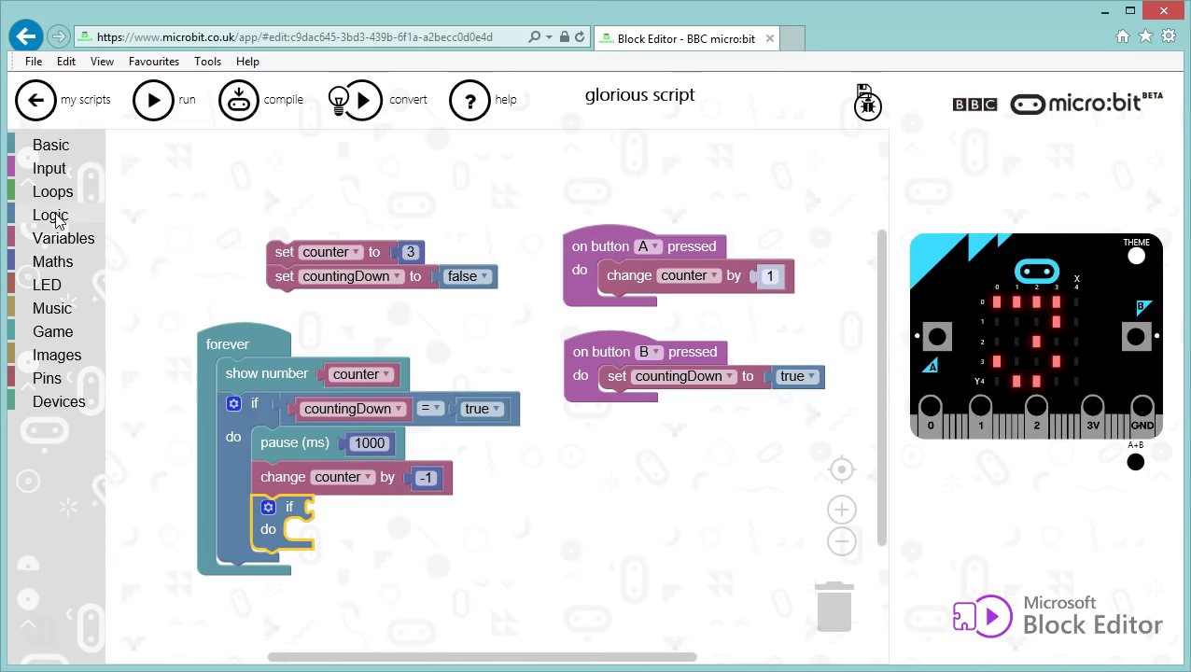
{"action": "left_click", "coordinate": [51, 215]}
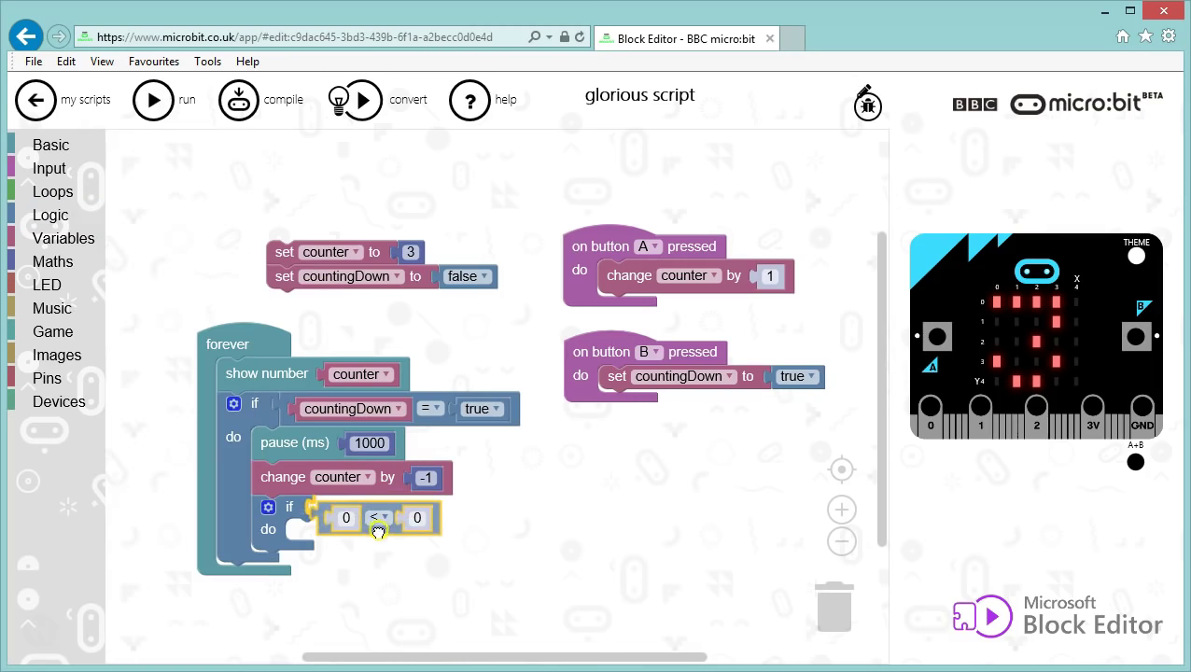
{"action": "left_click", "coordinate": [377, 517]}
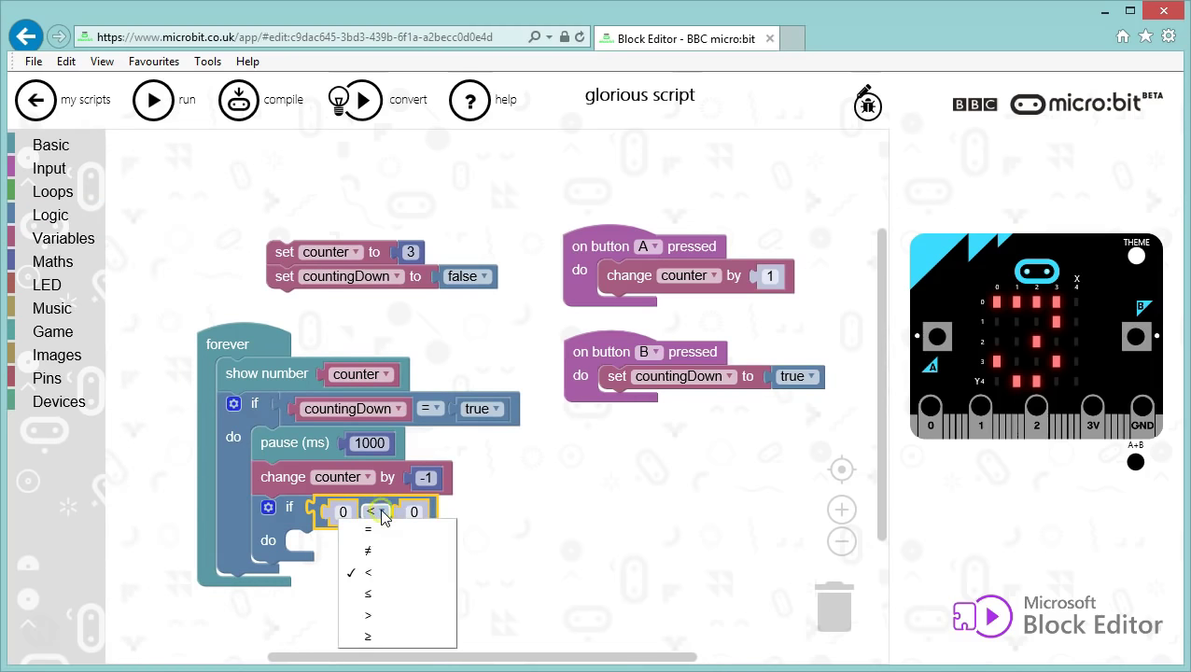
{"action": "left_click", "coordinate": [369, 593]}
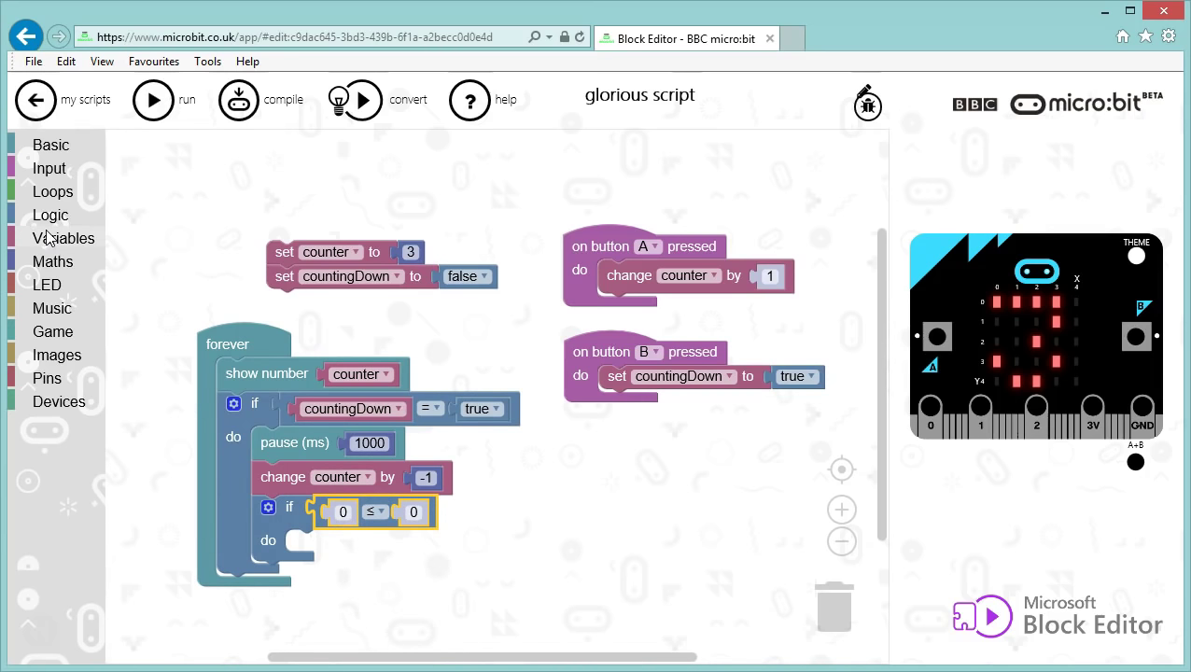
{"action": "left_click", "coordinate": [63, 238]}
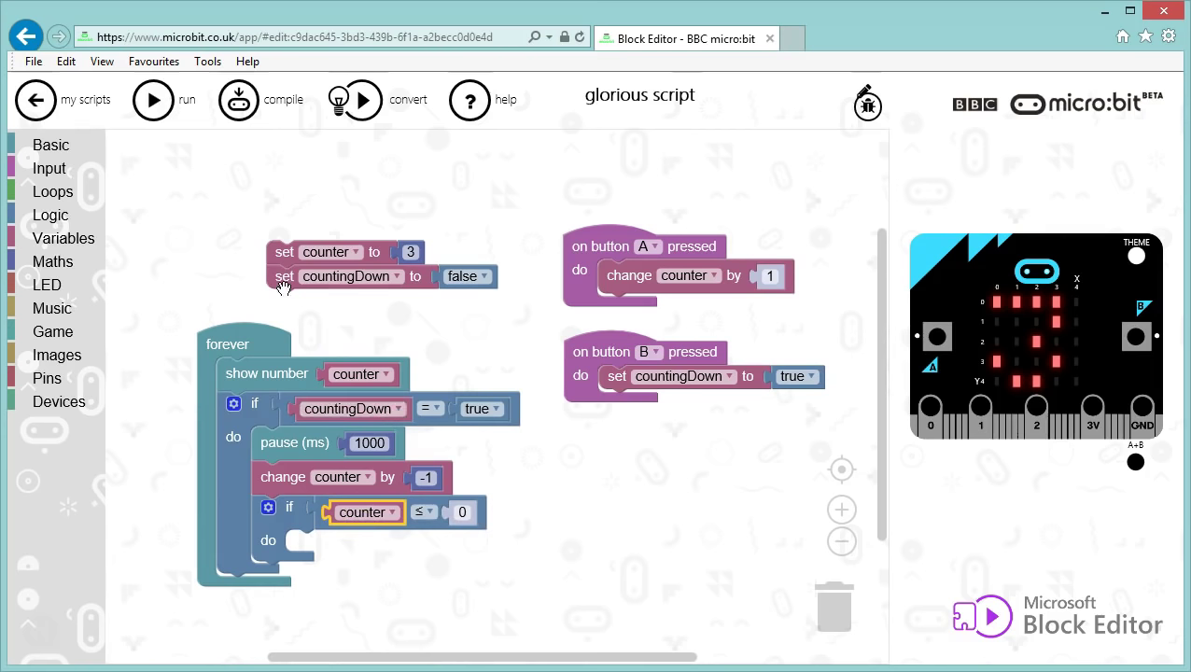
Step: Duplicate 'set countingDown to false' into the counter ≤ 0 branch
{"action": "right_click", "coordinate": [285, 276]}
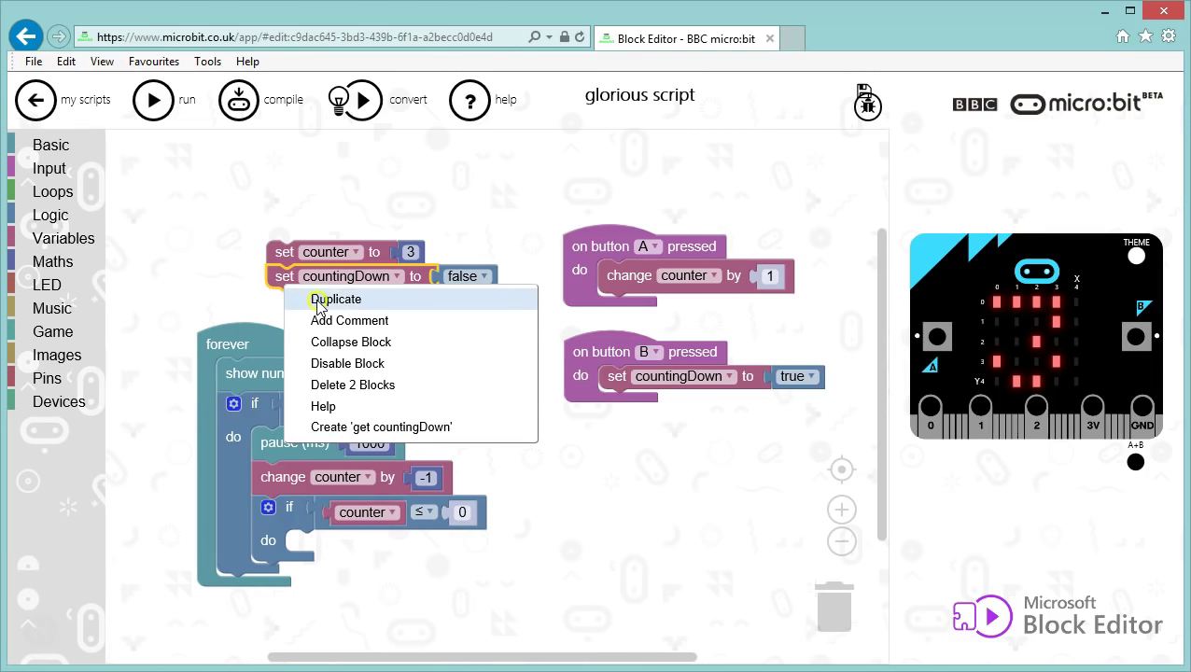
{"action": "left_click", "coordinate": [338, 299]}
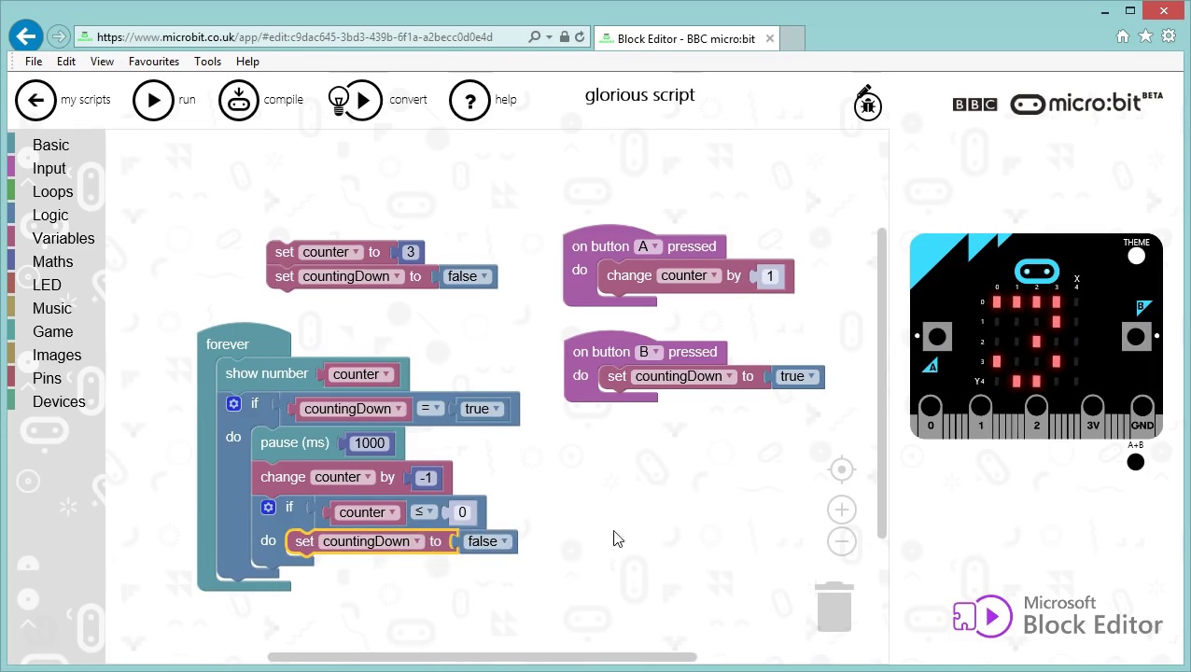
{"action": "mouse_move", "coordinate": [636, 507]}
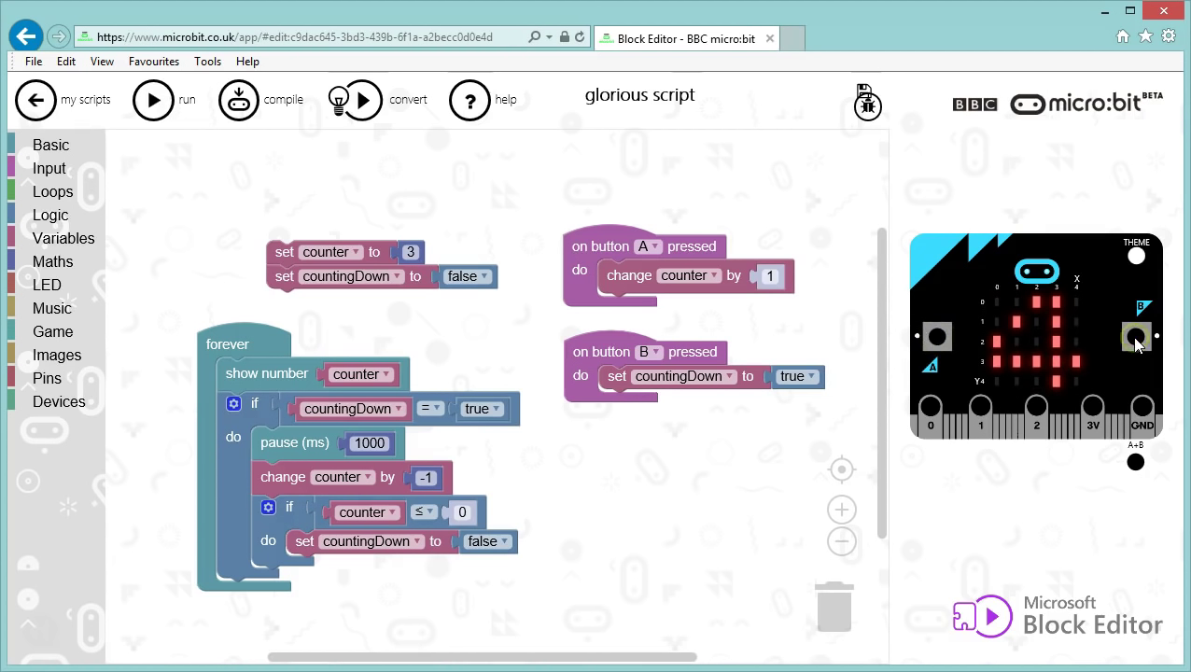
Step: Press simulator button B and watch the display count down to 0 and stop
{"action": "left_click", "coordinate": [1136, 337]}
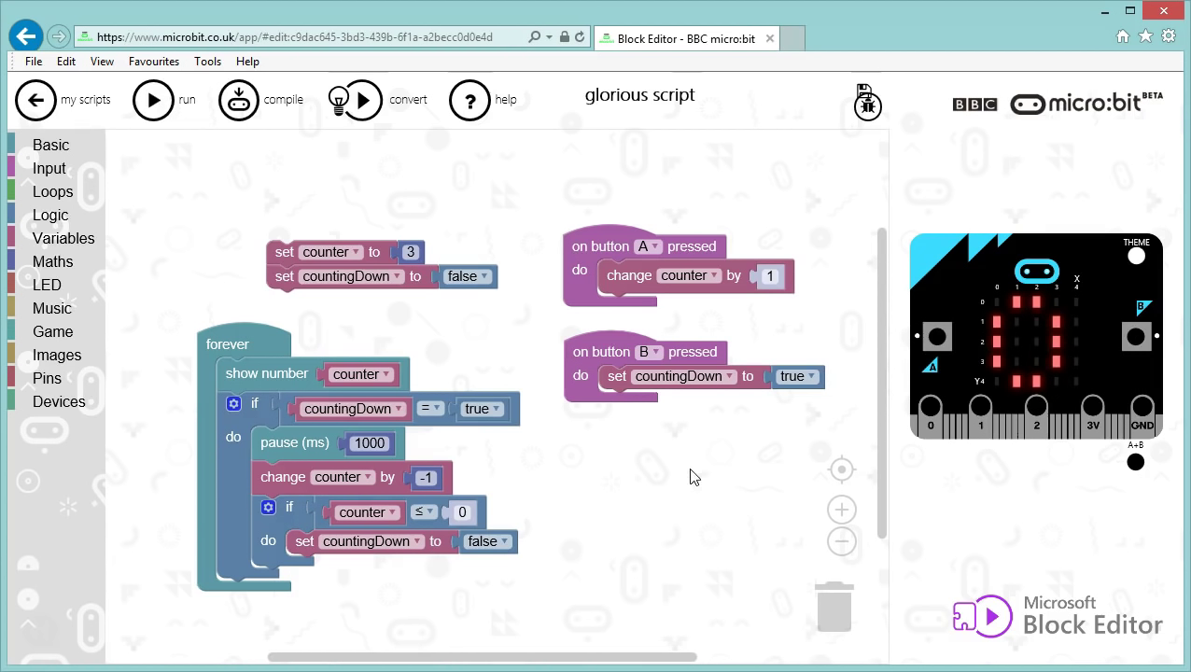
{"action": "mouse_move", "coordinate": [208, 61]}
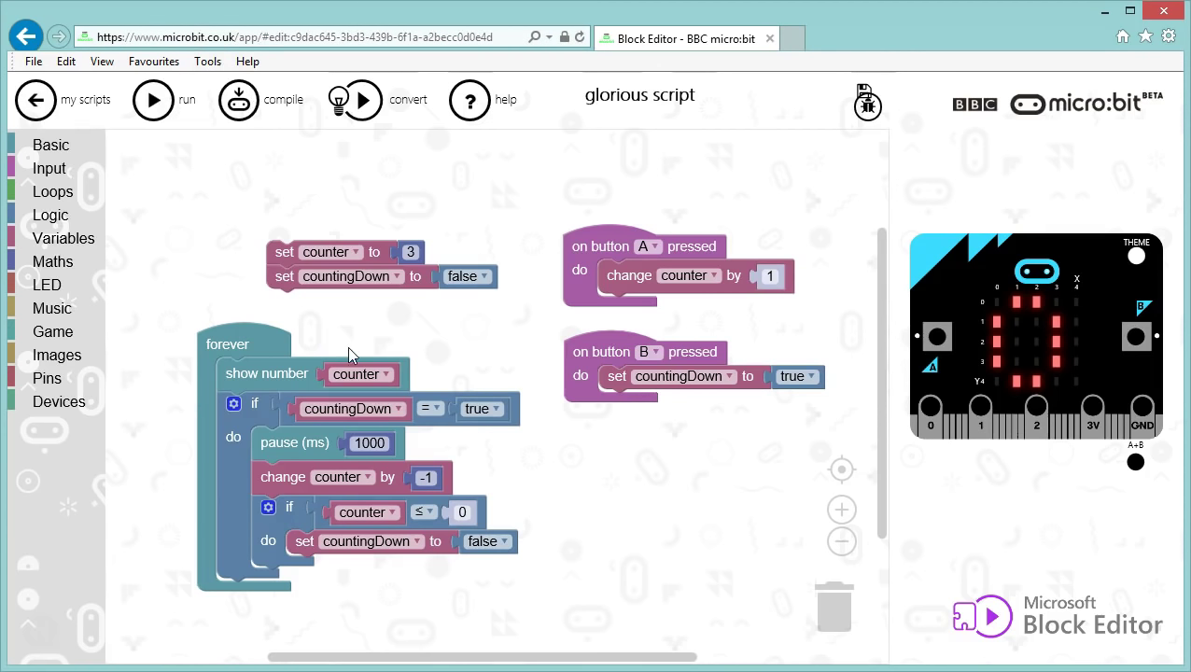
{"action": "mouse_move", "coordinate": [1021, 494]}
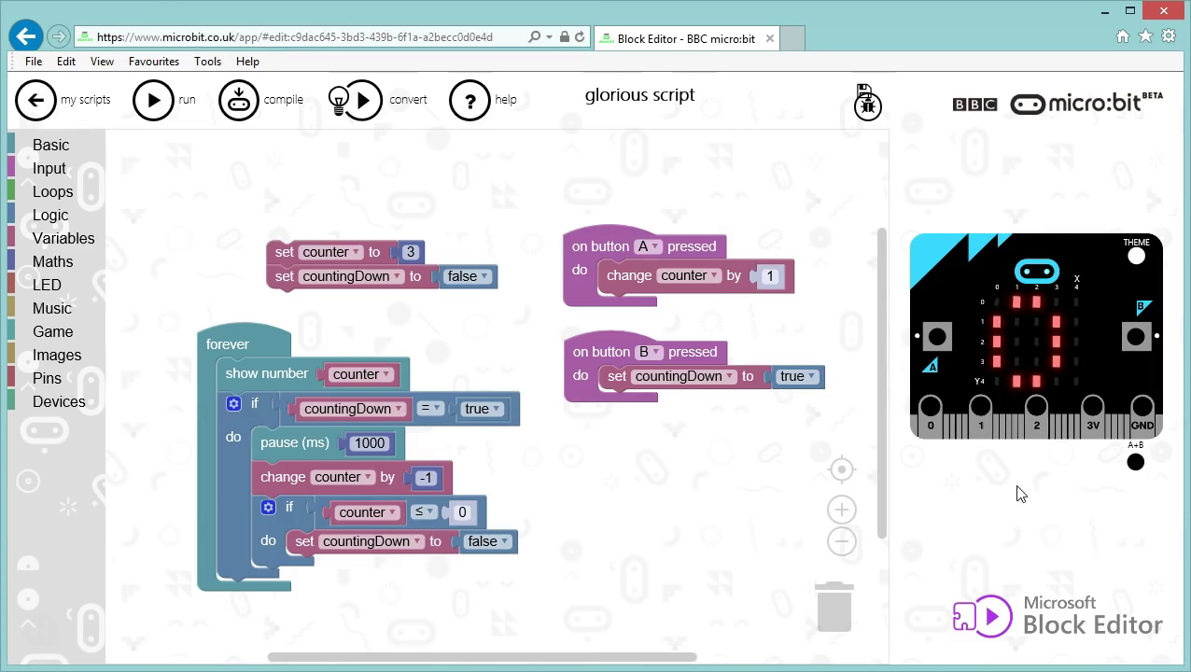
{"action": "mouse_move", "coordinate": [709, 519]}
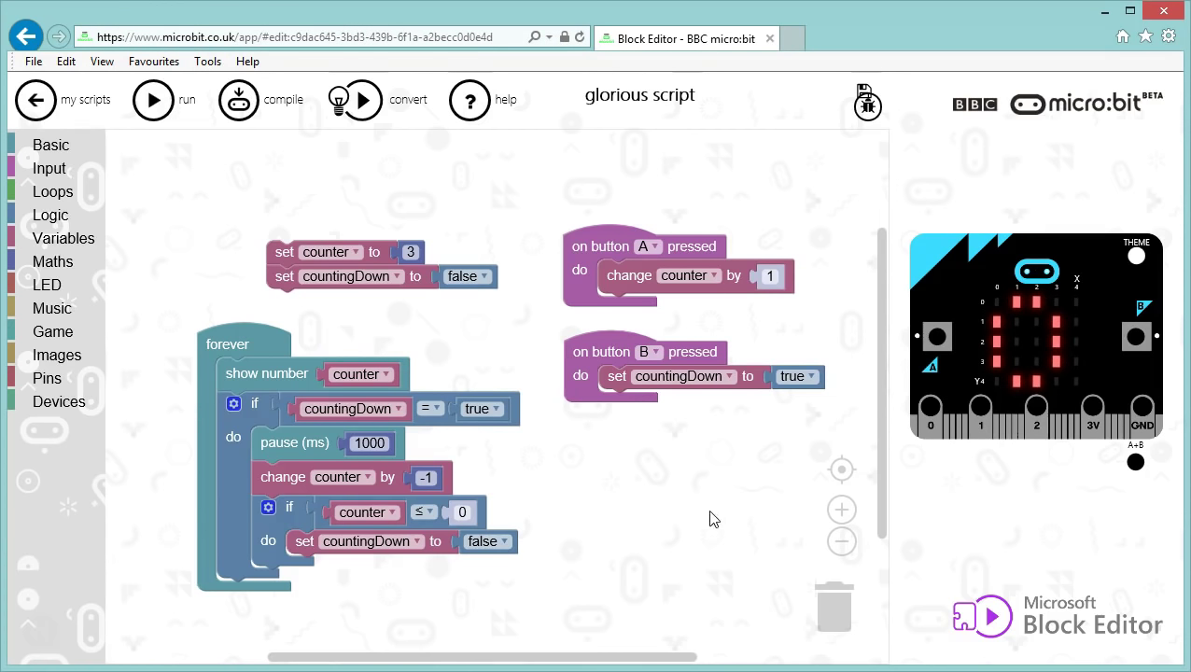
{"action": "mouse_move", "coordinate": [703, 504]}
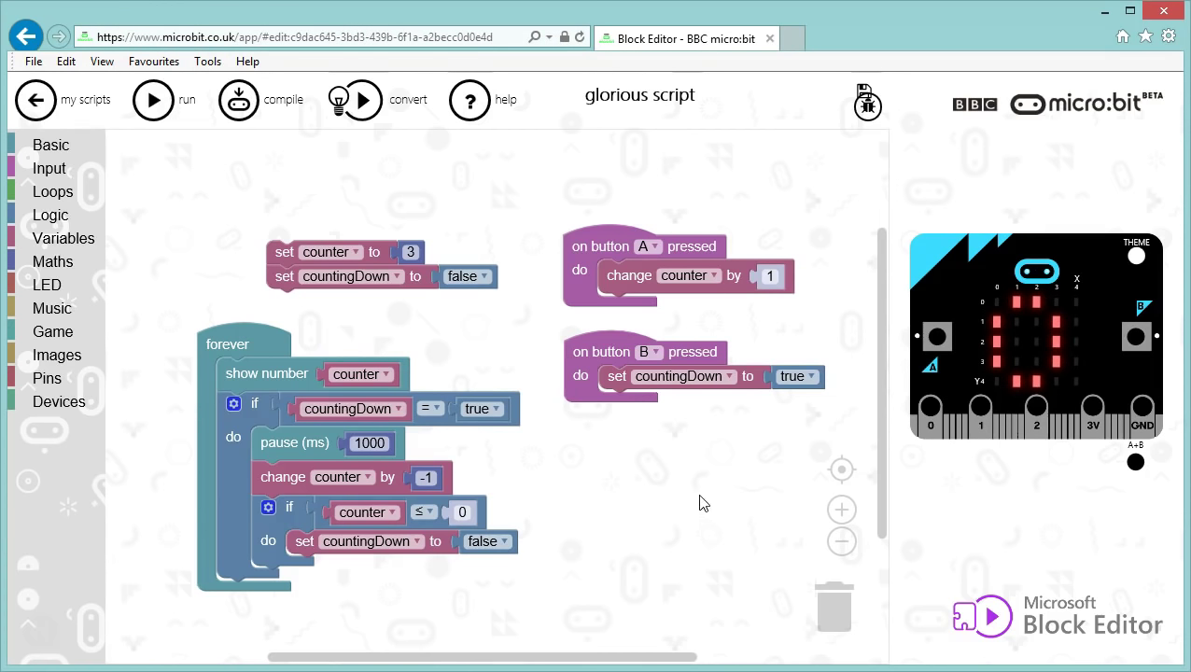